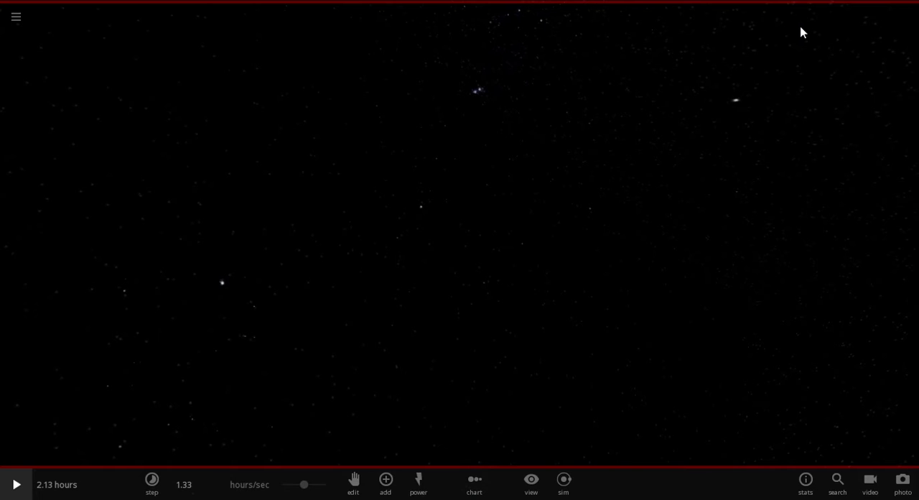
pyautogui.moveTo(714, 145)
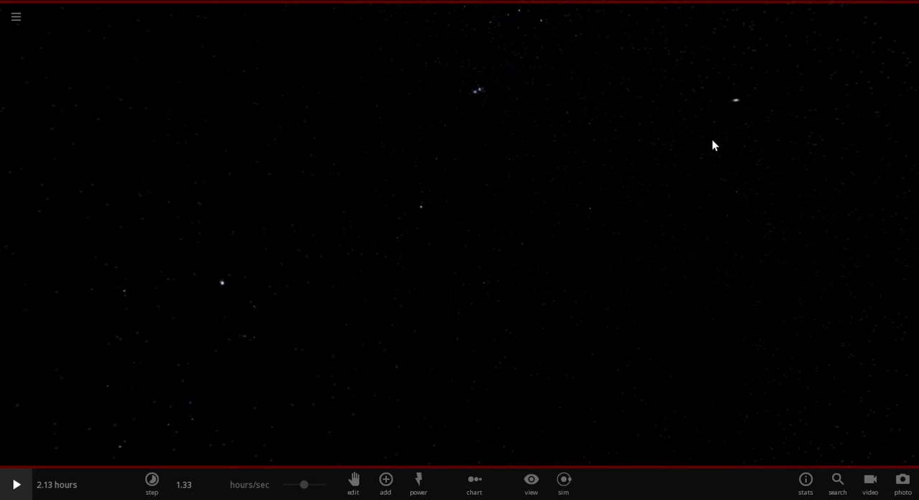
pyautogui.moveTo(380, 454)
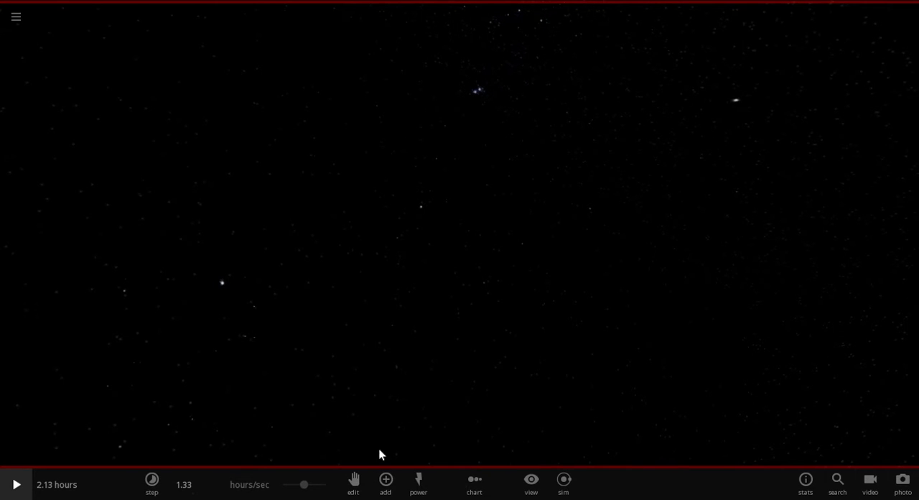
pyautogui.moveTo(385, 479)
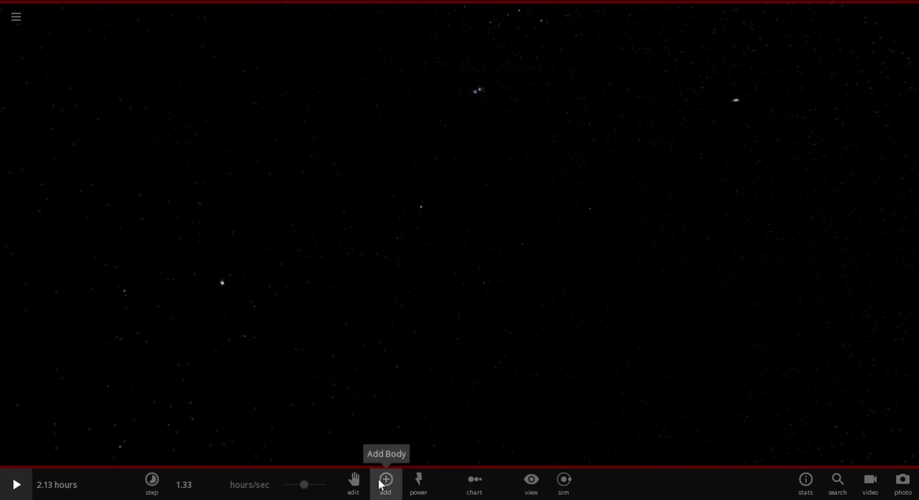
# Step: Add a Random Rocky Planet from the catalogue into the empty space
pyautogui.click(385, 479)
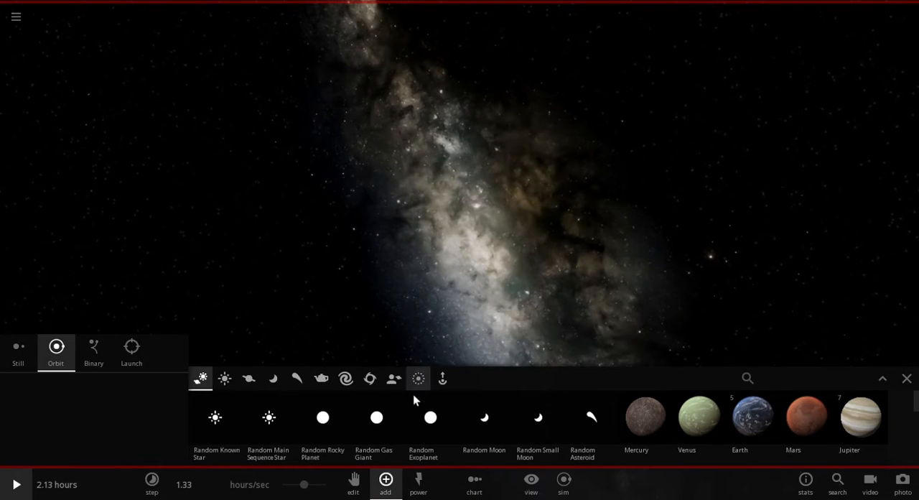
pyautogui.moveTo(210, 437)
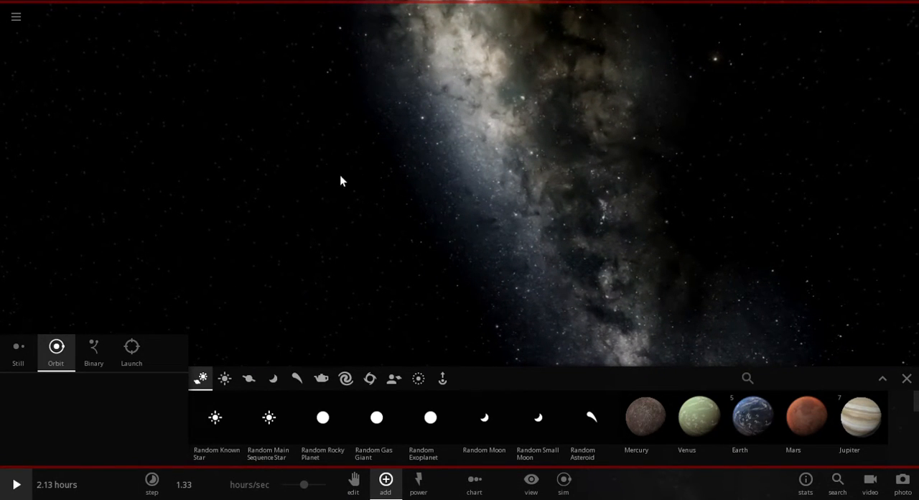
pyautogui.moveTo(322, 417)
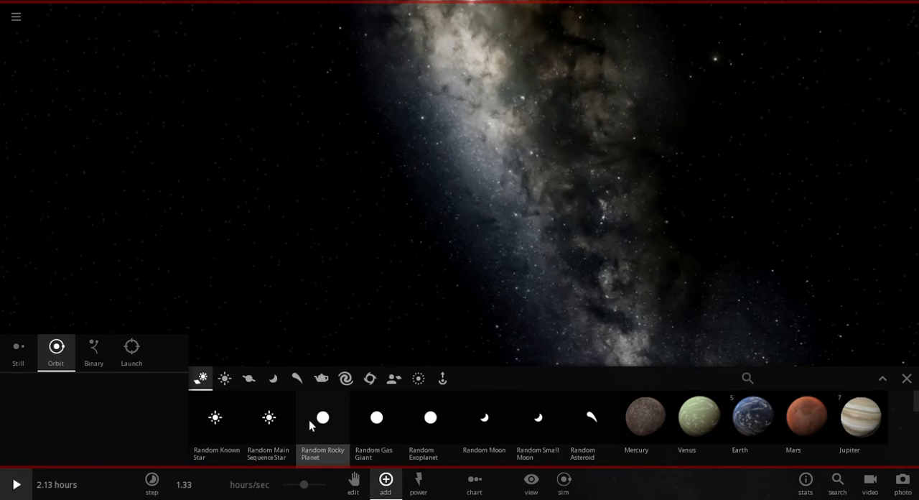
pyautogui.click(268, 417)
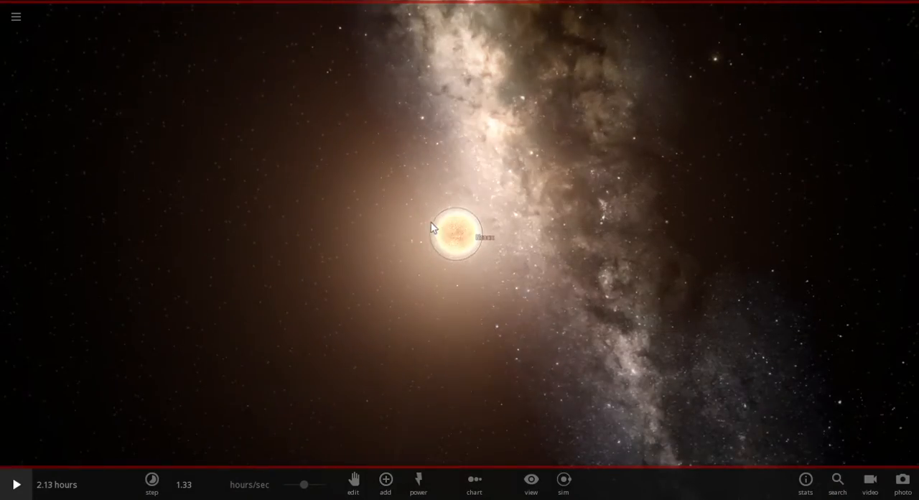
# Step: Rename the new body from Nonax to 'No Snacks' and close its properties
pyautogui.click(454, 236)
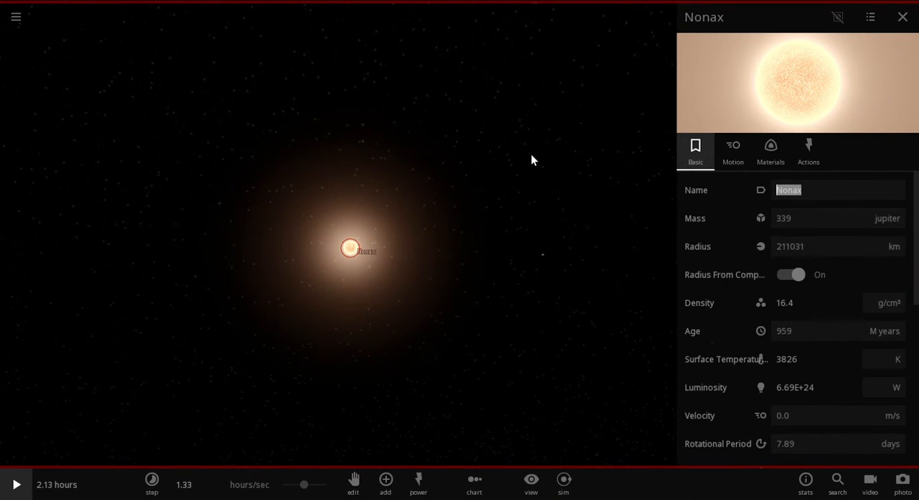
pyautogui.write('N')
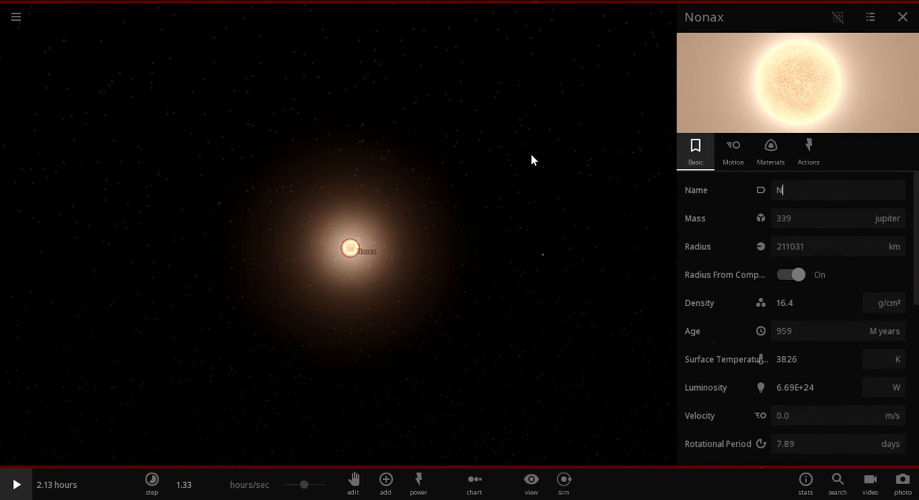
pyautogui.write('o Sna')
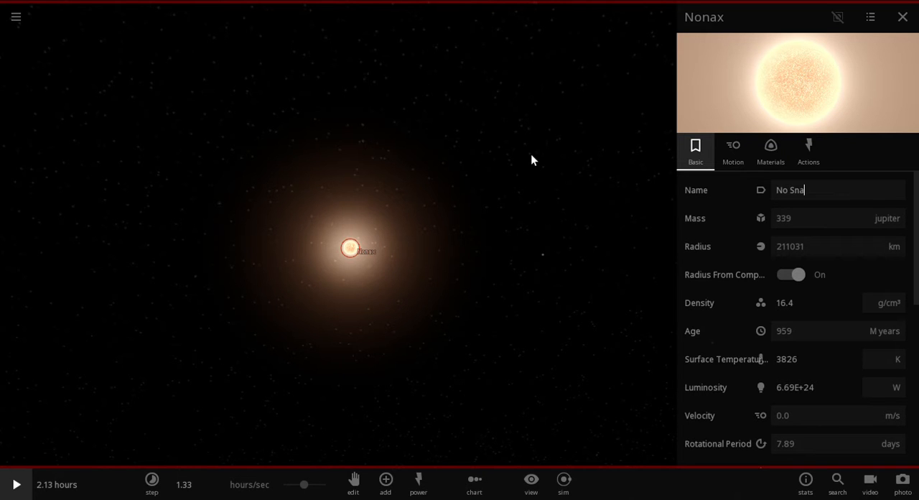
pyautogui.write('cks')
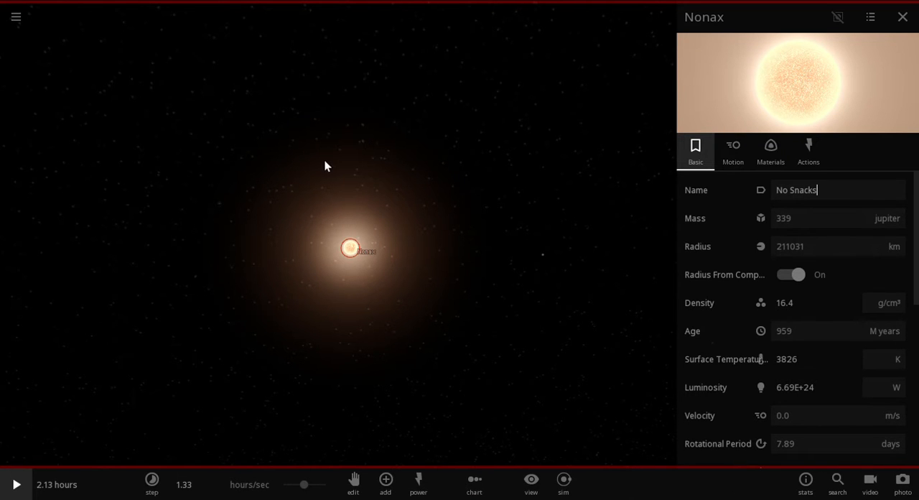
pyautogui.click(902, 16)
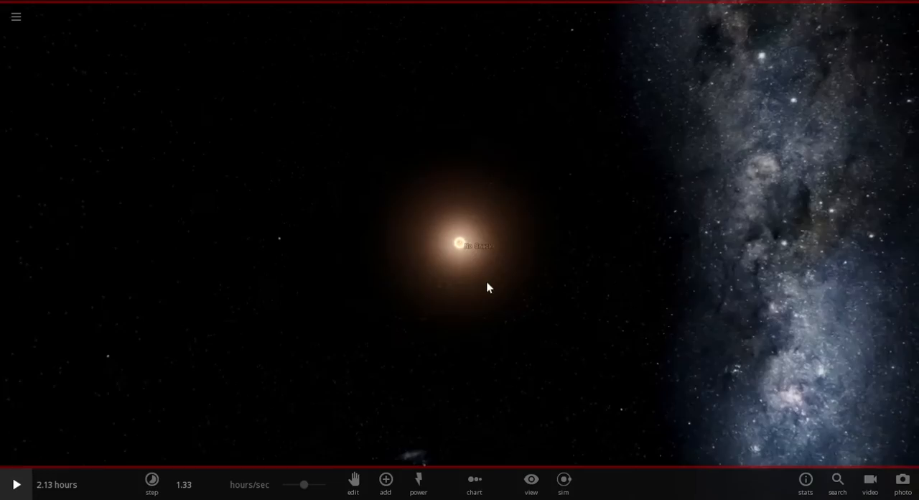
# Step: Select No Snacks, enable the distance grid in View Settings, and open the Add catalogue
pyautogui.click(459, 243)
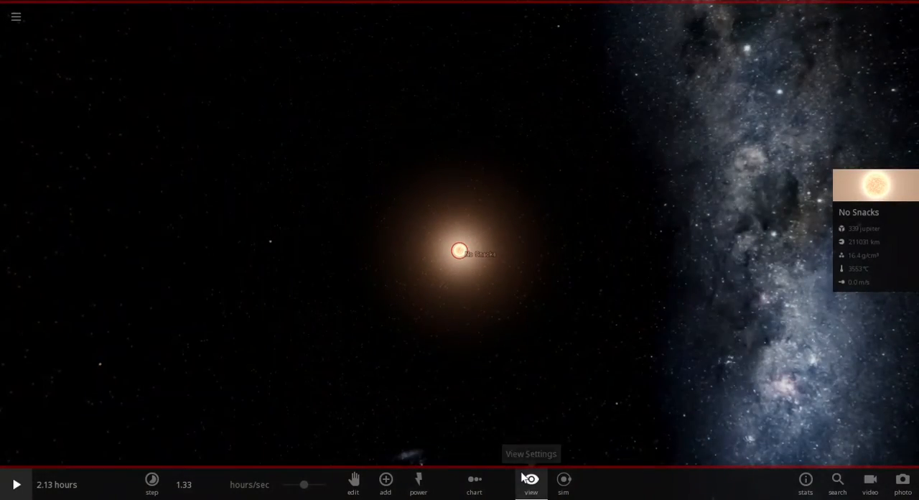
pyautogui.click(531, 481)
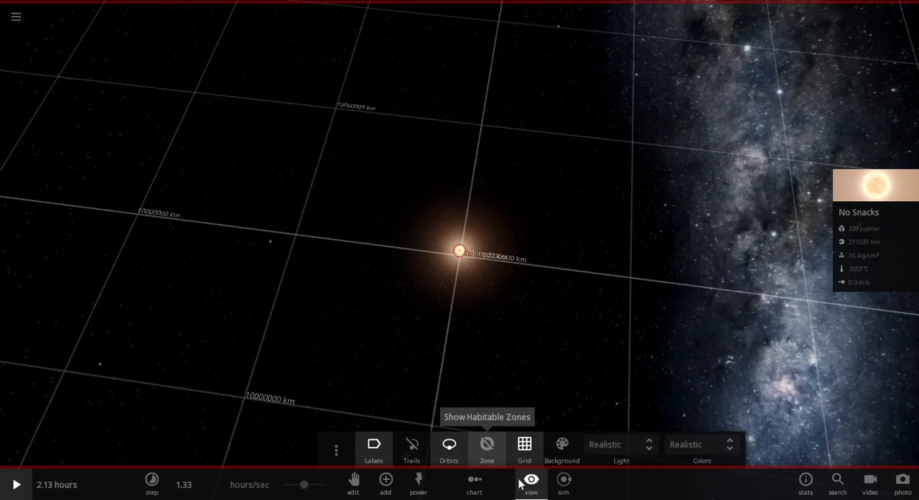
pyautogui.click(385, 483)
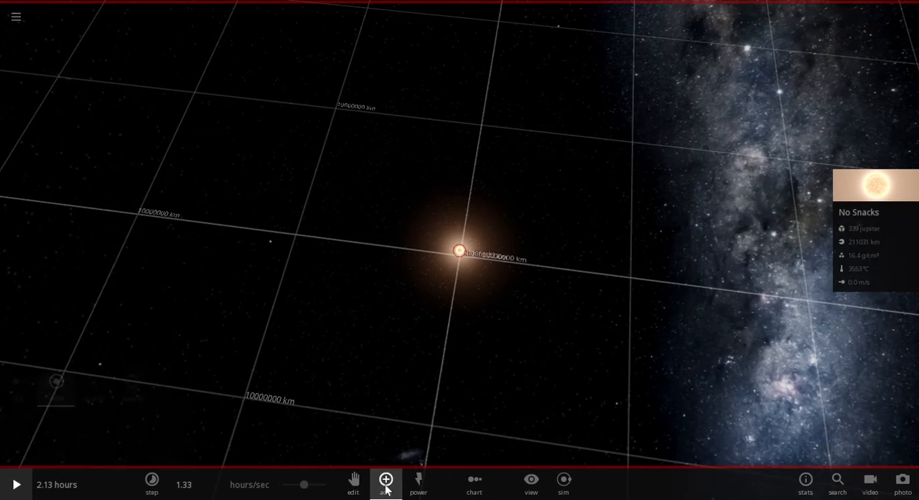
pyautogui.click(386, 481)
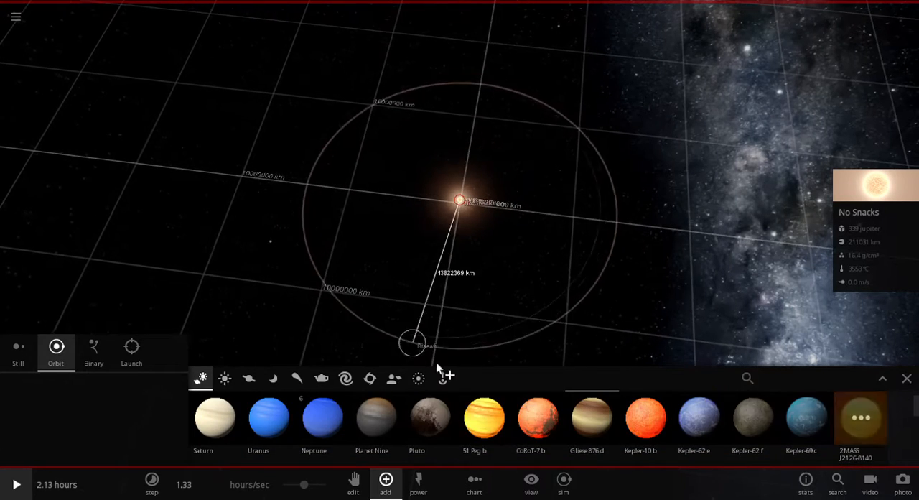
# Step: Switch the Add catalogue to the ring presets
pyautogui.click(418, 379)
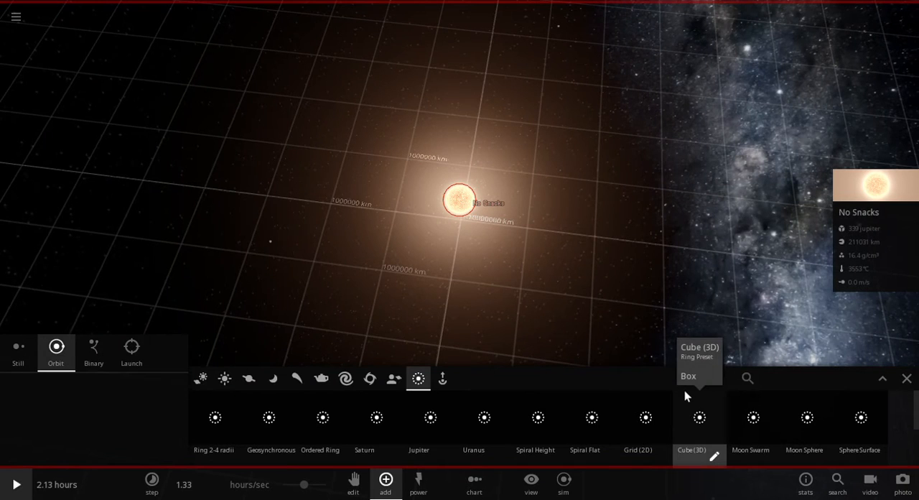
pyautogui.moveTo(268, 420)
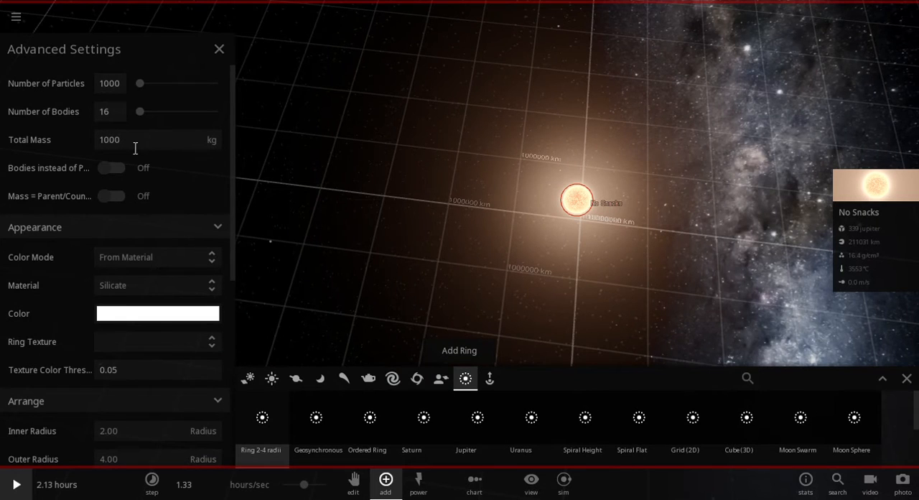
# Step: Raise the ring to 1000 bodies and enter a new total mass
pyautogui.moveTo(140, 112); pyautogui.dragTo(189, 111)
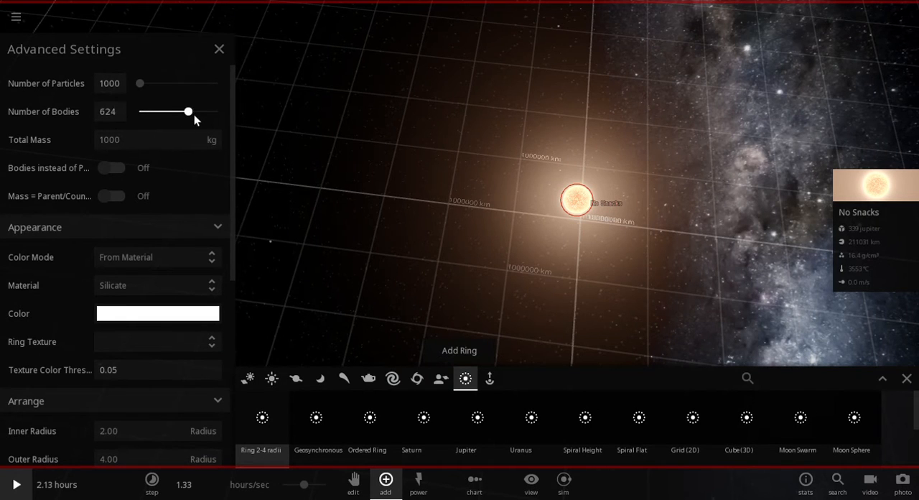
pyautogui.moveTo(189, 111); pyautogui.dragTo(219, 111)
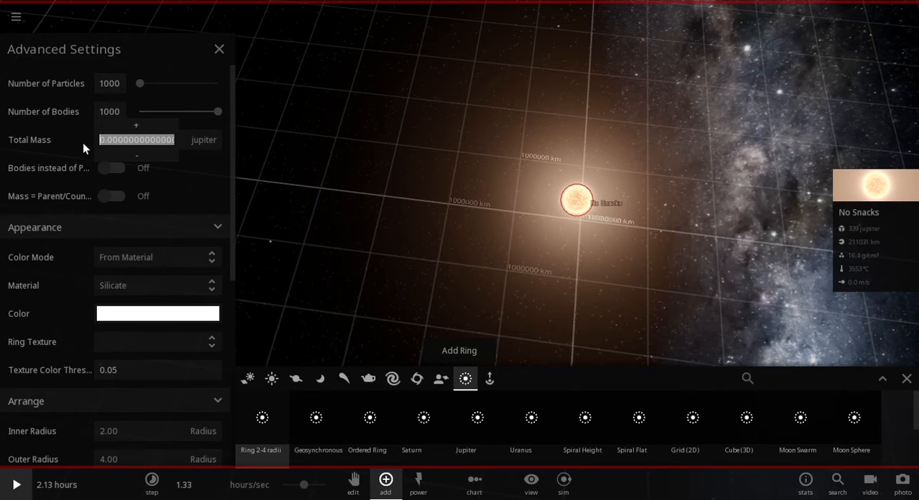
pyautogui.write('527')
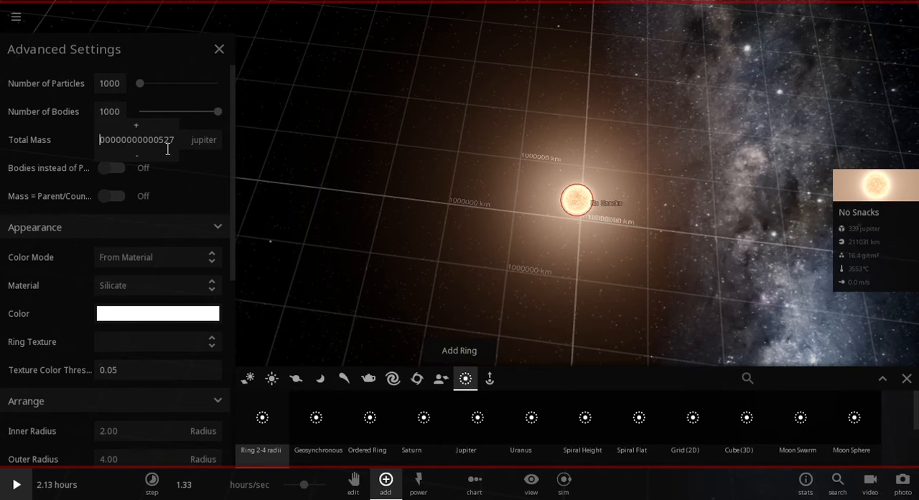
pyautogui.tripleClick(136, 139)
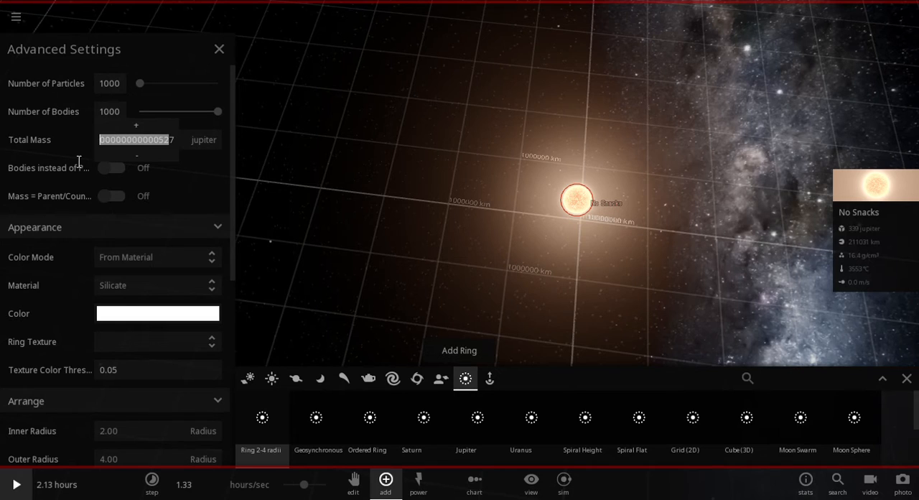
pyautogui.write('7')
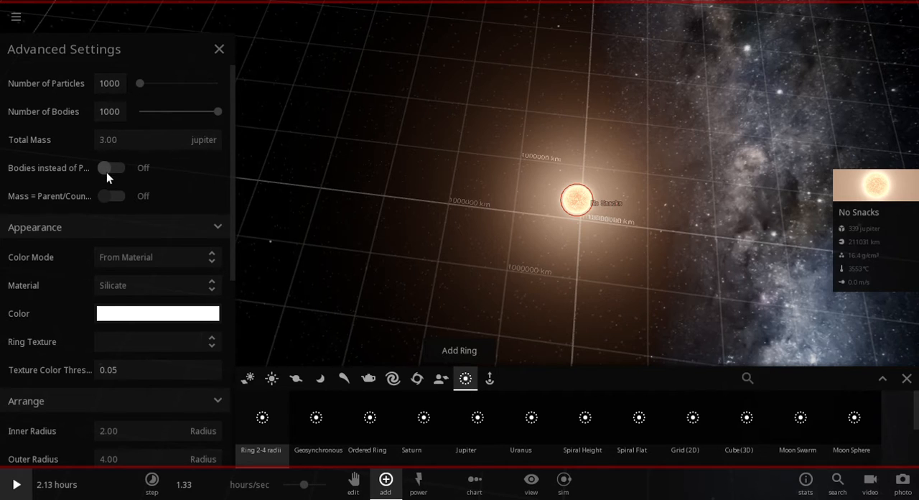
# Step: Use bodies instead of particles, maximize particles to 10000, and keep Silicate material
pyautogui.click(112, 167)
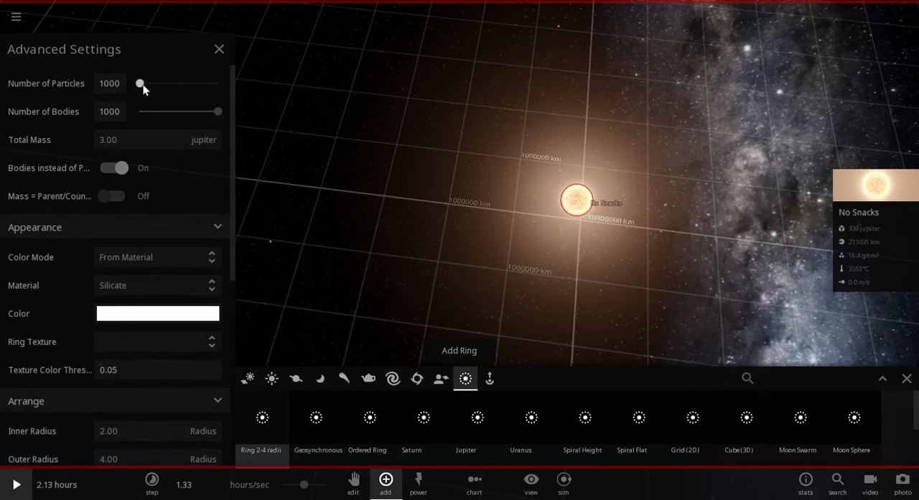
pyautogui.moveTo(140, 83); pyautogui.dragTo(219, 84)
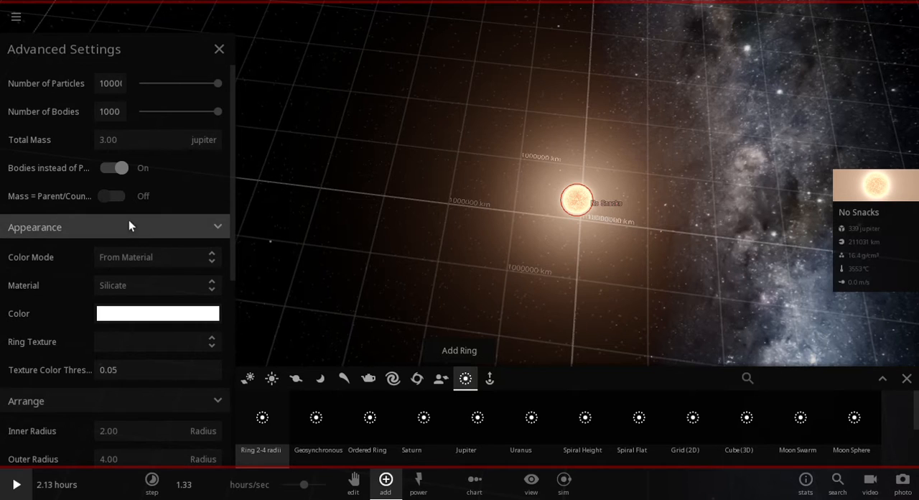
pyautogui.click(156, 256)
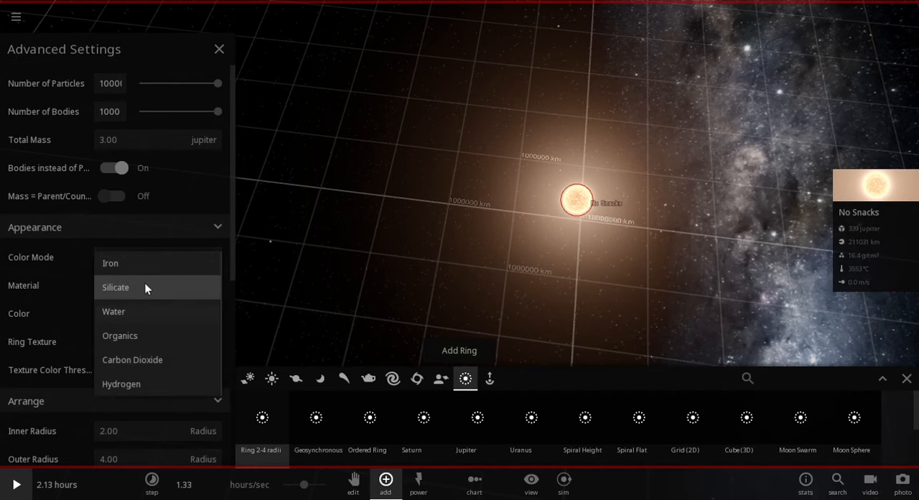
pyautogui.click(115, 287)
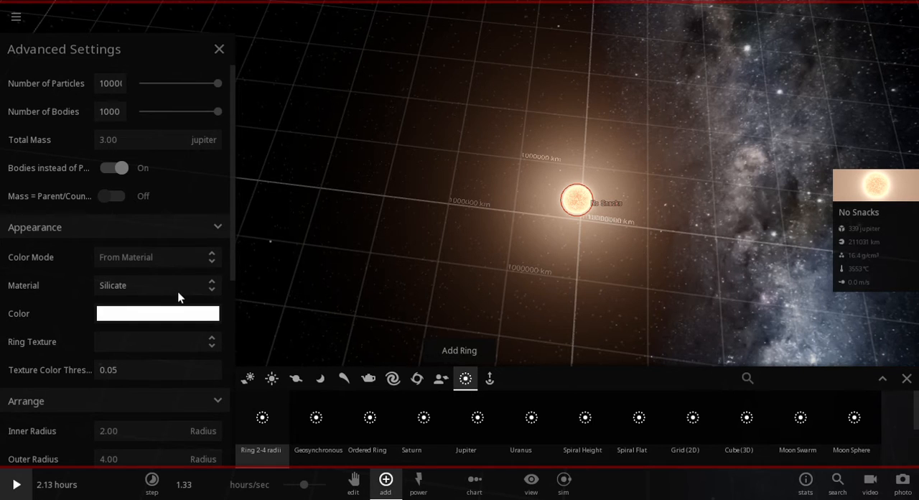
pyautogui.moveTo(172, 344)
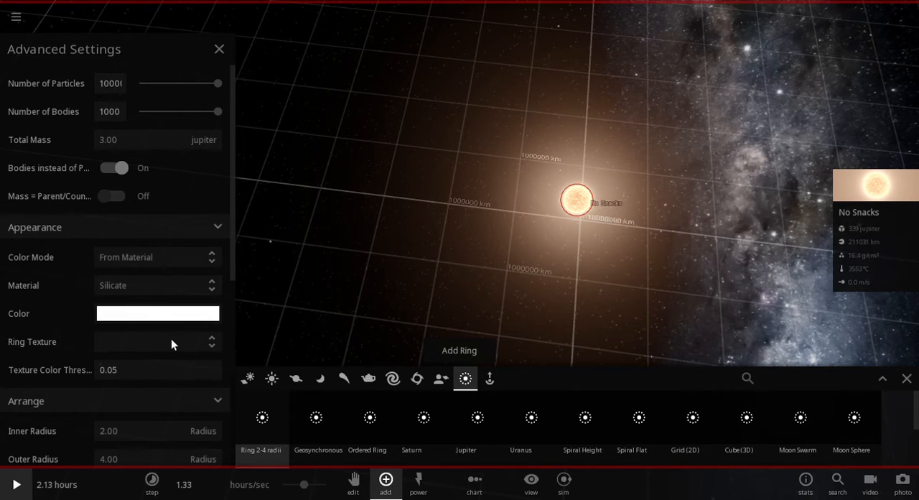
pyautogui.scroll(-3)
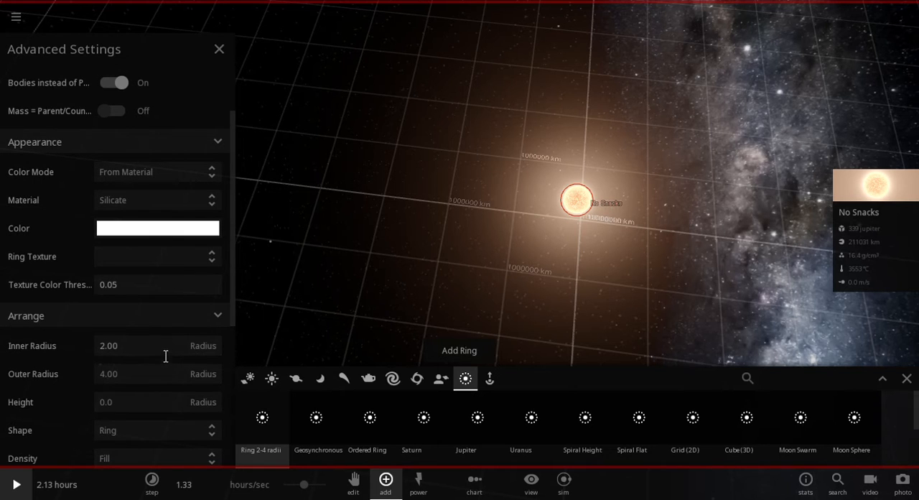
# Step: Switch the ring radius units to AU, entering 0.4 inner and 7 outer
pyautogui.click(203, 345)
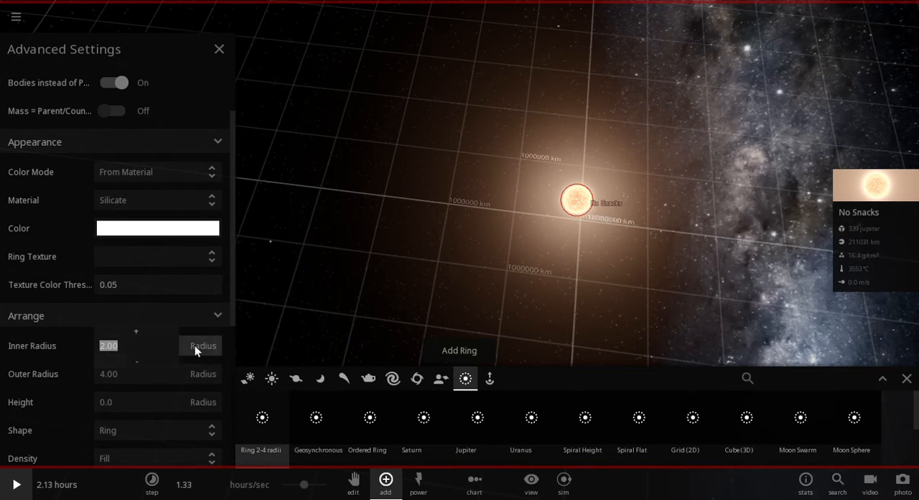
pyautogui.click(203, 345)
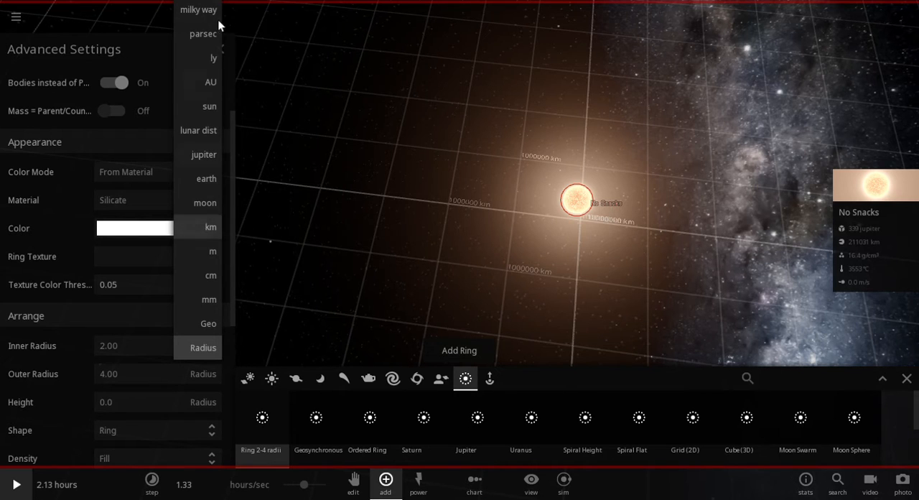
pyautogui.click(211, 81)
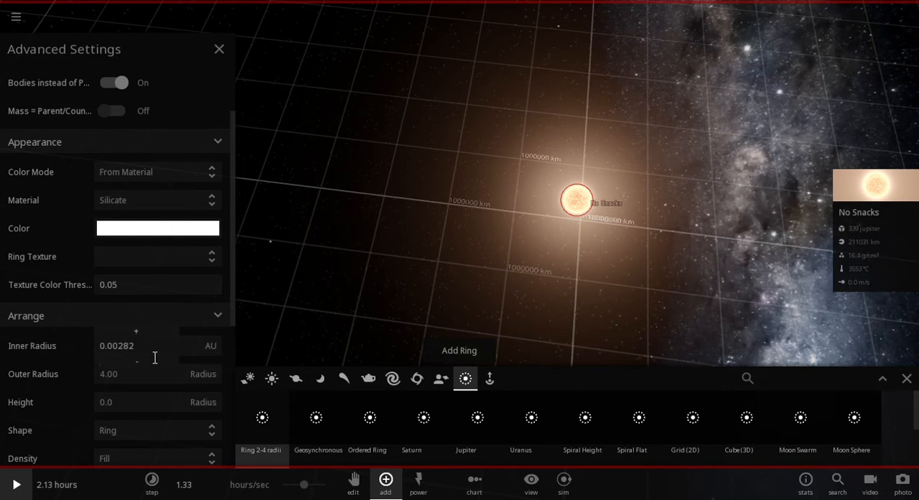
pyautogui.tripleClick(116, 345)
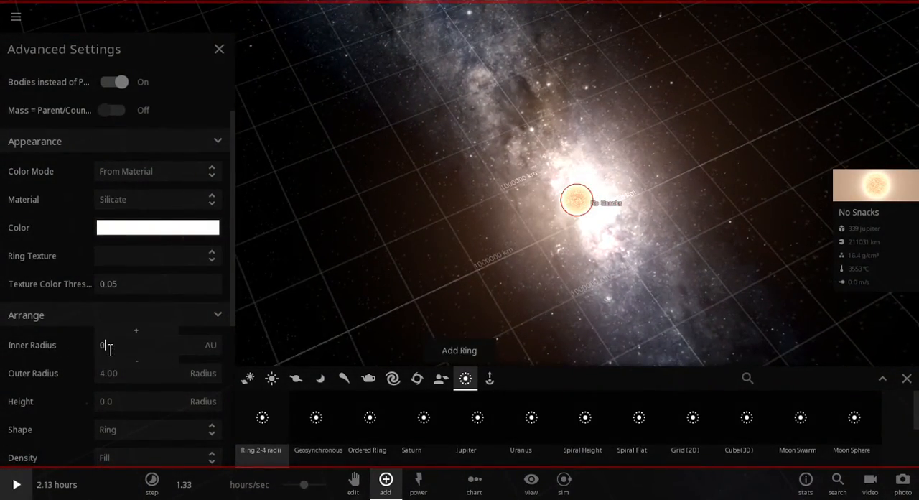
pyautogui.write('0.400')
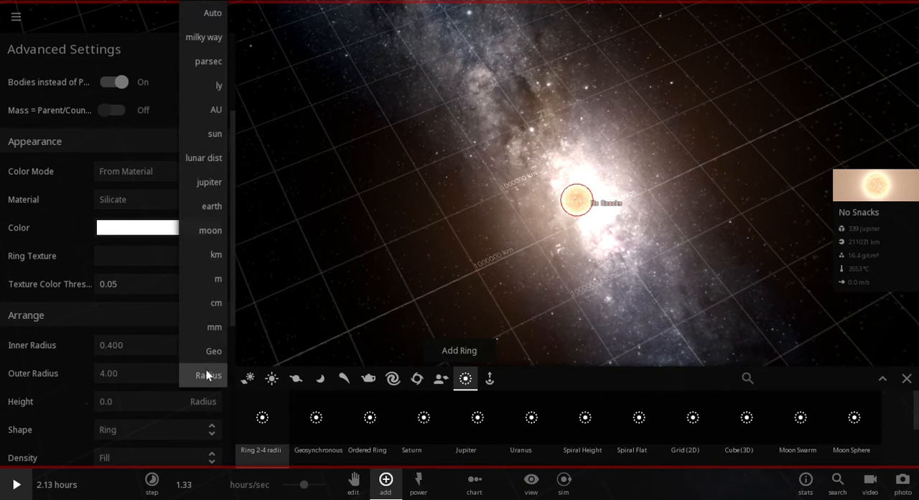
pyautogui.moveTo(215, 303)
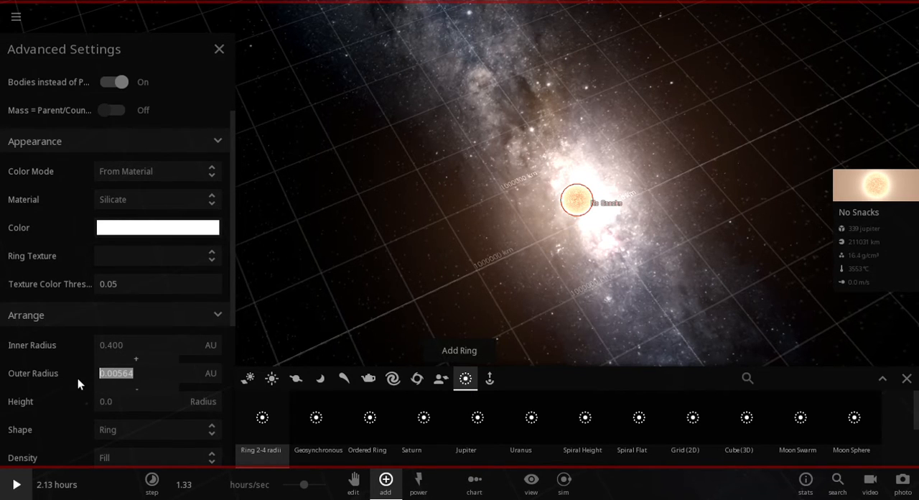
pyautogui.write('7.00')
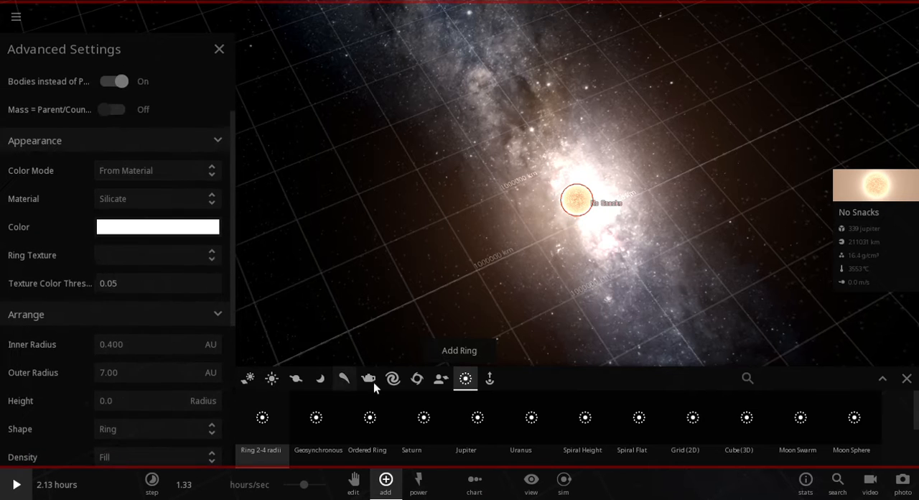
pyautogui.moveTo(406, 239)
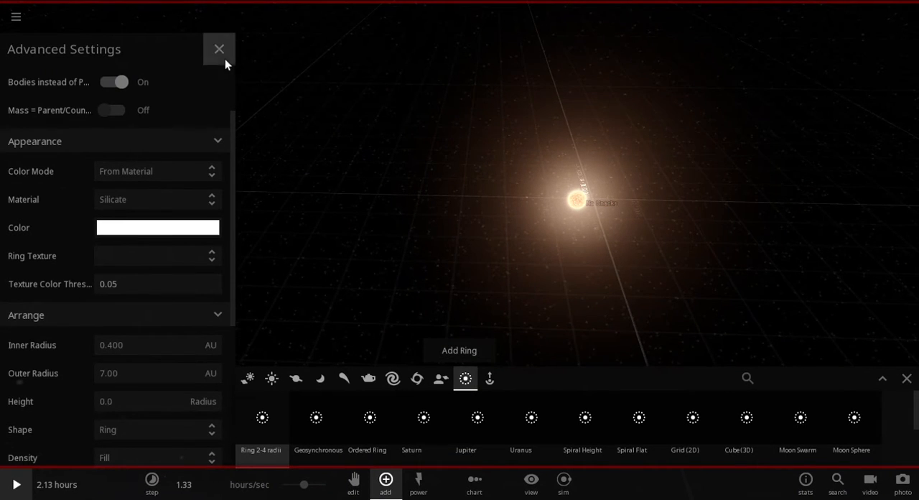
# Step: Close the ring's Advanced Settings and select Moon 0 in the object grid
pyautogui.click(218, 49)
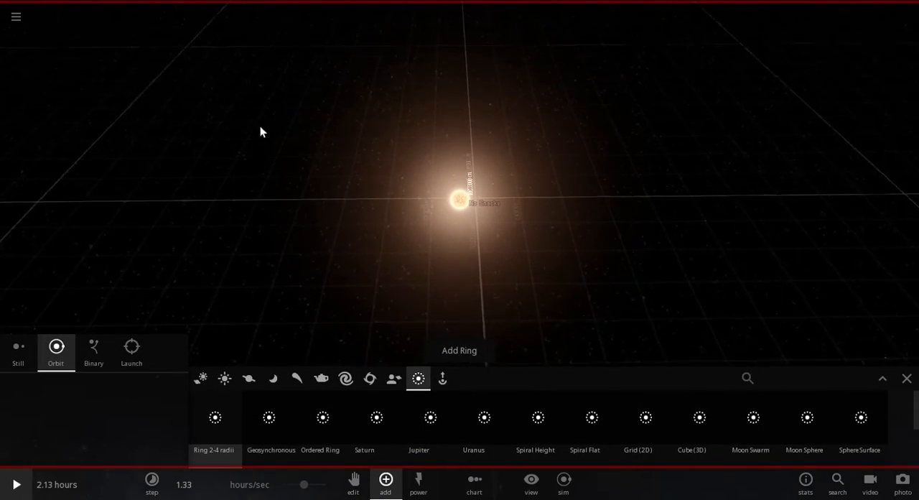
pyautogui.moveTo(870, 480)
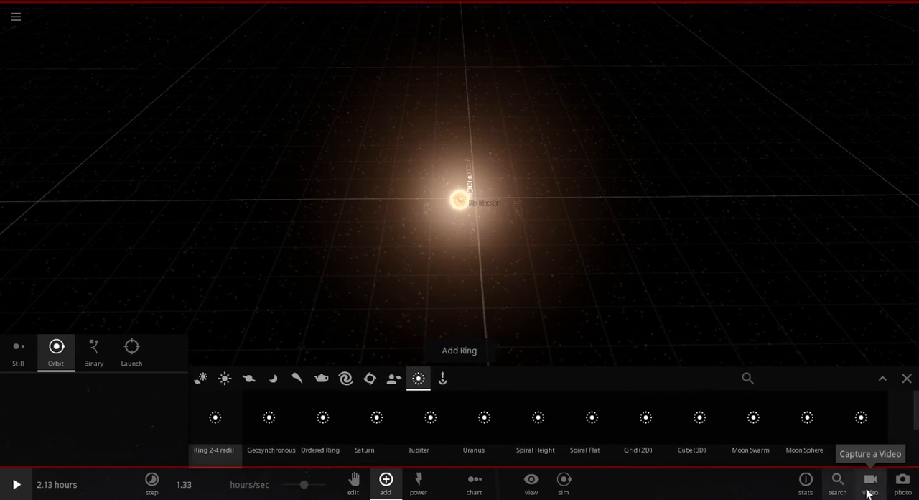
pyautogui.moveTo(563, 481)
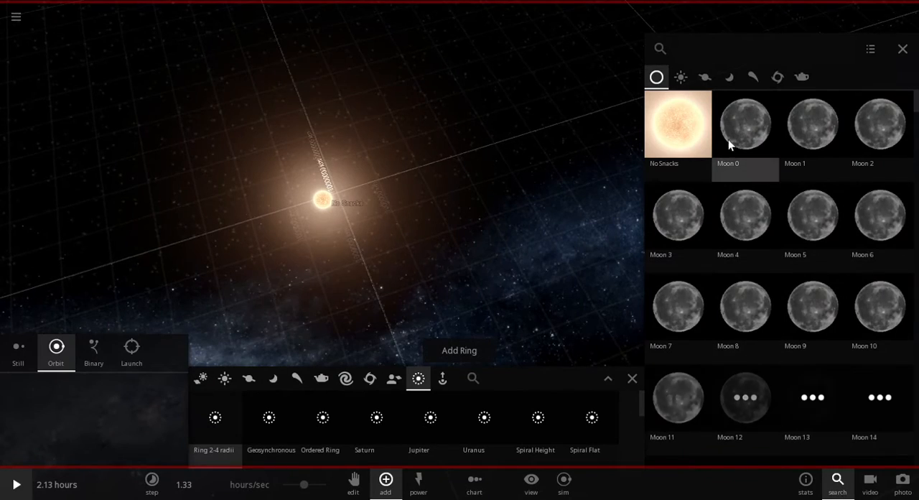
pyautogui.click(745, 122)
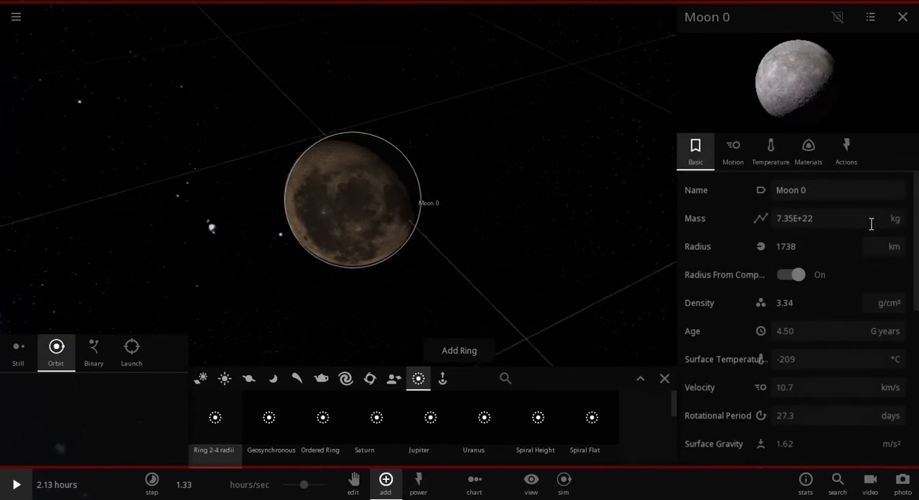
# Step: Change Moon 0's mass unit from kg to moon (1.000 moon) and close properties
pyautogui.click(895, 218)
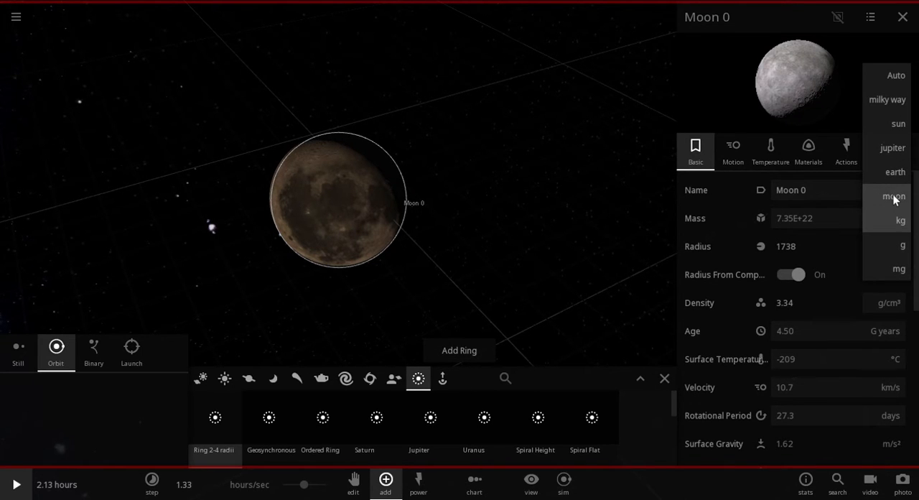
pyautogui.click(893, 196)
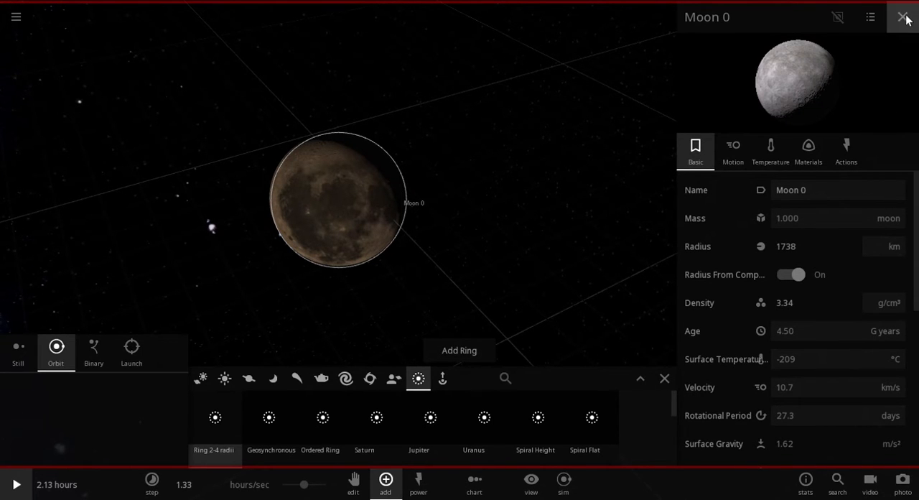
pyautogui.click(905, 16)
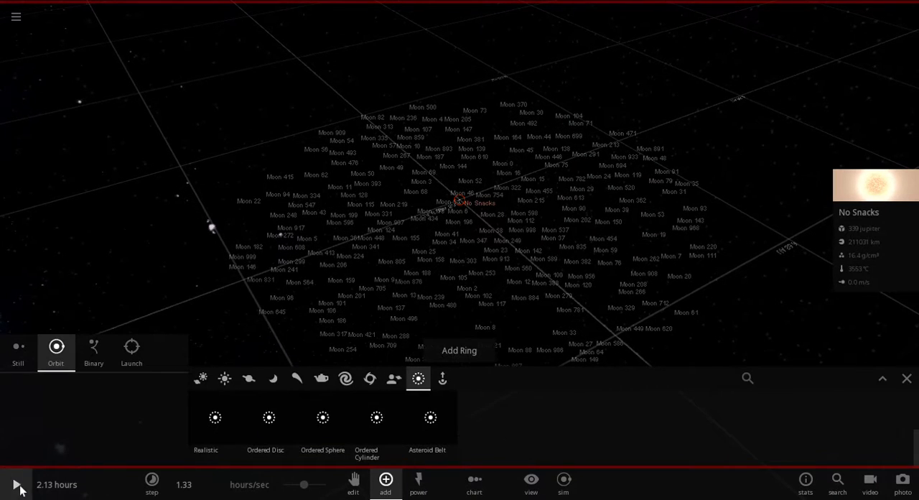
# Step: Play the simulation with orbit lines hidden, stopping around 1.44 days
pyautogui.click(16, 484)
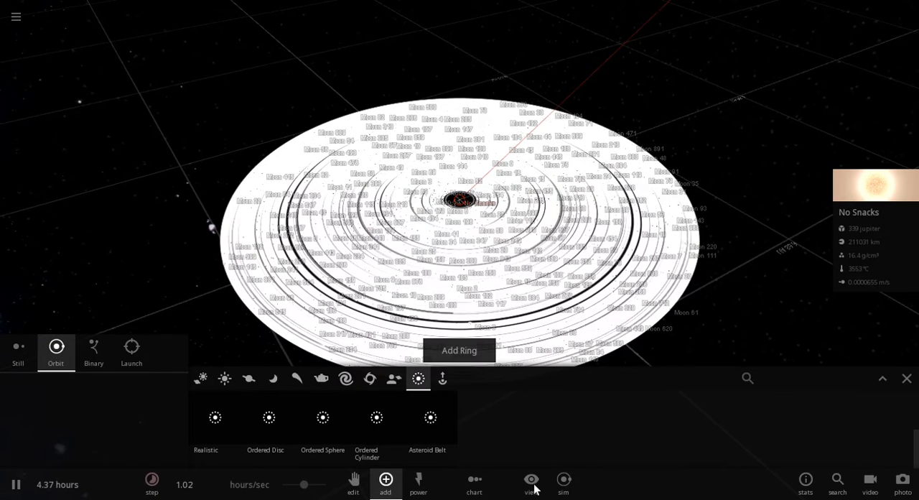
pyautogui.click(530, 480)
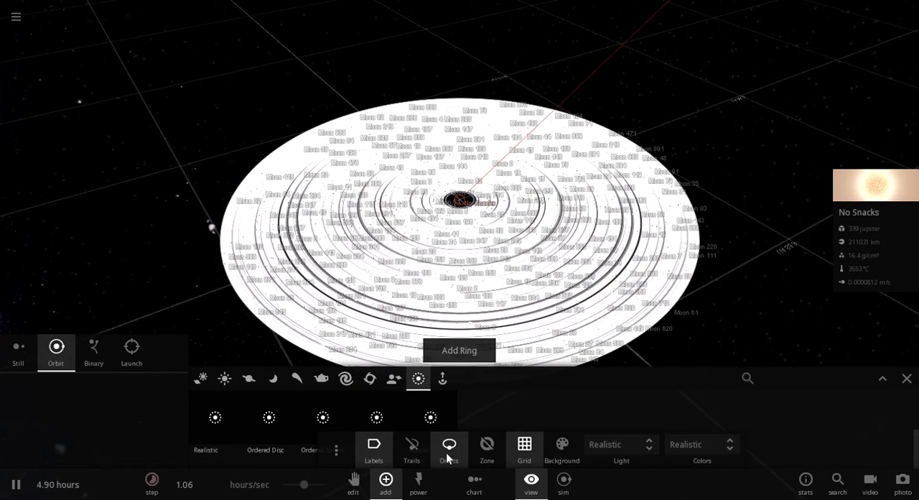
pyautogui.click(449, 444)
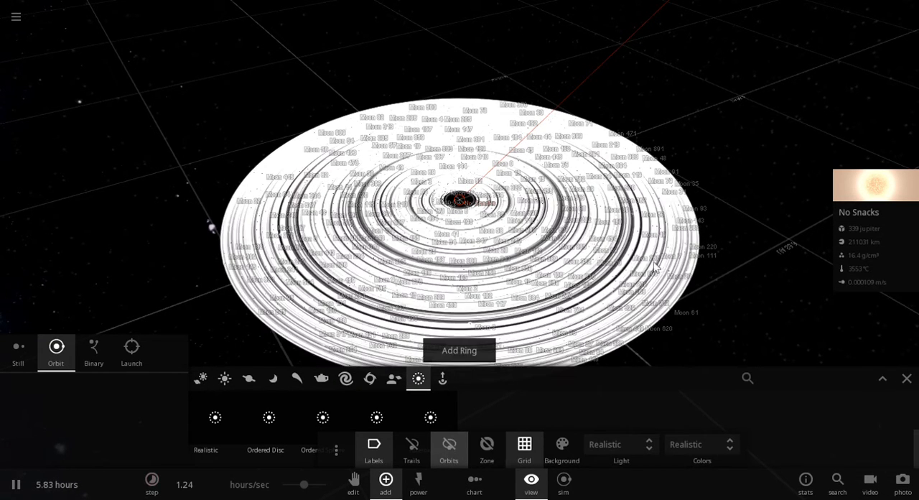
pyautogui.click(448, 448)
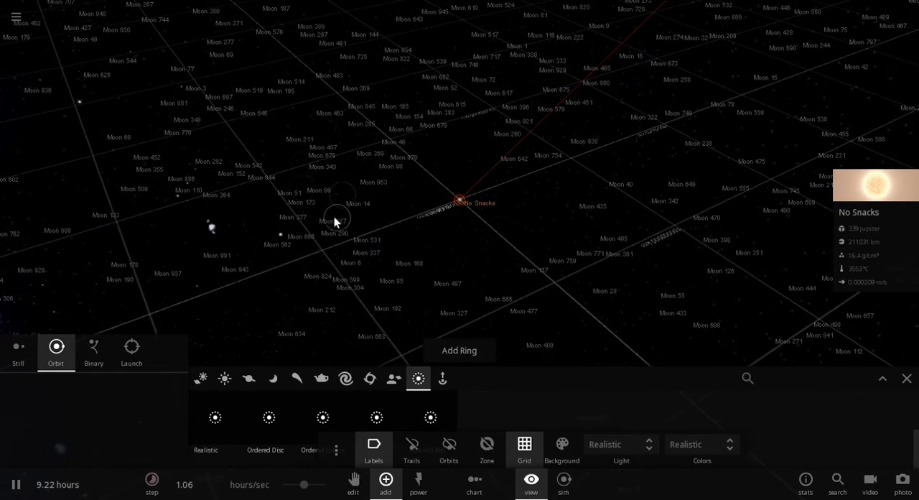
pyautogui.click(366, 214)
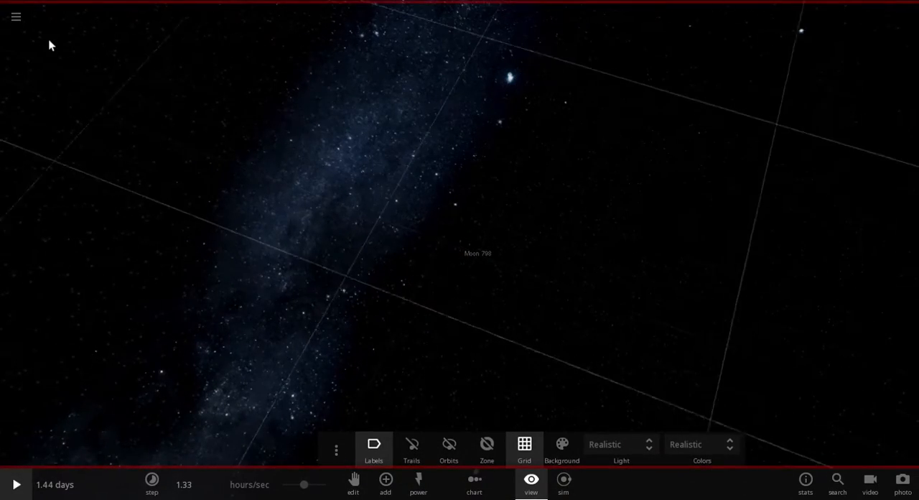
# Step: Start a New empty simulation from the main menu and browse the Add object categories
pyautogui.click(16, 17)
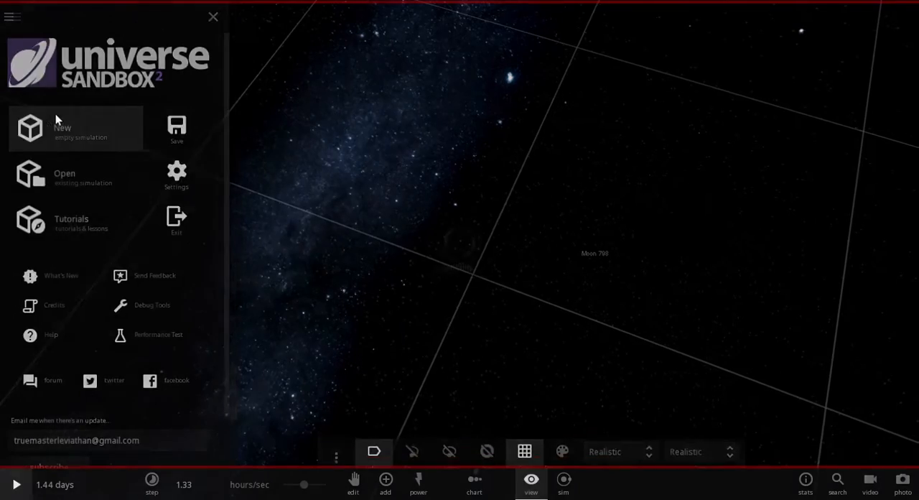
pyautogui.click(213, 17)
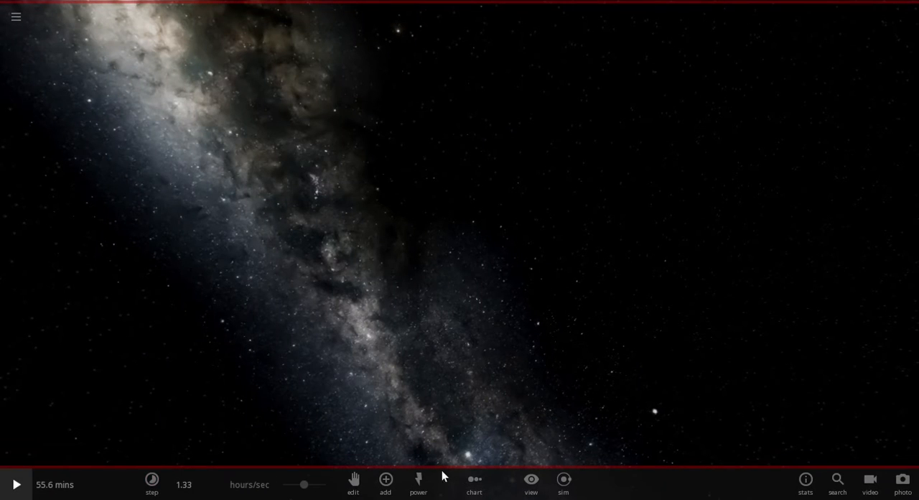
pyautogui.click(386, 479)
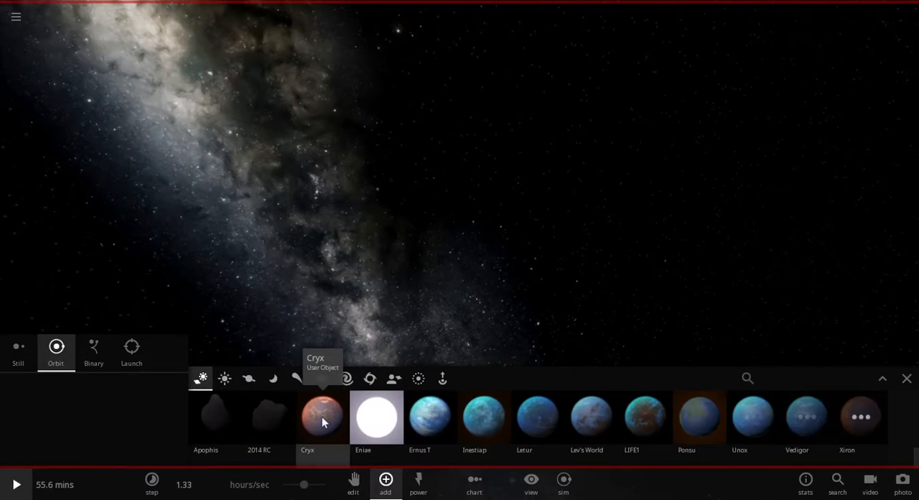
pyautogui.click(346, 378)
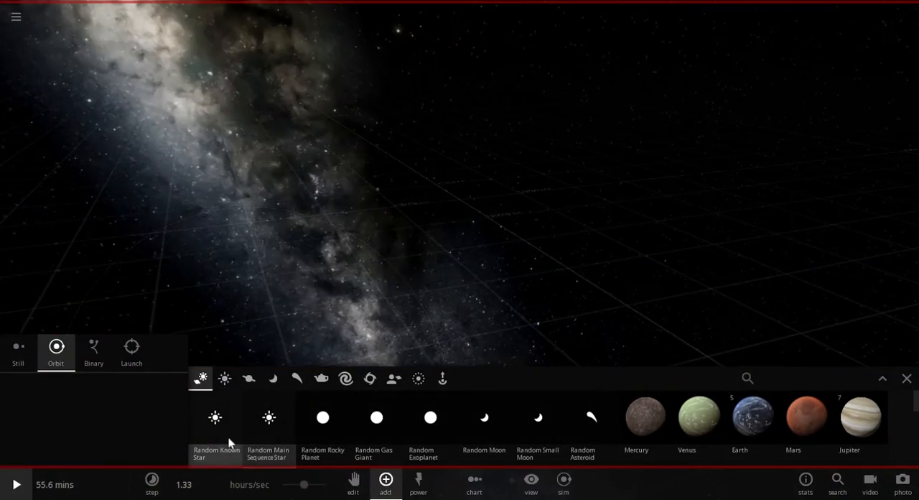
# Step: Add a random known star to the empty scene and name it grvuet
pyautogui.click(215, 417)
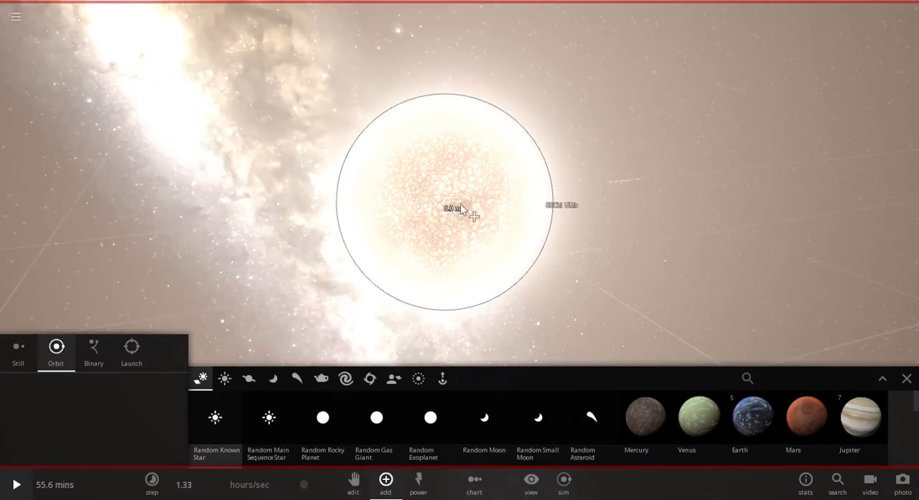
pyautogui.click(906, 378)
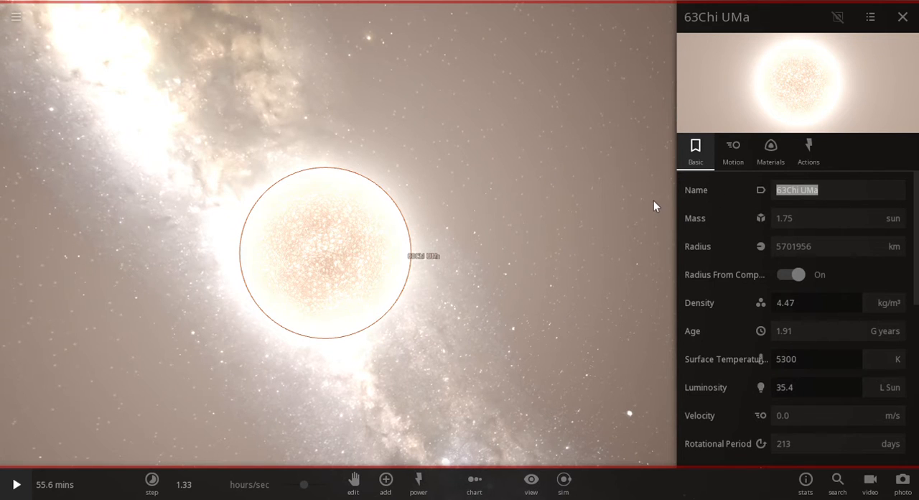
pyautogui.write('grvuet')
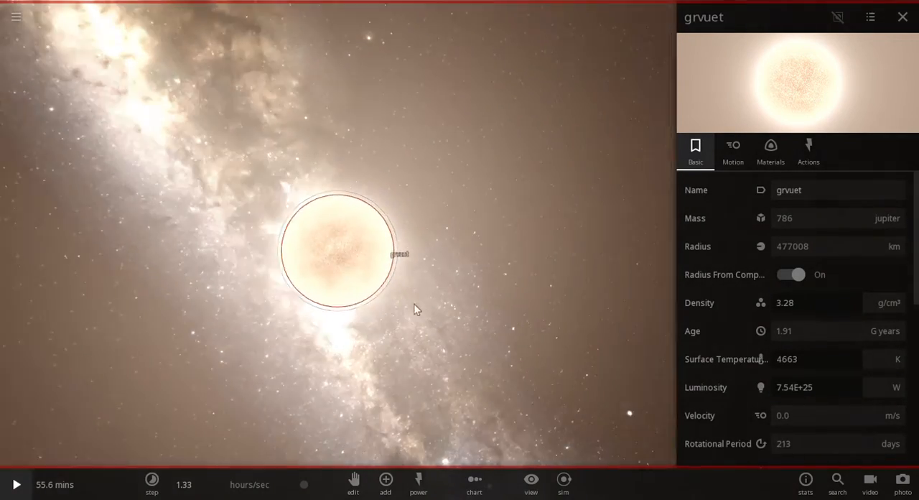
# Step: Review grvuet's materials, pure hydrogen, then close its properties panel
pyautogui.click(770, 151)
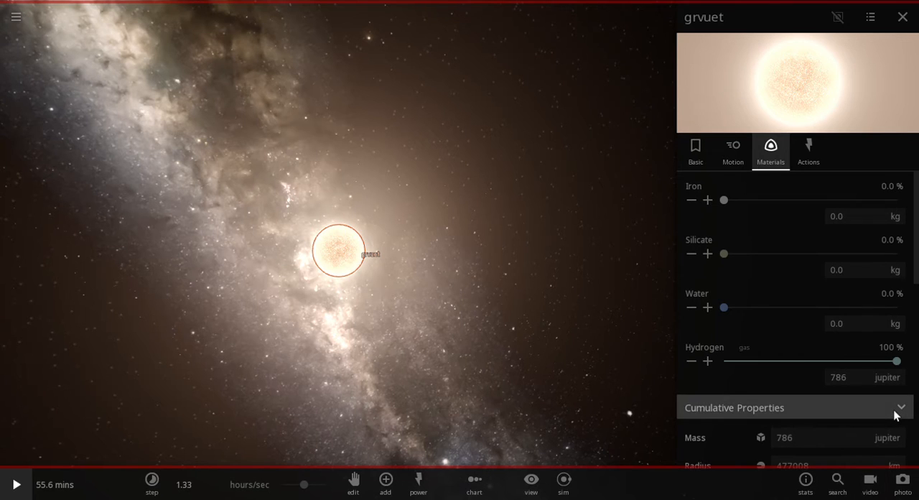
pyautogui.scroll(-3)
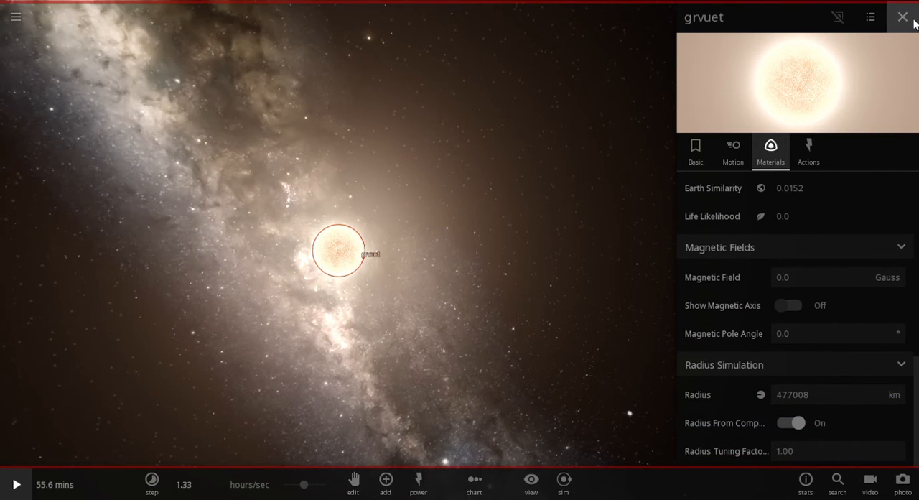
pyautogui.click(902, 16)
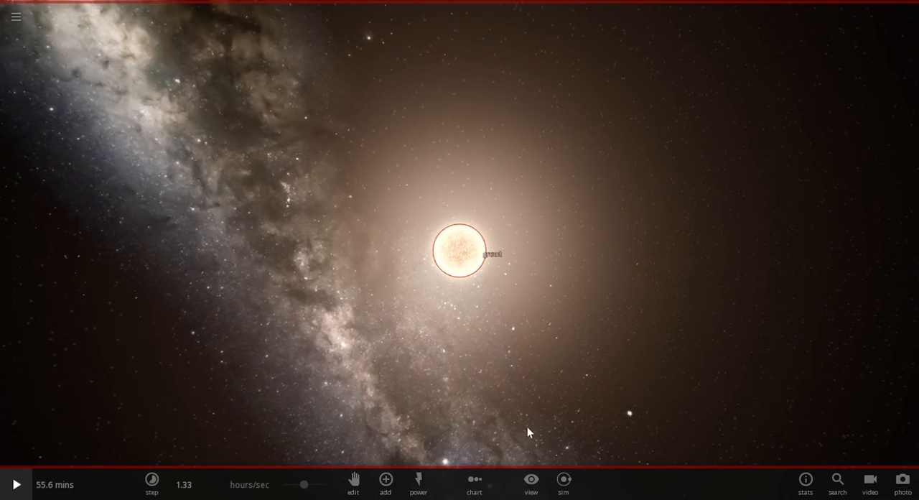
pyautogui.moveTo(908, 407)
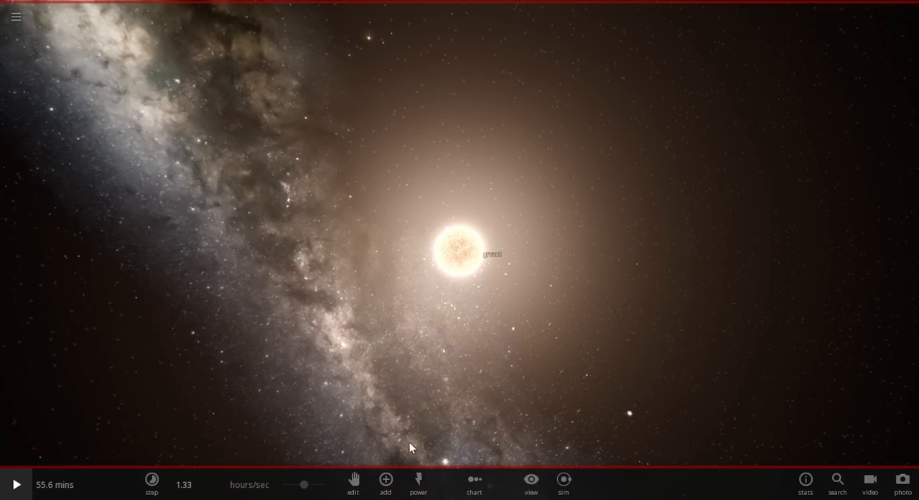
# Step: Show the grid and hide trails in View options, with the add catalog open
pyautogui.click(386, 481)
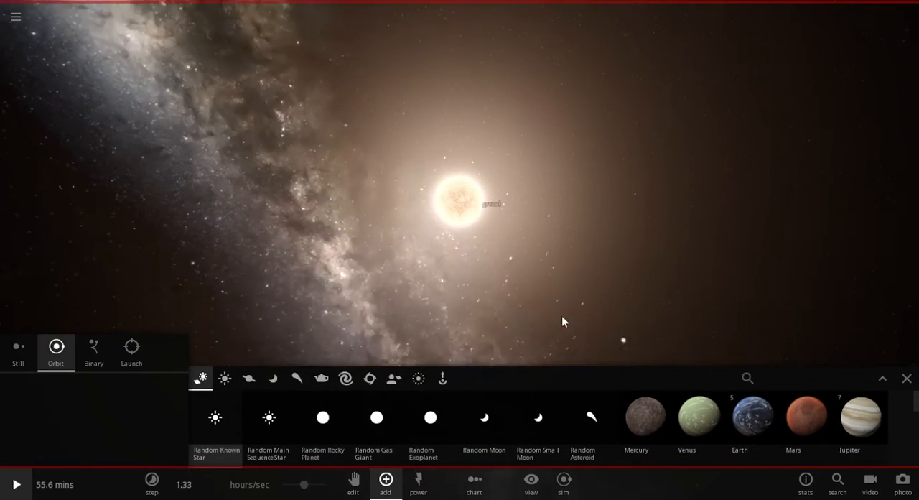
pyautogui.click(531, 483)
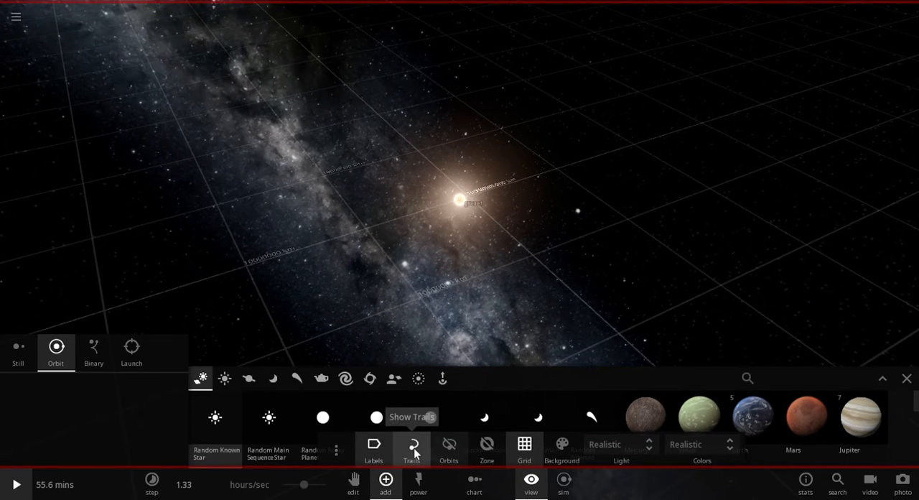
pyautogui.click(411, 442)
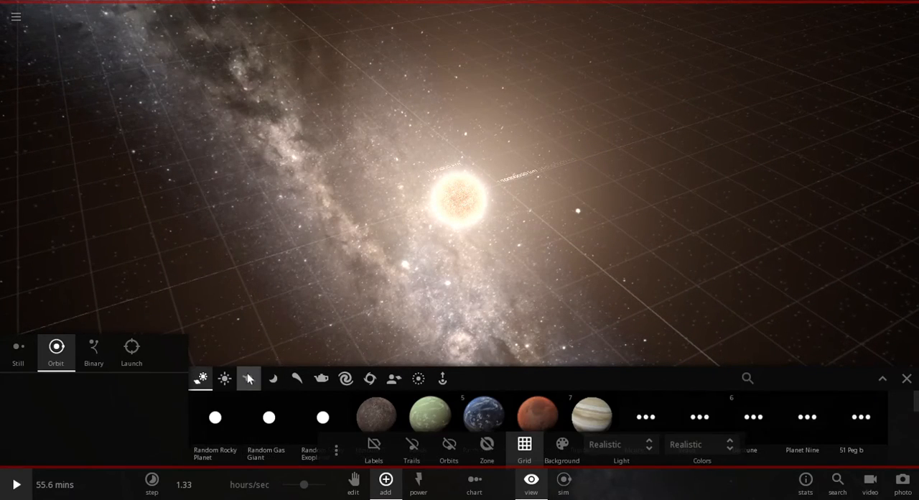
pyautogui.click(248, 378)
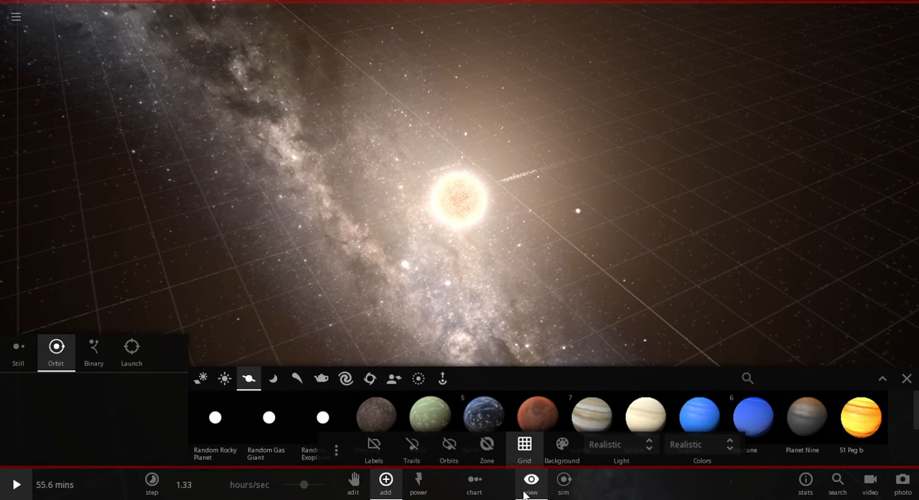
pyautogui.click(297, 378)
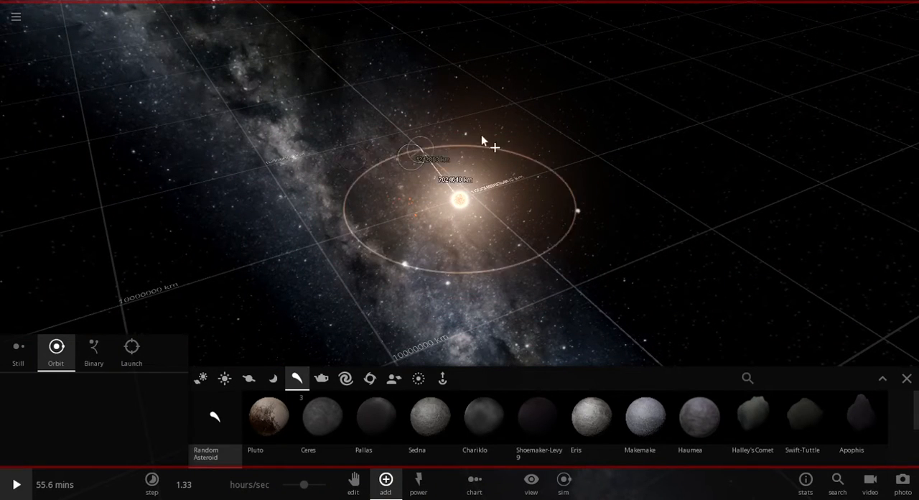
# Step: Place five asteroids on orbits of varying distance around grvuet
pyautogui.moveTo(480, 140); pyautogui.dragTo(287, 194)
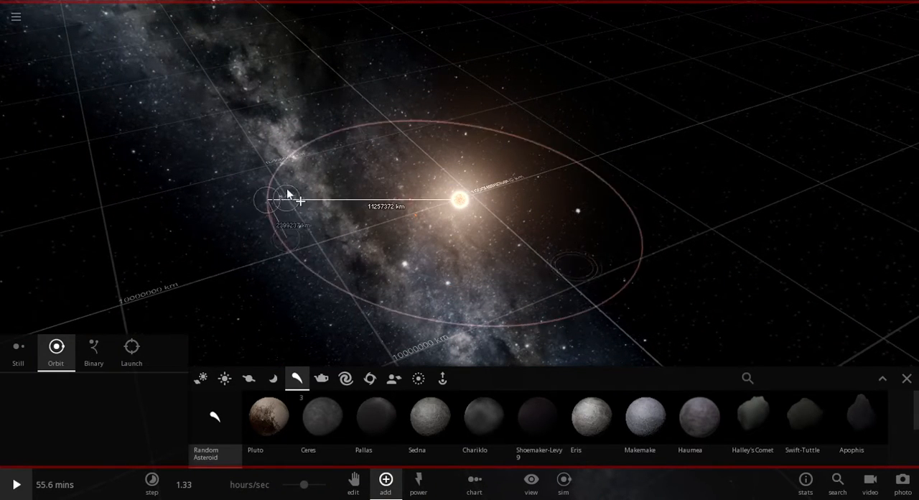
pyautogui.moveTo(300, 201); pyautogui.dragTo(257, 278)
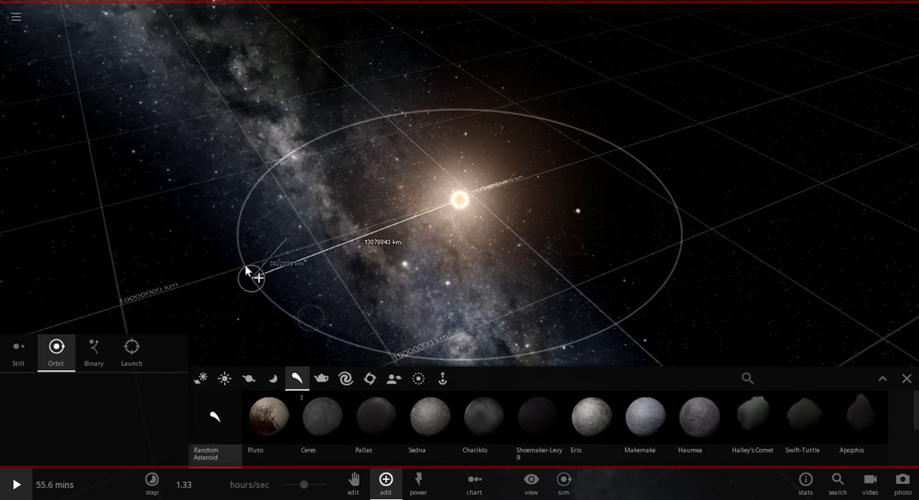
pyautogui.moveTo(255, 279); pyautogui.dragTo(544, 289)
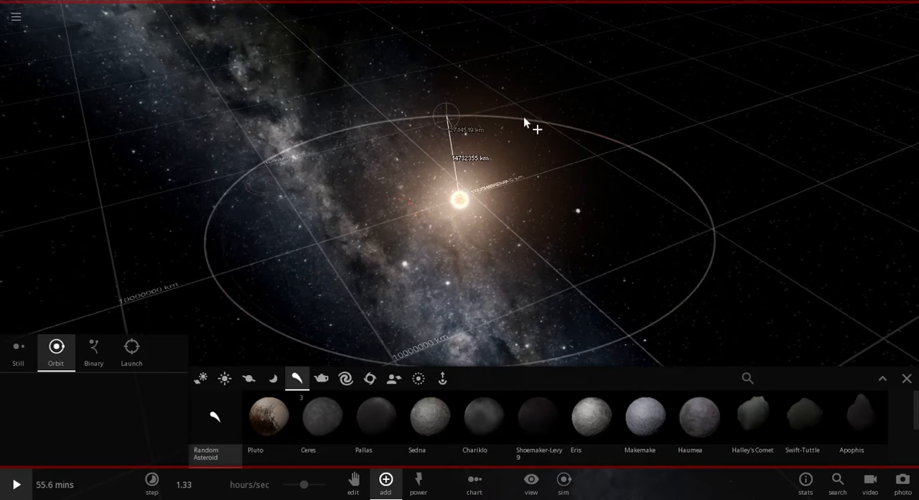
pyautogui.moveTo(524, 122); pyautogui.dragTo(334, 158)
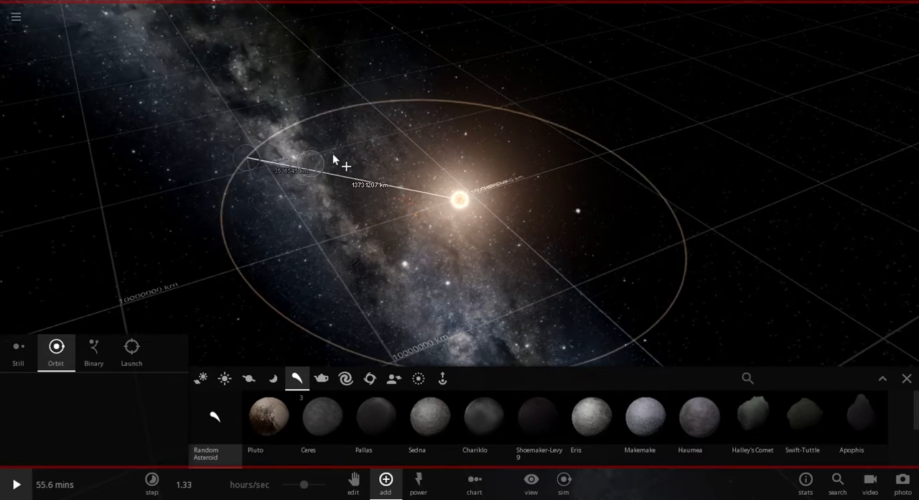
pyautogui.moveTo(334, 159); pyautogui.dragTo(373, 345)
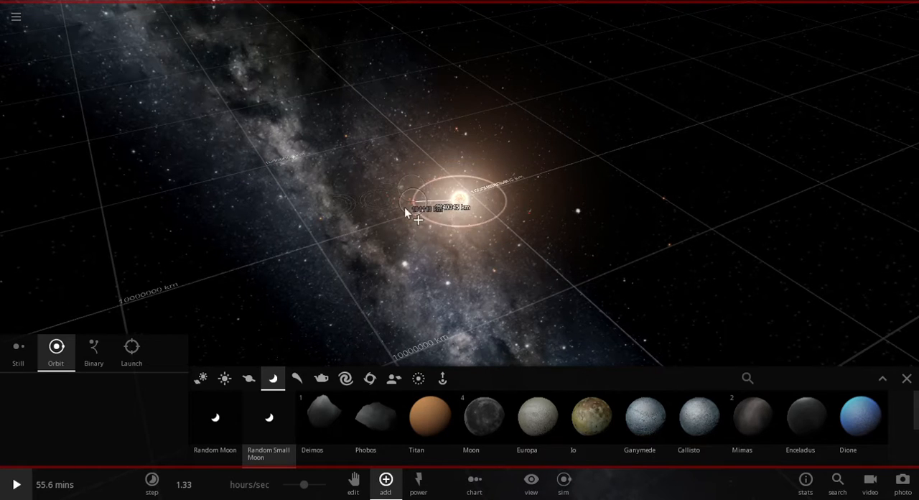
# Step: Place five moons on close, wide and distant orbits around grvuet
pyautogui.moveTo(419, 218); pyautogui.dragTo(637, 242)
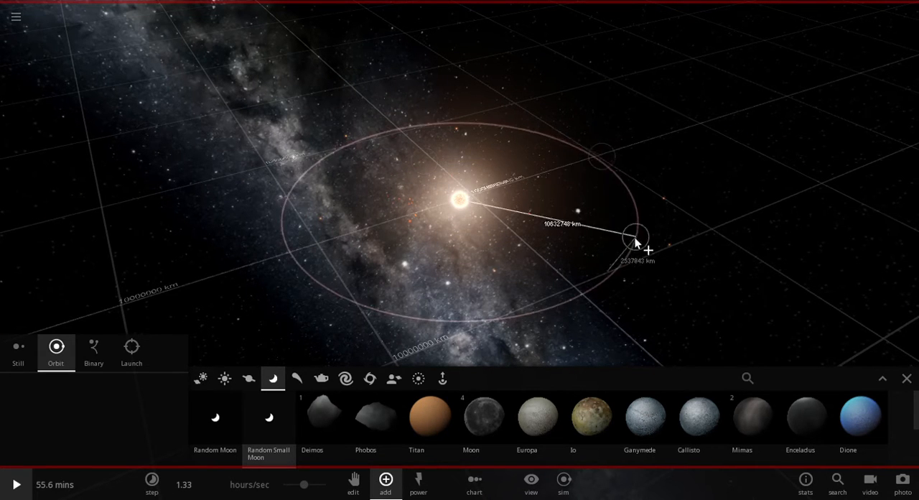
pyautogui.moveTo(635, 241); pyautogui.dragTo(459, 259)
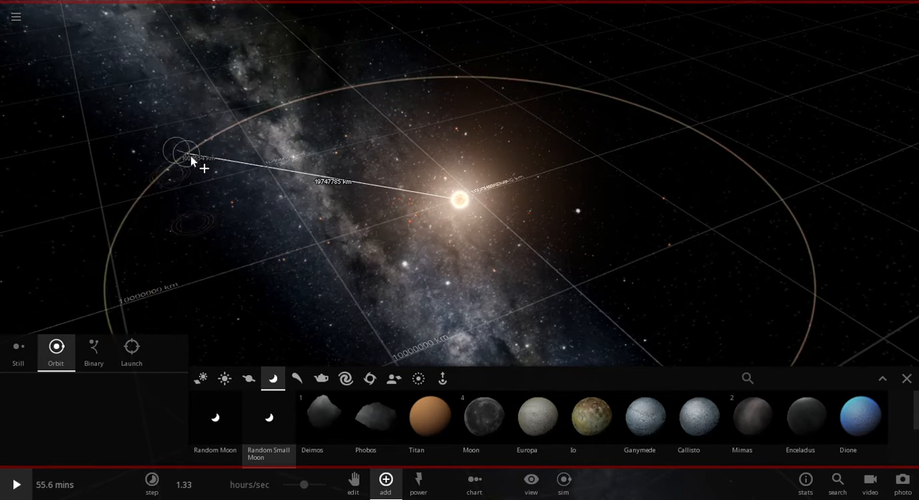
pyautogui.moveTo(192, 162); pyautogui.dragTo(293, 301)
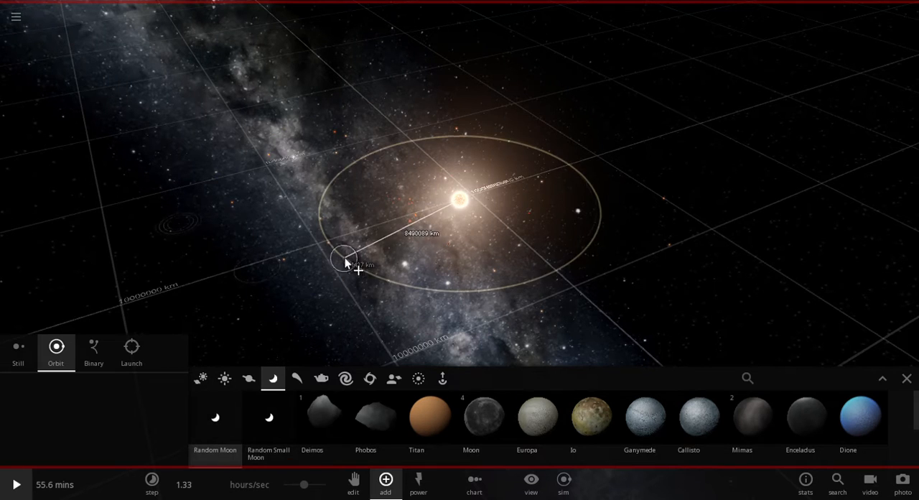
pyautogui.moveTo(344, 260); pyautogui.dragTo(398, 133)
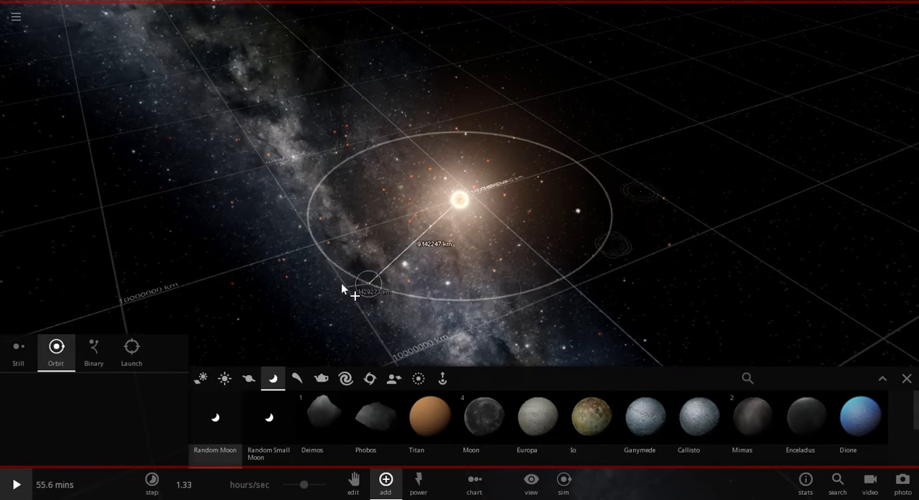
pyautogui.moveTo(368, 287); pyautogui.dragTo(599, 154)
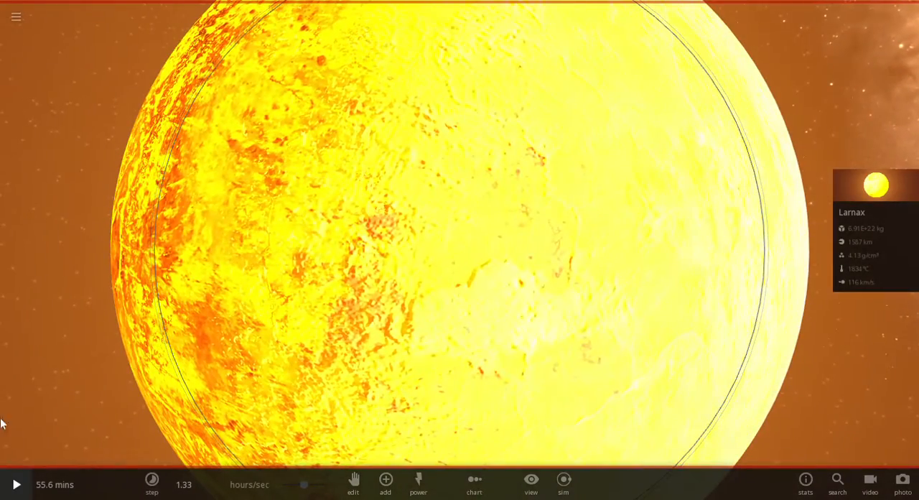
# Step: Run the simulation and follow a nearby molten body, zooming the camera
pyautogui.click(16, 483)
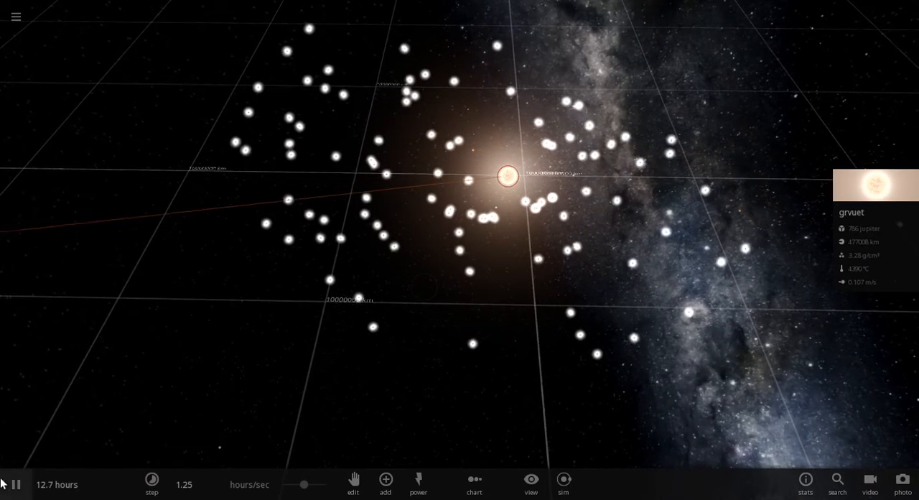
pyautogui.click(14, 484)
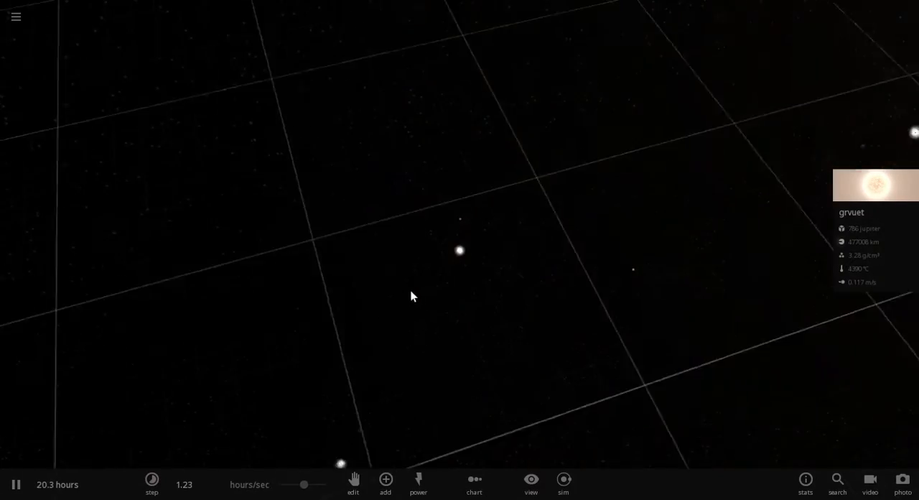
pyautogui.click(460, 250)
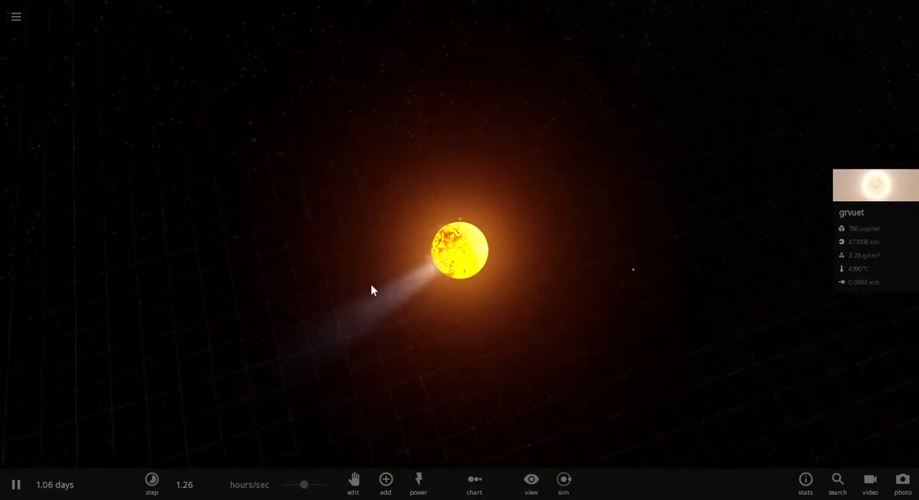
pyautogui.scroll(-3)
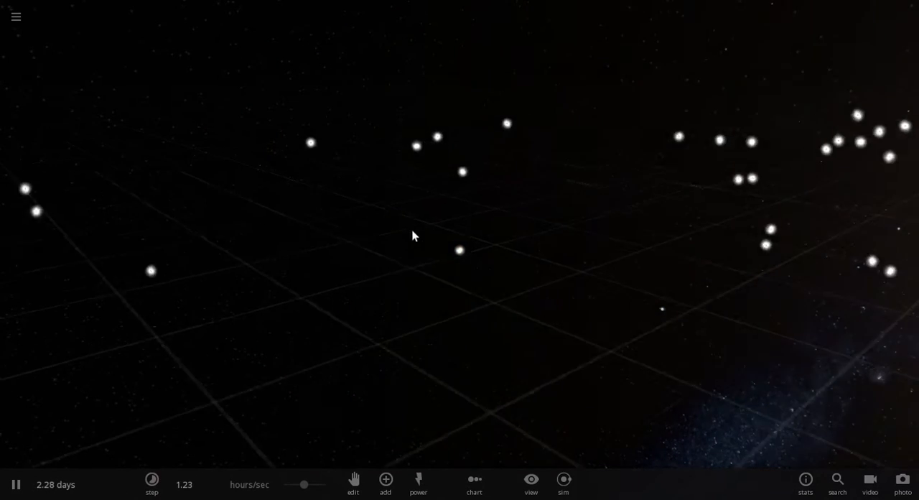
# Step: Focus the camera on the glowing world Tratevenaente
pyautogui.click(460, 251)
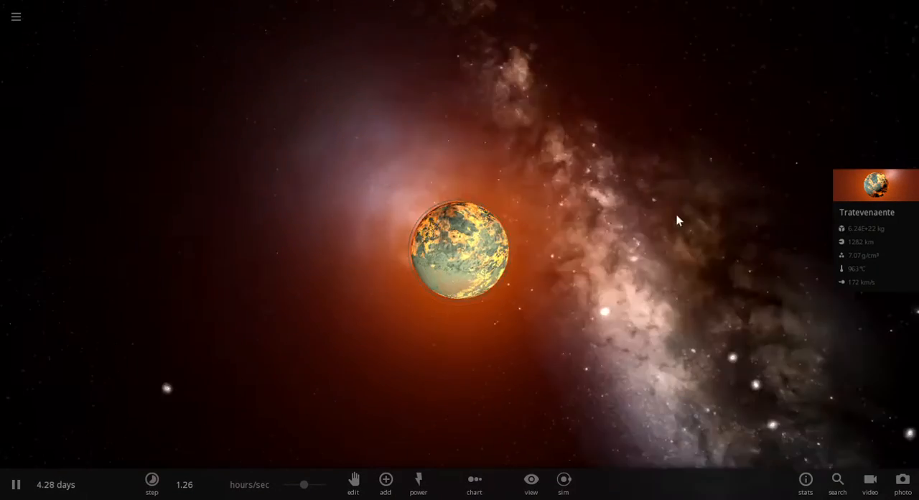
# Step: Browse the simulation library's Collisions, Fiction and Human Scale categories, ending on Systems
pyautogui.click(15, 17)
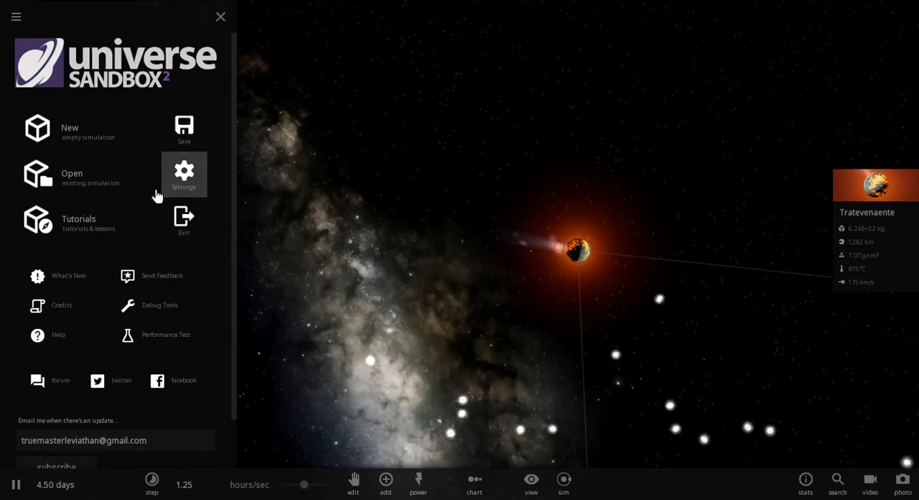
pyautogui.moveTo(126, 236)
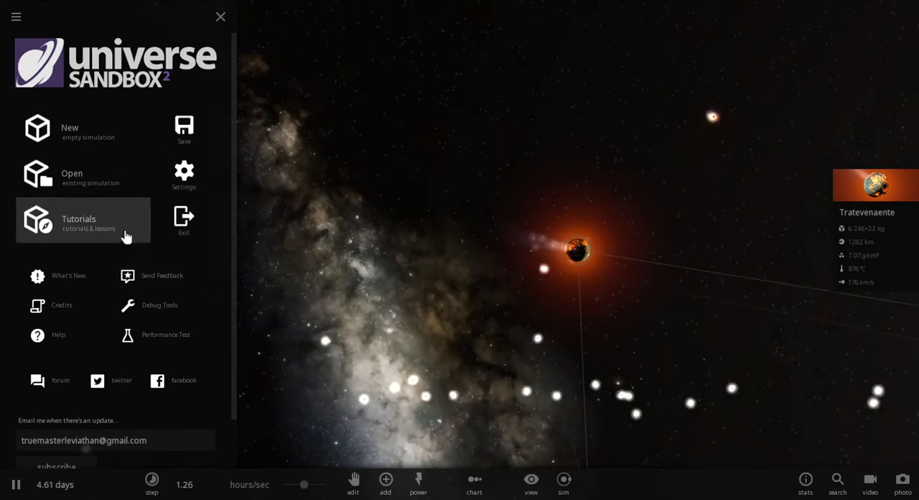
pyautogui.click(71, 173)
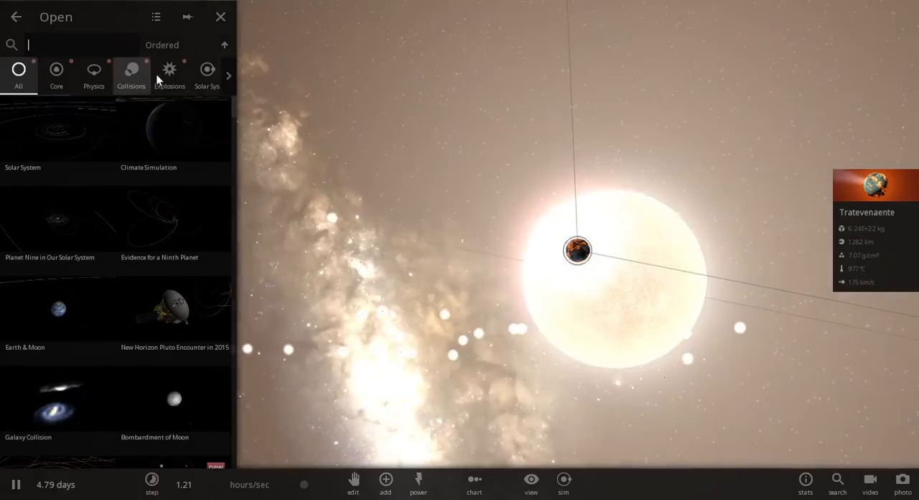
pyautogui.click(207, 75)
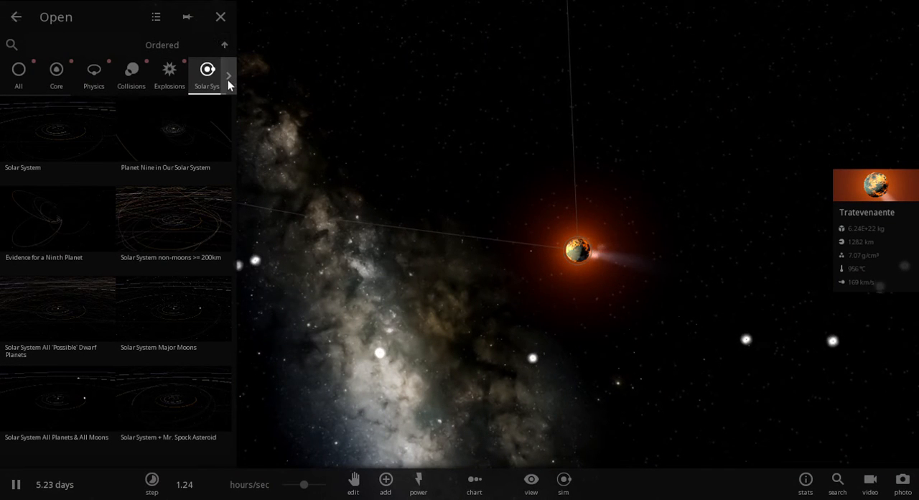
pyautogui.click(229, 75)
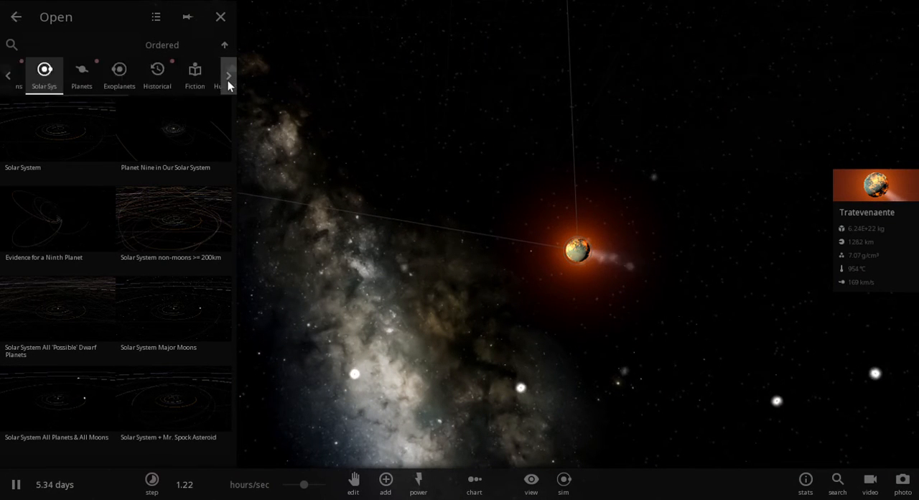
pyautogui.click(228, 75)
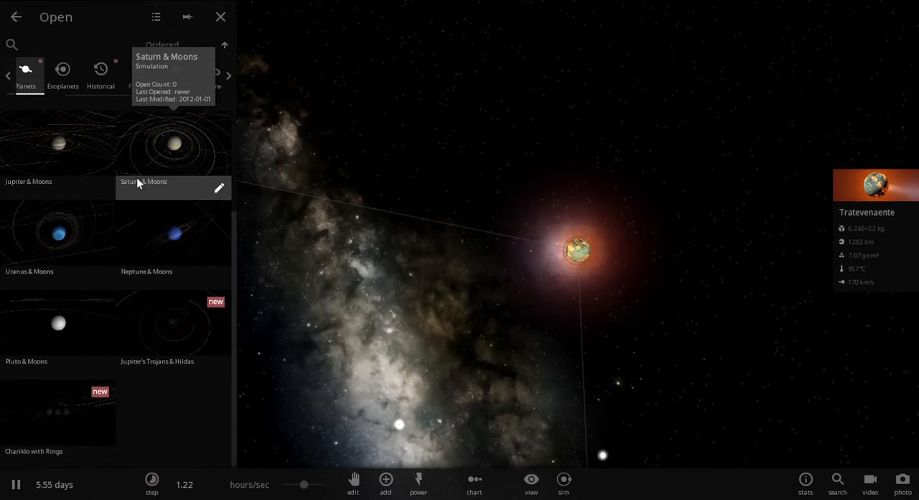
pyautogui.moveTo(107, 141)
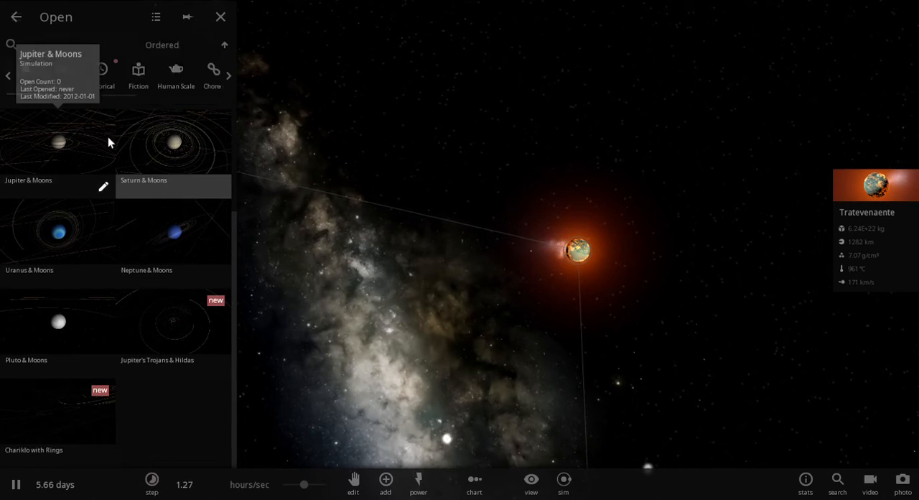
pyautogui.click(62, 75)
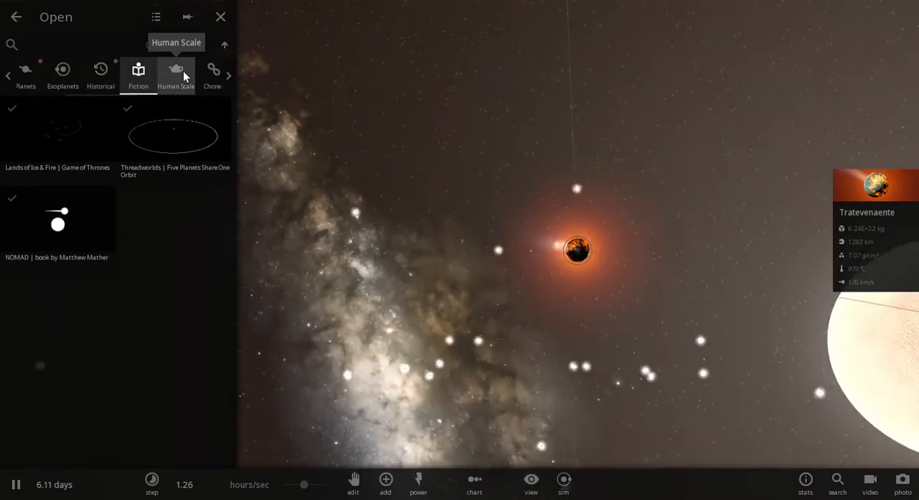
pyautogui.click(175, 72)
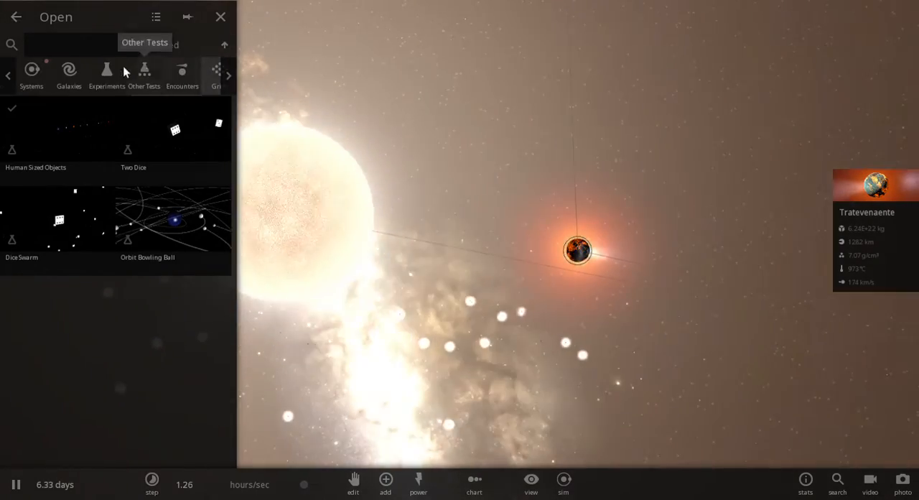
pyautogui.click(31, 75)
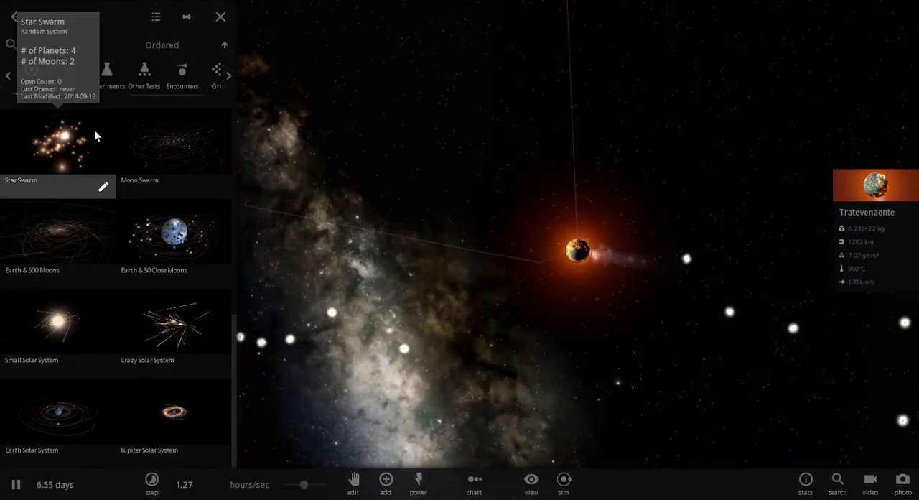
pyautogui.moveTo(161, 143)
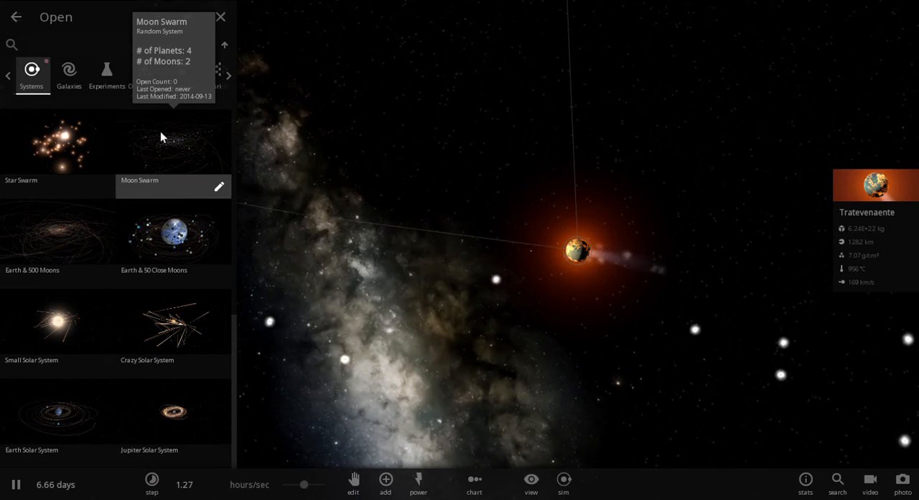
pyautogui.moveTo(68, 315)
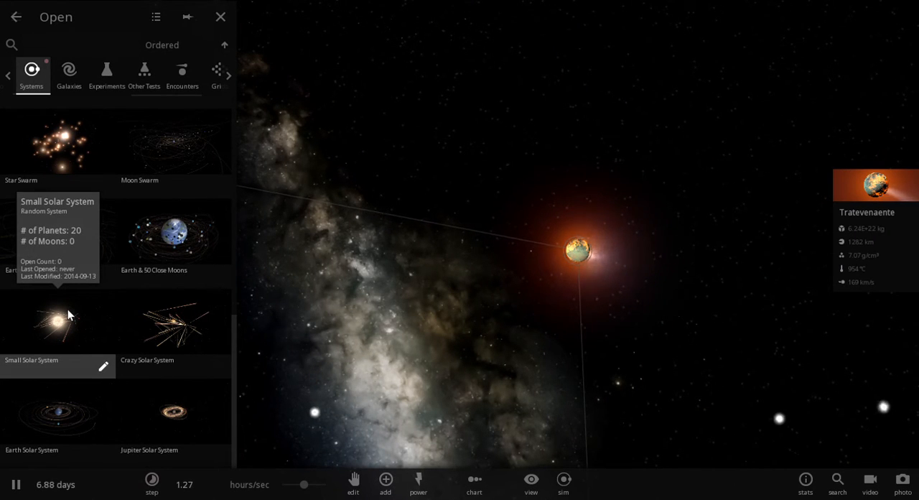
# Step: Load the Small Solar System simulation and hide object trails
pyautogui.doubleClick(58, 323)
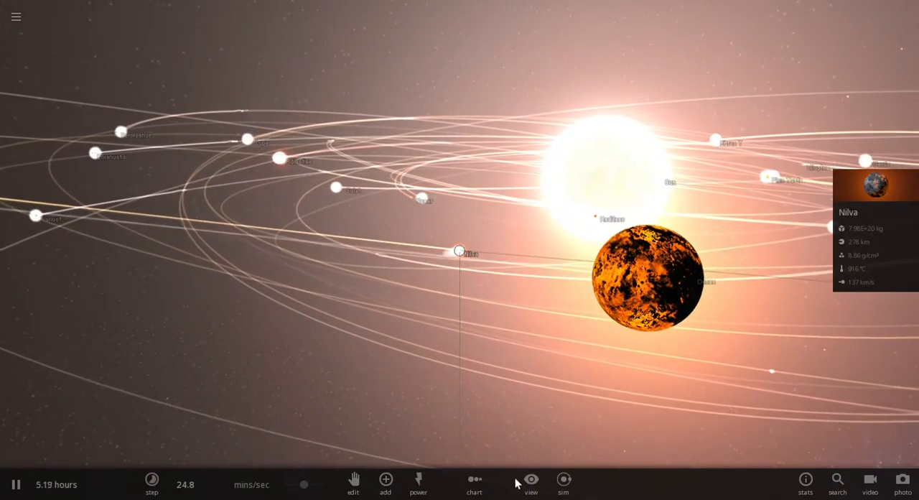
pyautogui.click(531, 483)
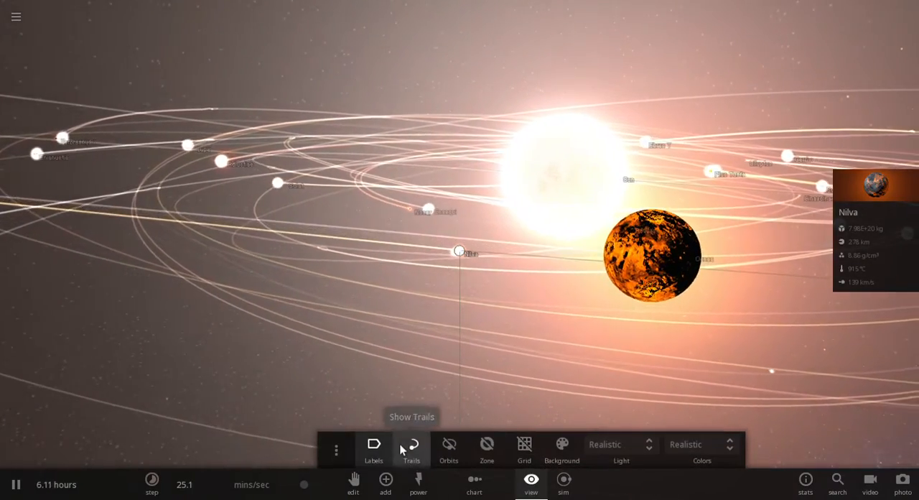
pyautogui.click(411, 443)
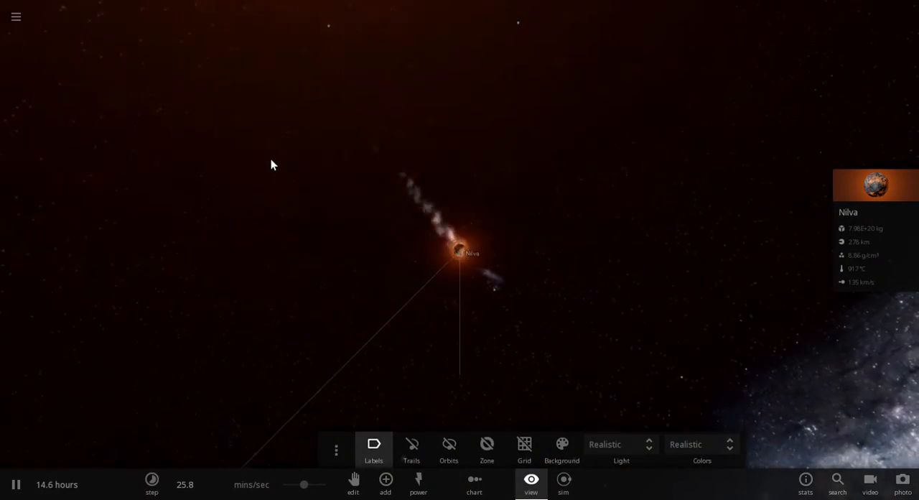
# Step: Load the Crazy Solar System simulation from the simulation library
pyautogui.click(15, 16)
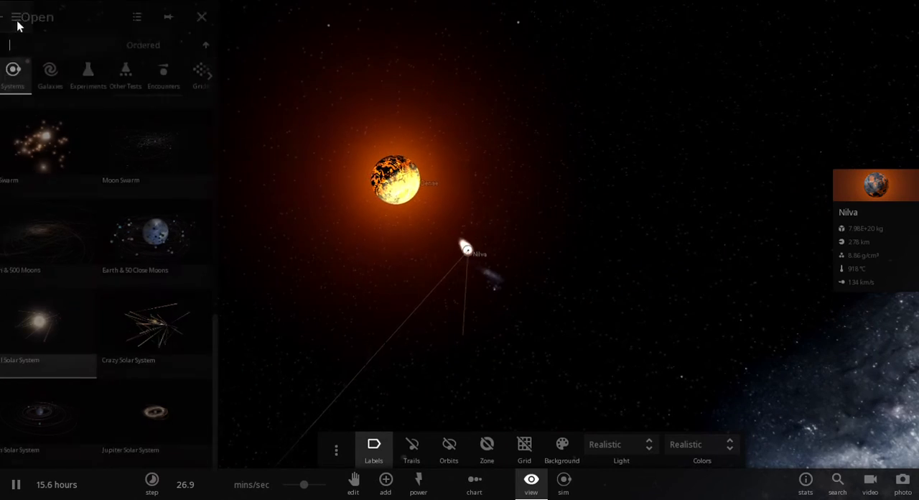
pyautogui.moveTo(176, 323)
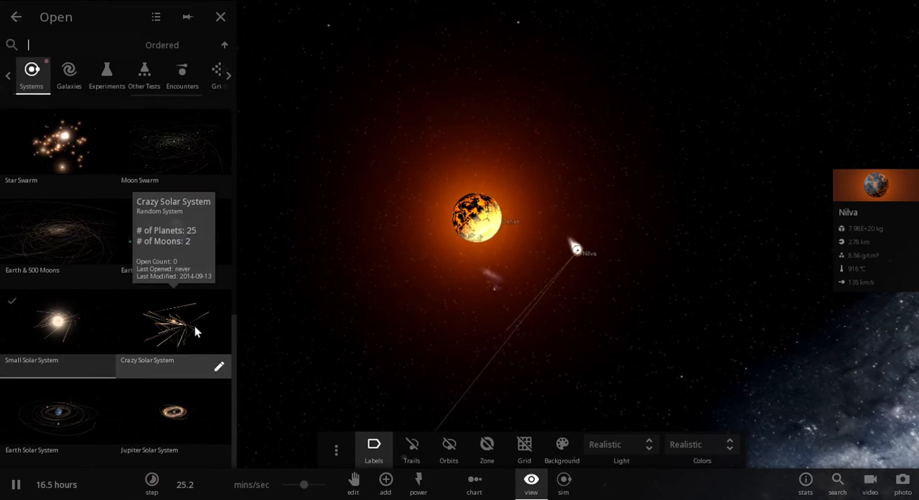
pyautogui.doubleClick(173, 323)
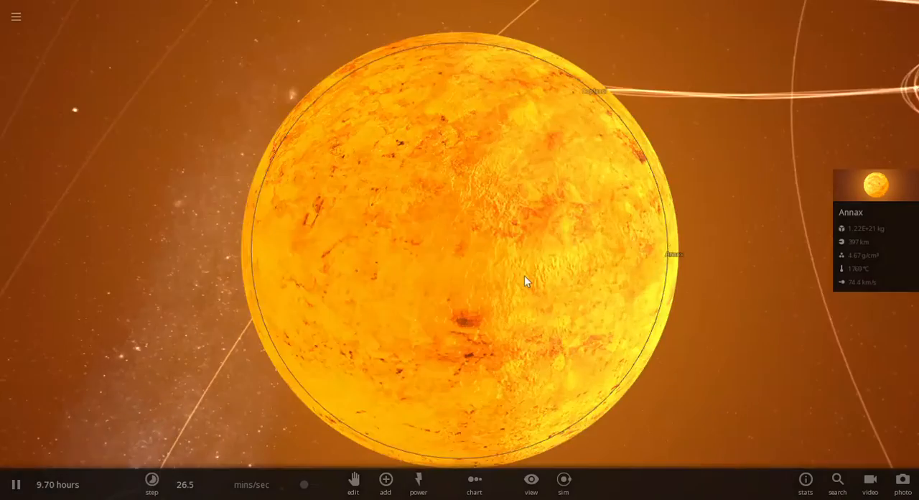
# Step: Center on Andan, then select planet Verovi to show its properties
pyautogui.scroll(-3)
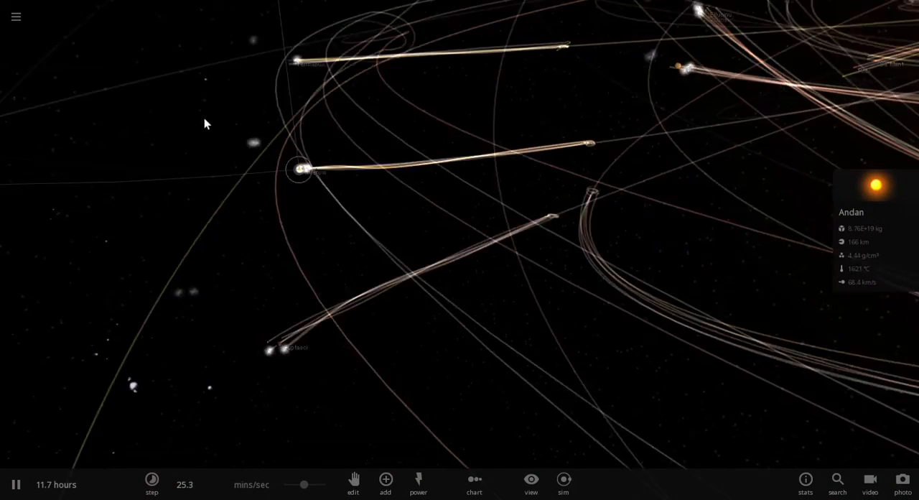
pyautogui.click(530, 484)
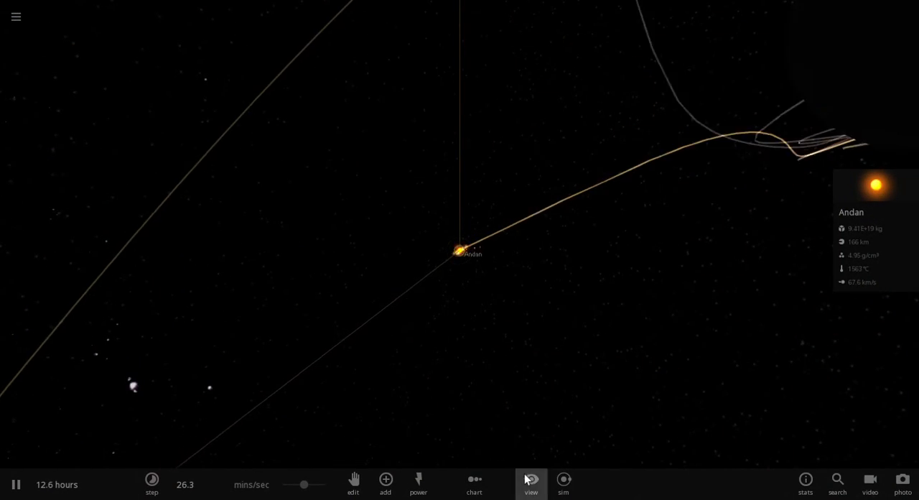
pyautogui.click(530, 484)
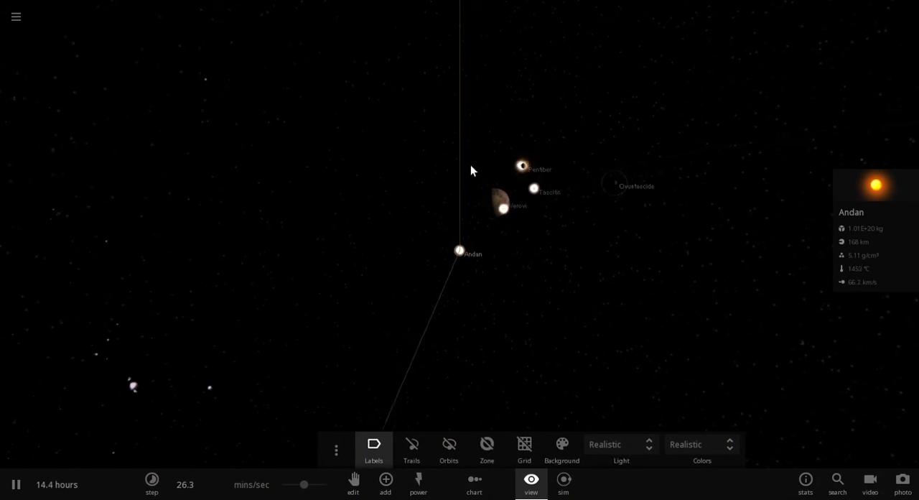
pyautogui.click(504, 208)
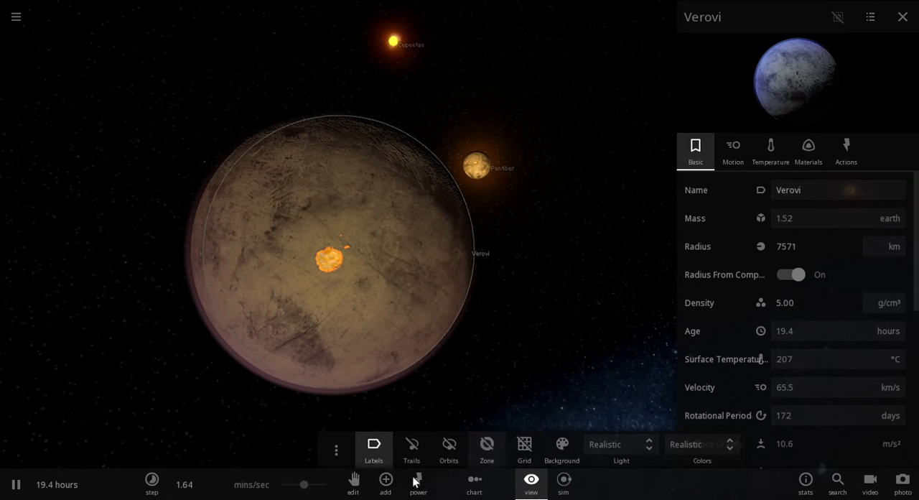
# Step: Launch a random small moon from the Add menu at Verovi
pyautogui.click(386, 483)
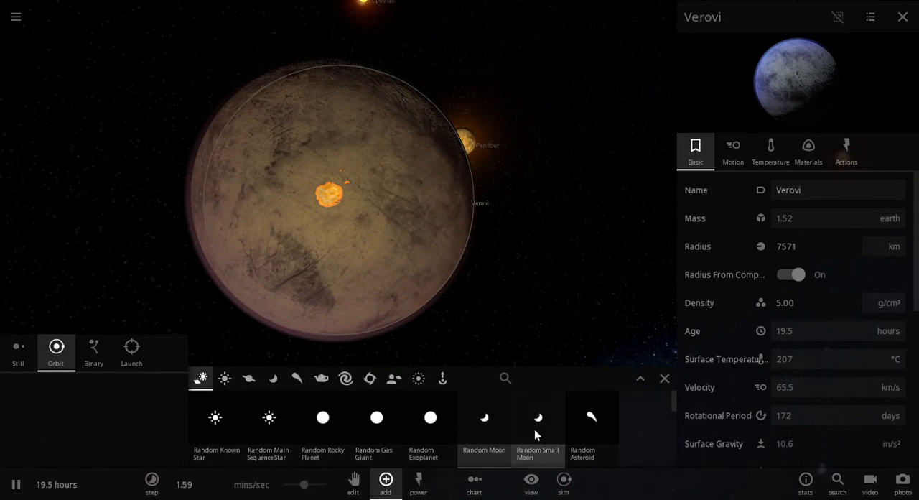
pyautogui.click(132, 347)
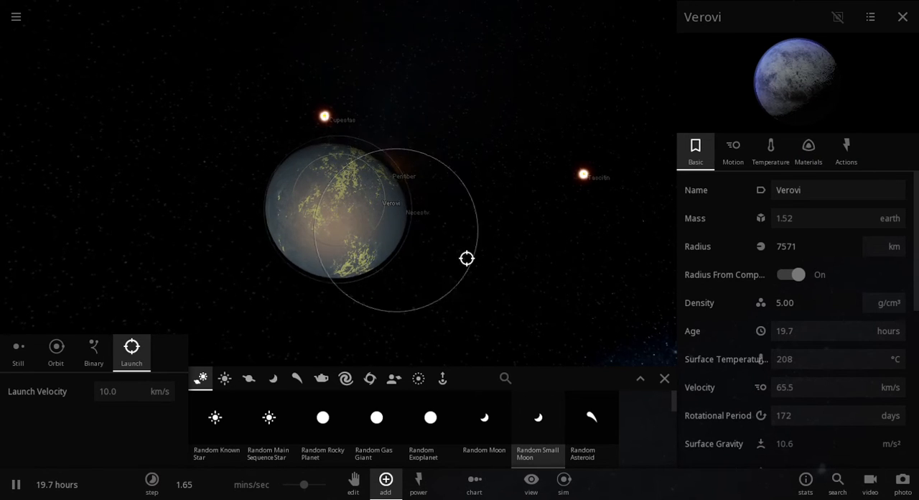
pyautogui.click(663, 378)
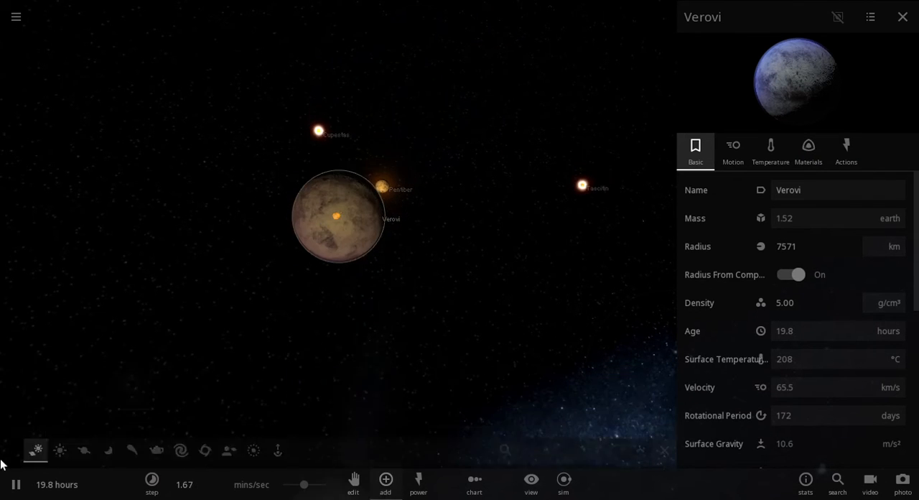
# Step: Pause the simulation and select the new moon Necestv to view its properties
pyautogui.click(16, 484)
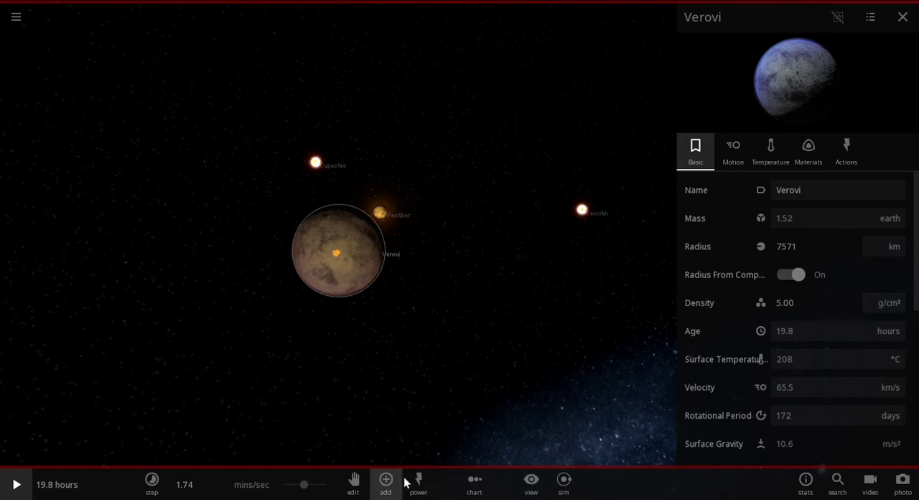
pyautogui.click(385, 481)
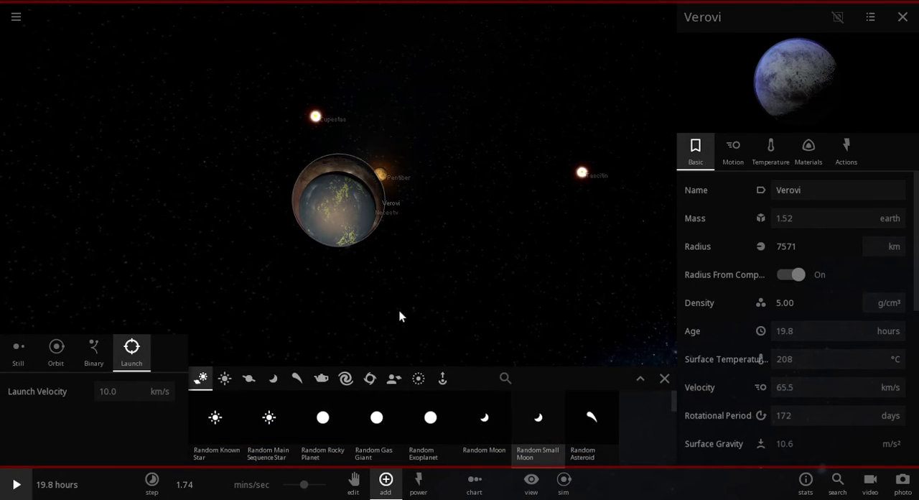
pyautogui.click(362, 202)
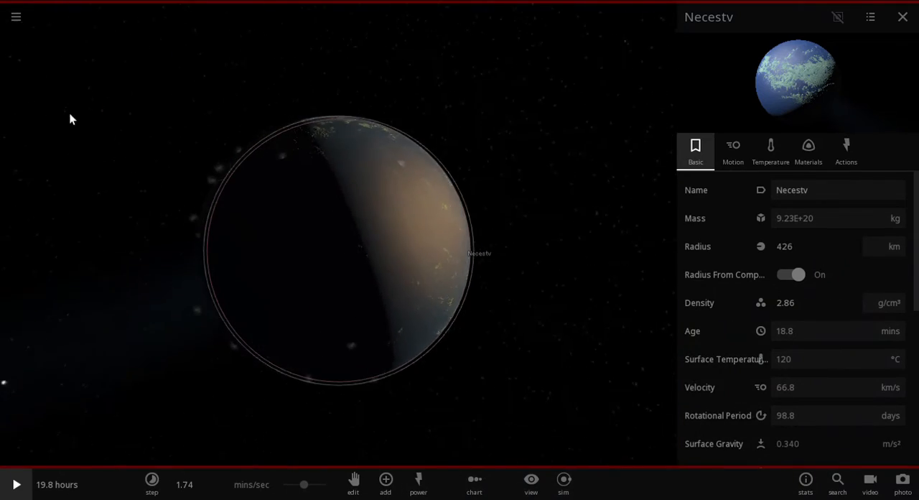
# Step: Check Necestv's temperature and materials tabs, then close its properties panel
pyautogui.scroll(3)
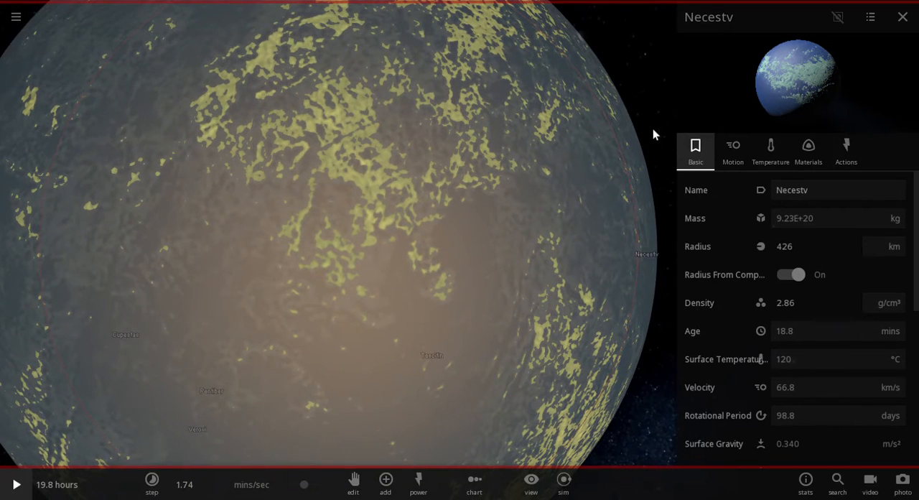
pyautogui.click(770, 149)
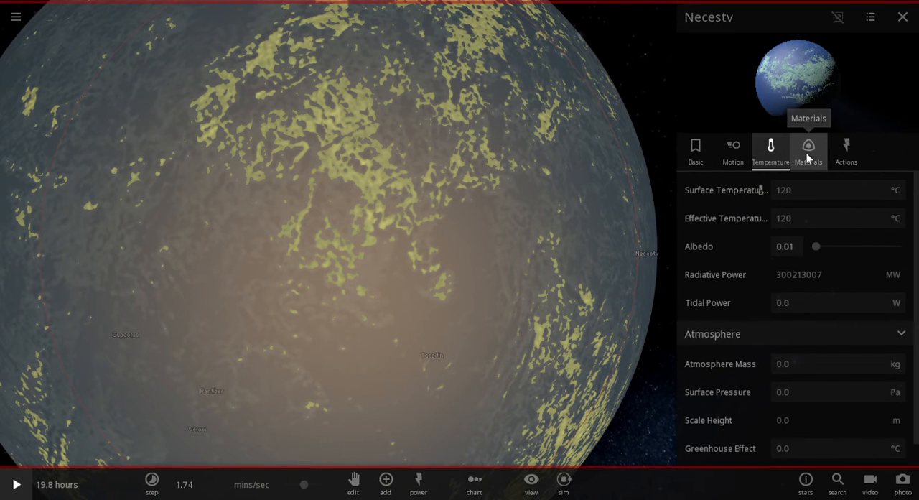
pyautogui.click(807, 148)
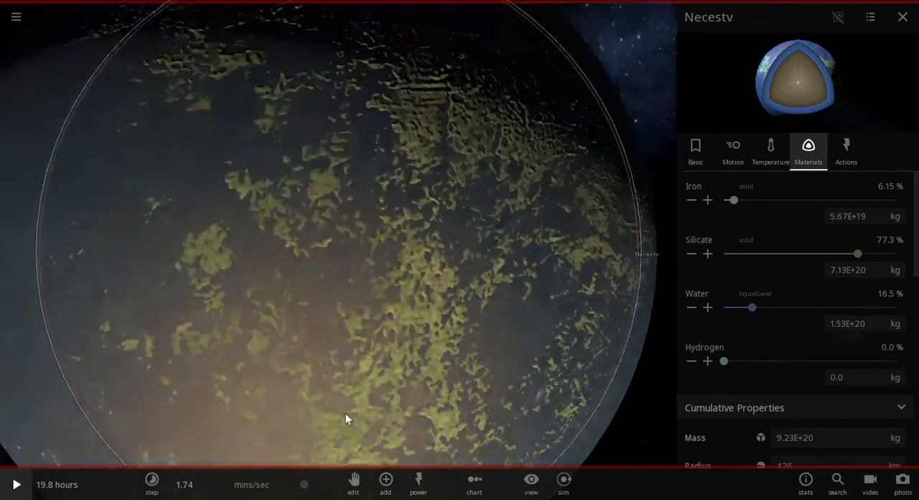
pyautogui.moveTo(366, 418); pyautogui.dragTo(147, 316)
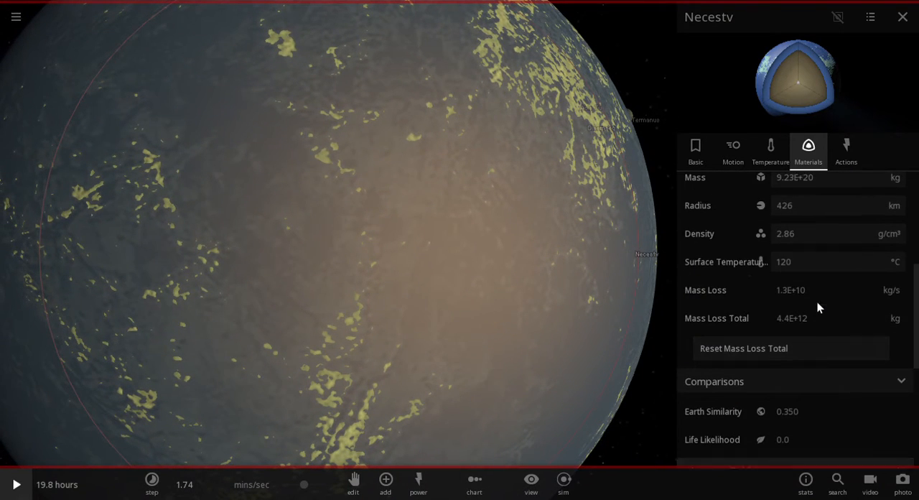
pyautogui.scroll(-3)
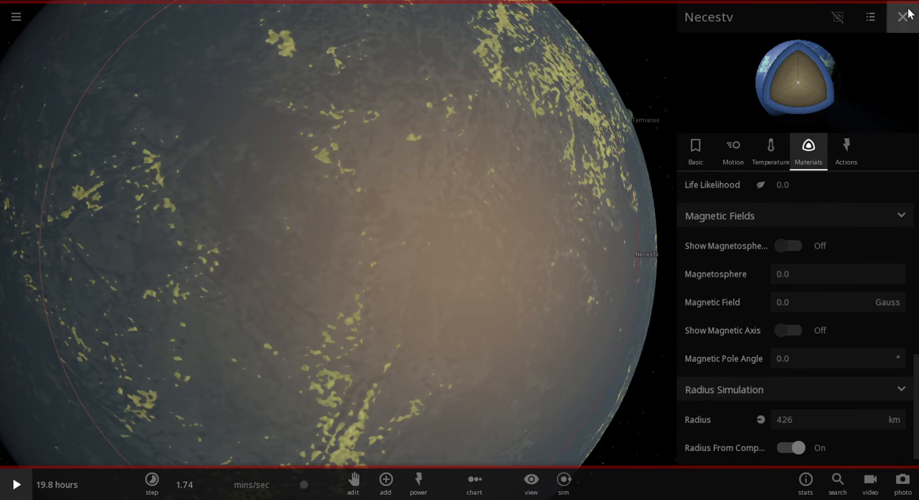
pyautogui.click(902, 17)
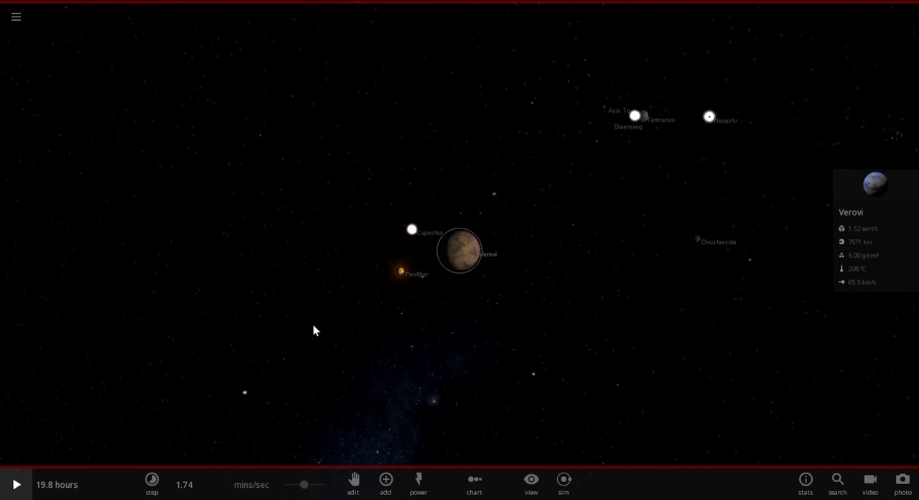
# Step: Resume the simulation and lower the time speed as Necestv approaches Verovi
pyautogui.click(16, 484)
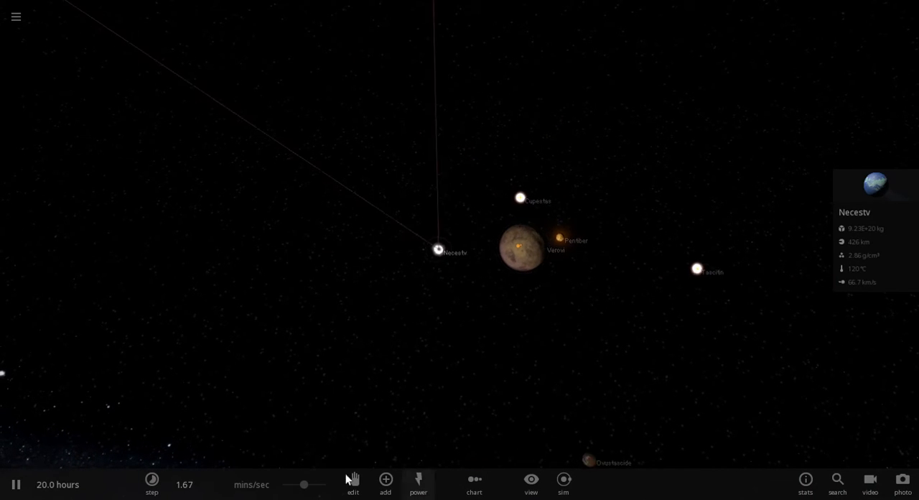
pyautogui.click(152, 483)
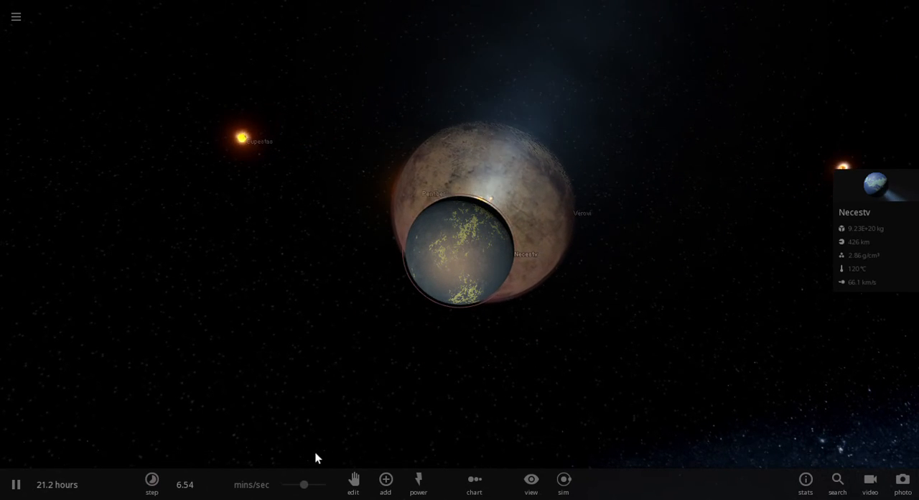
pyautogui.click(151, 484)
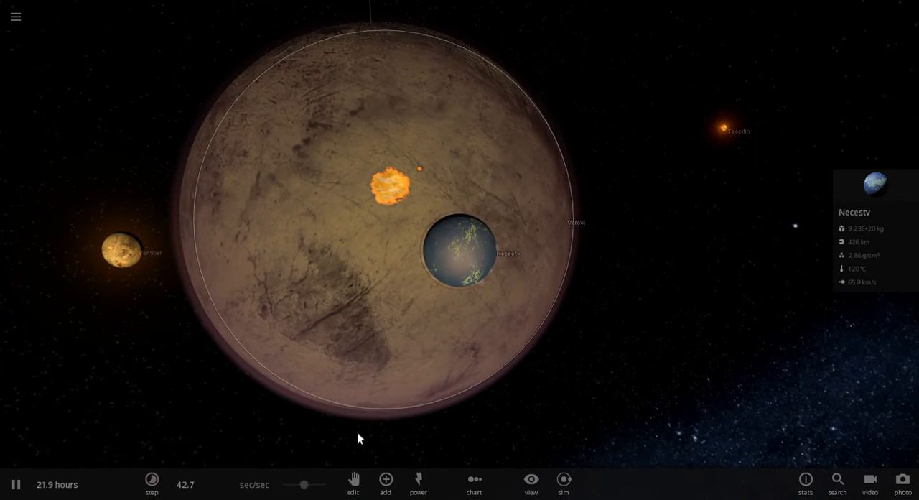
# Step: Focus the camera on Verovi and slow time to watch Necestv's impact
pyautogui.moveTo(303, 484); pyautogui.dragTo(305, 484)
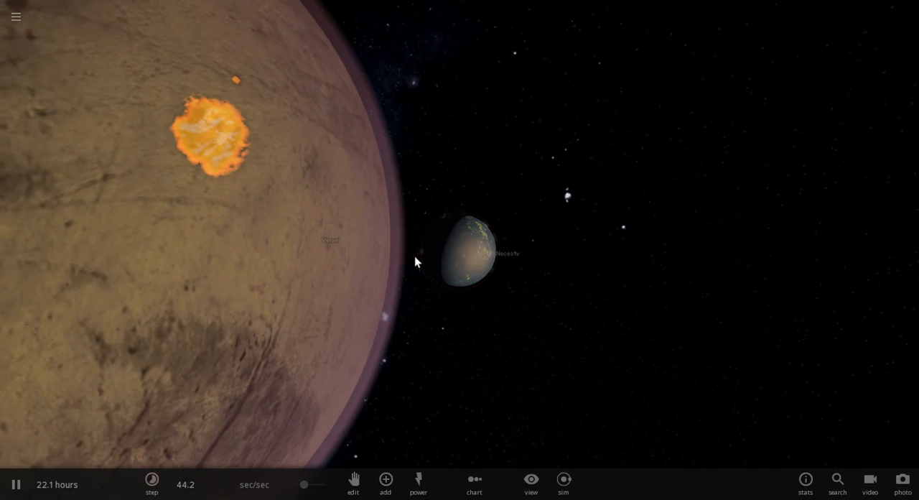
pyautogui.click(474, 251)
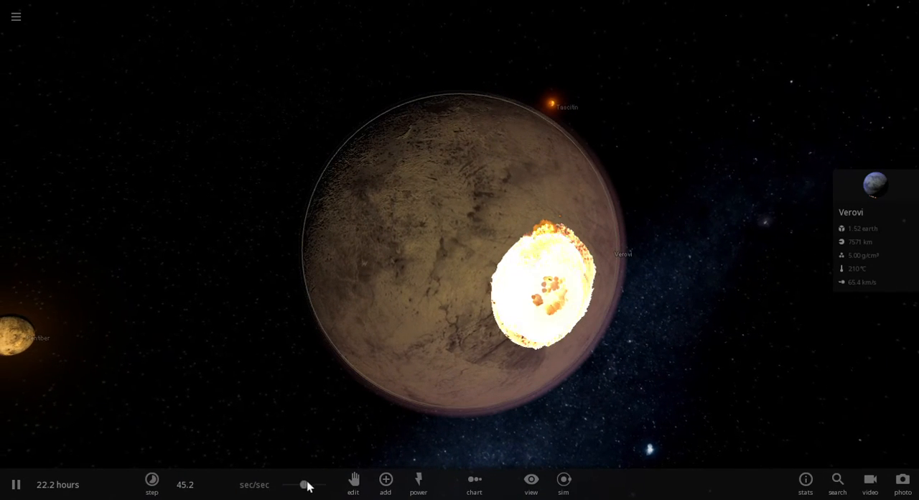
pyautogui.click(152, 484)
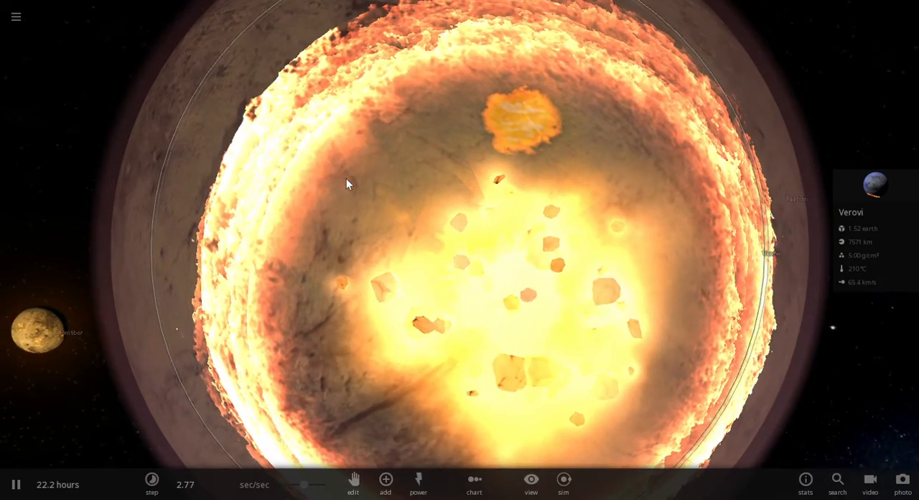
# Step: Select a molten fragment from Verovi's impact, then speed time back up
pyautogui.click(373, 280)
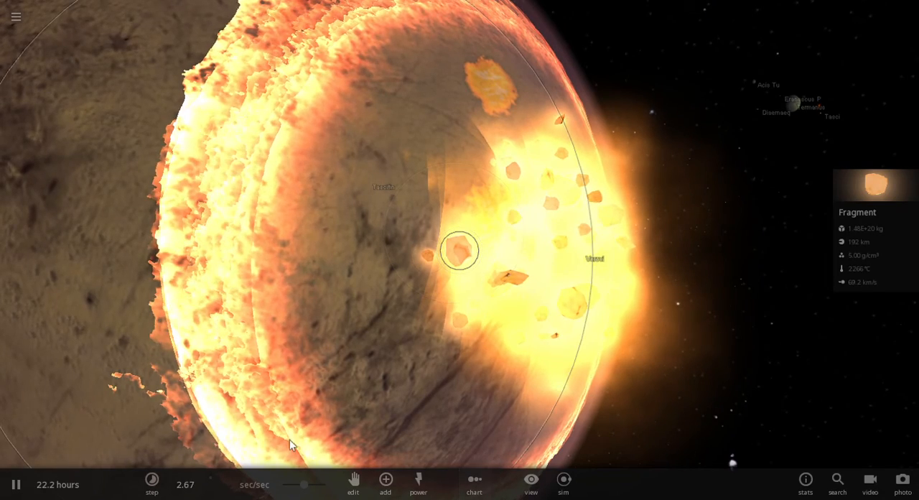
pyautogui.click(152, 483)
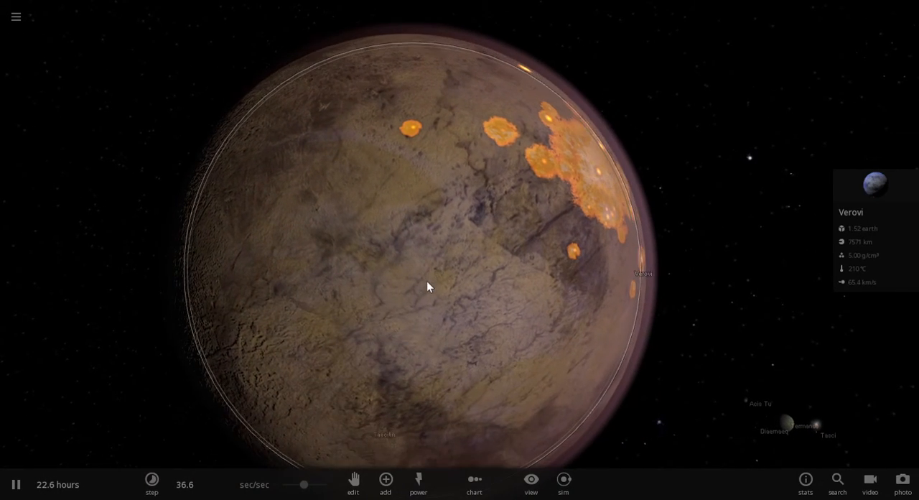
# Step: Zoom out on Verovi while its crater fades into glowing scars
pyautogui.scroll(-3)
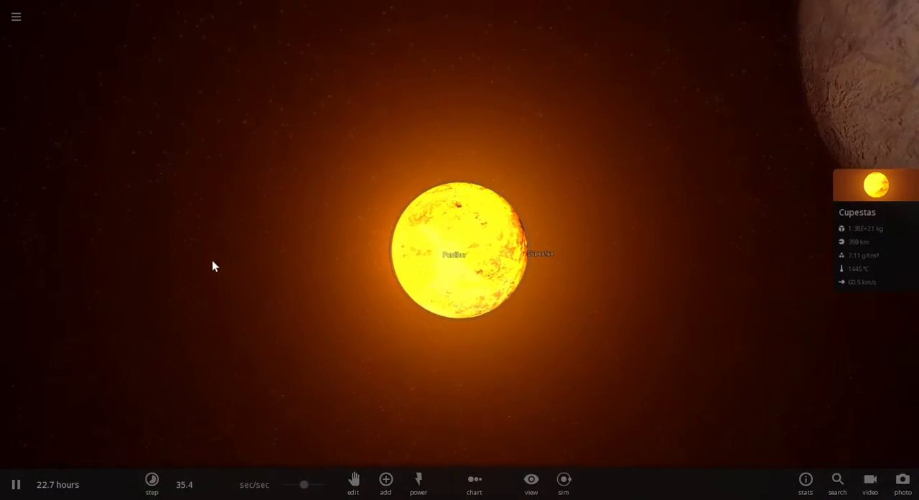
# Step: Open Verovi's properties and view its Materials tab
pyautogui.scroll(-3)
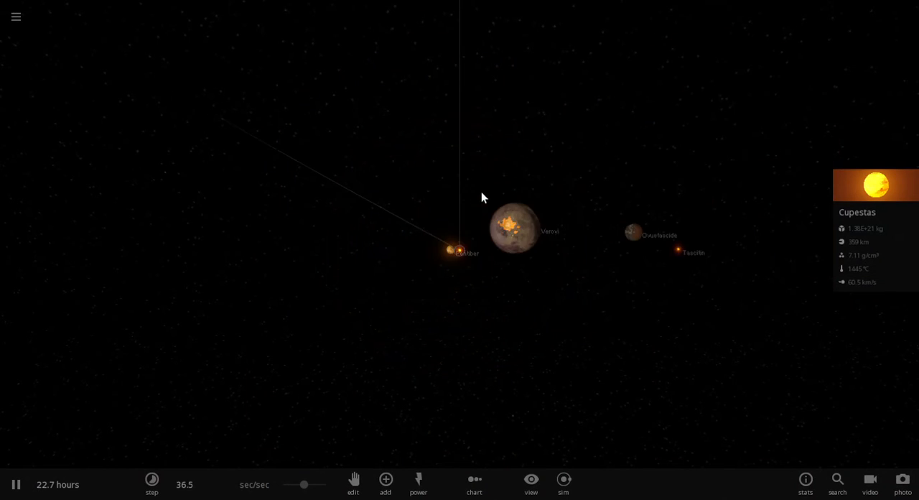
pyautogui.click(516, 228)
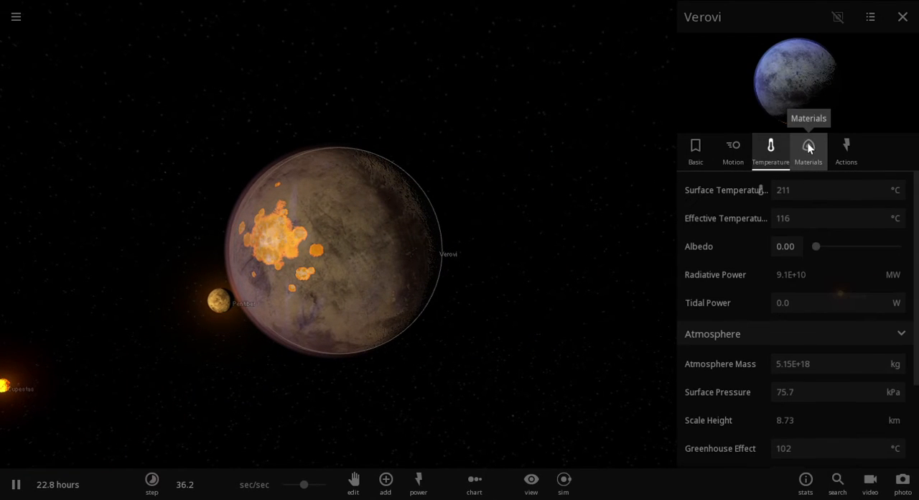
pyautogui.click(808, 148)
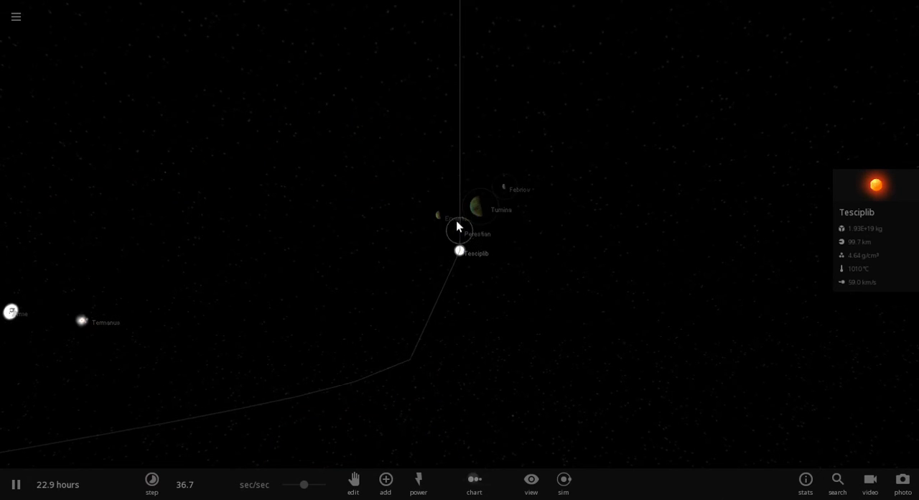
# Step: Focus on Tumina and view its Materials and Temperature tabs, then zoom out
pyautogui.click(479, 206)
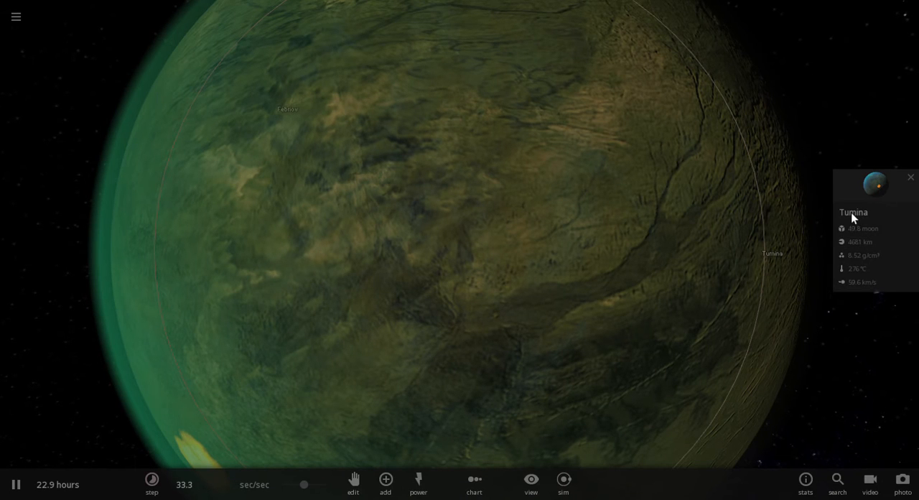
pyautogui.scroll(-3)
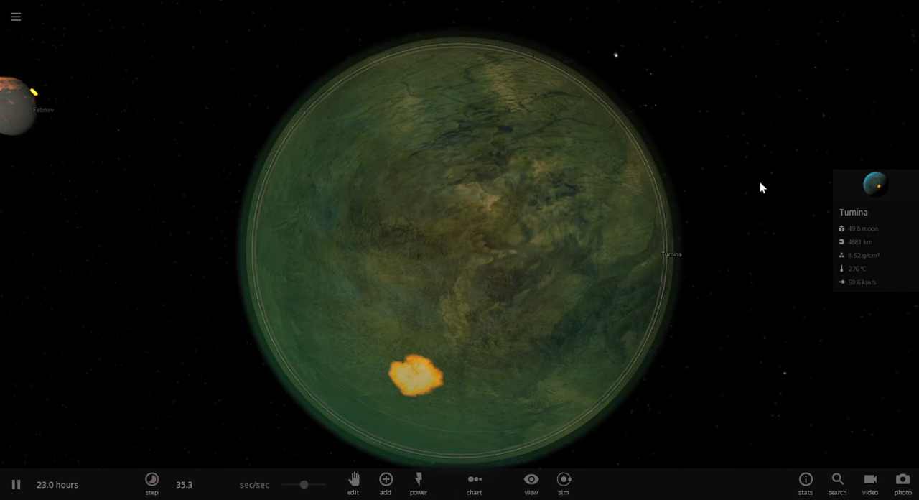
pyautogui.click(875, 184)
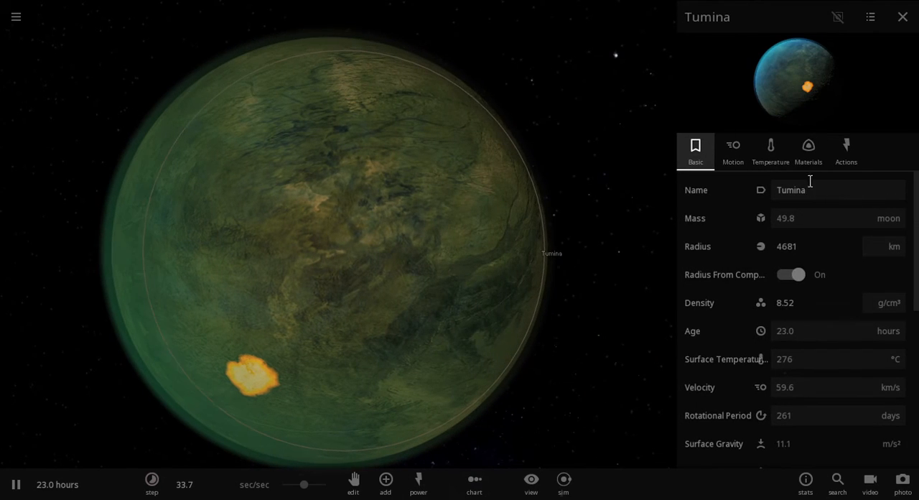
pyautogui.click(807, 147)
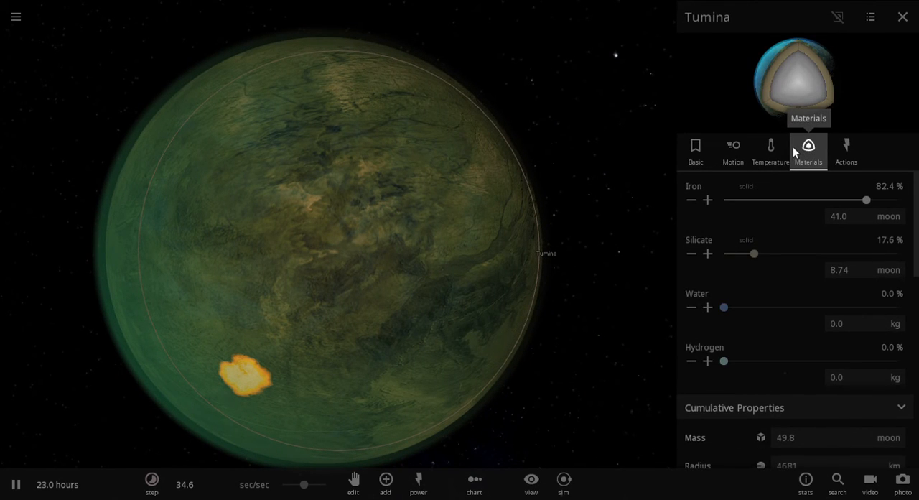
pyautogui.click(770, 151)
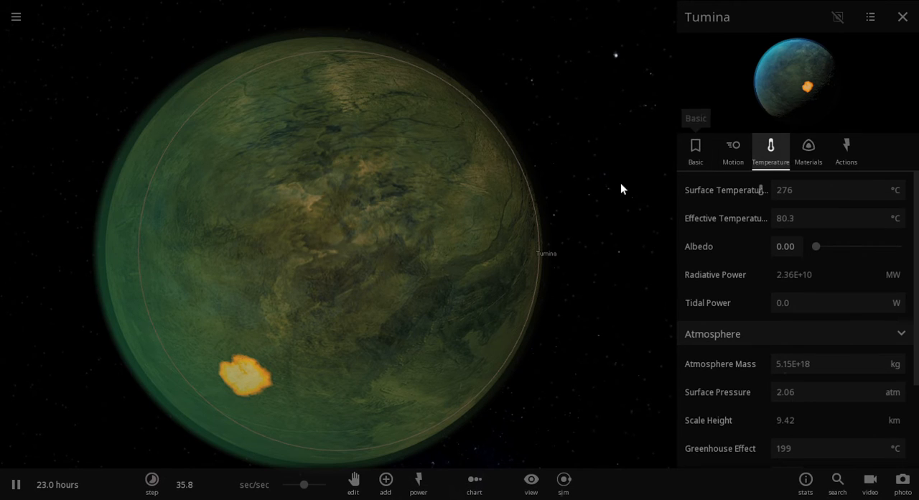
pyautogui.scroll(-3)
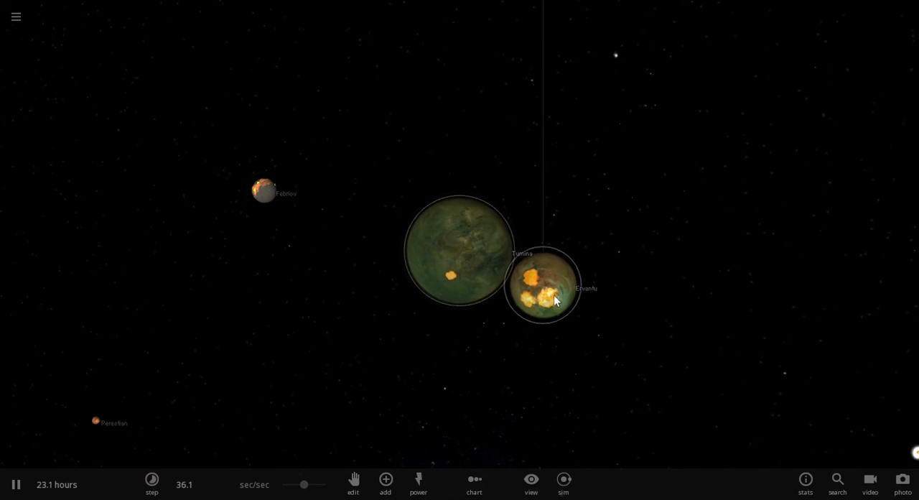
# Step: Select Febriov and speed time past one day, then slow back down
pyautogui.click(542, 287)
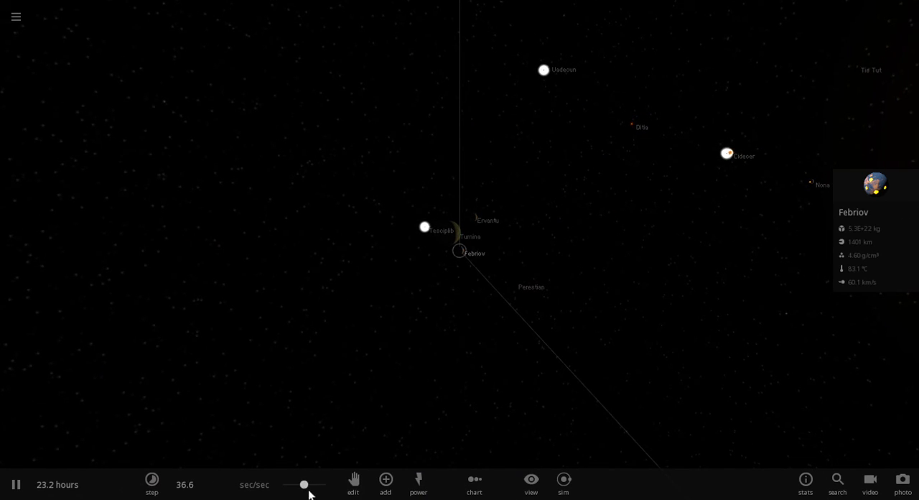
pyautogui.click(151, 483)
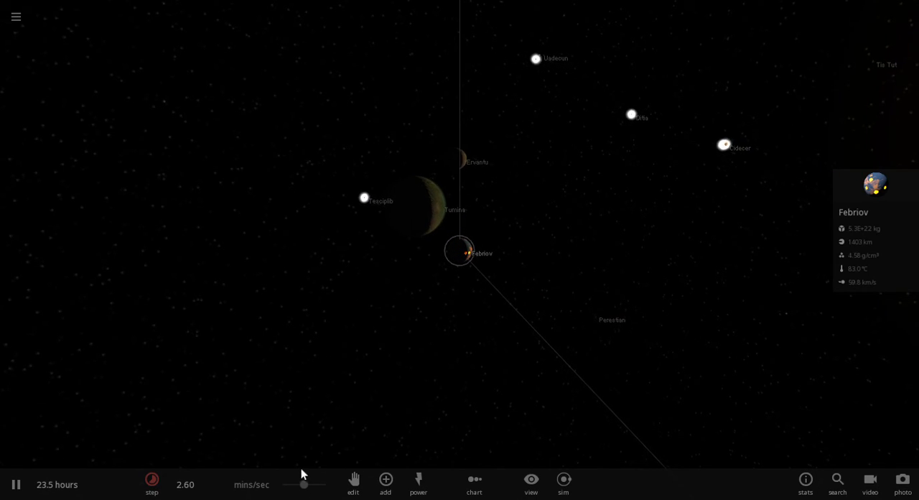
pyautogui.click(151, 483)
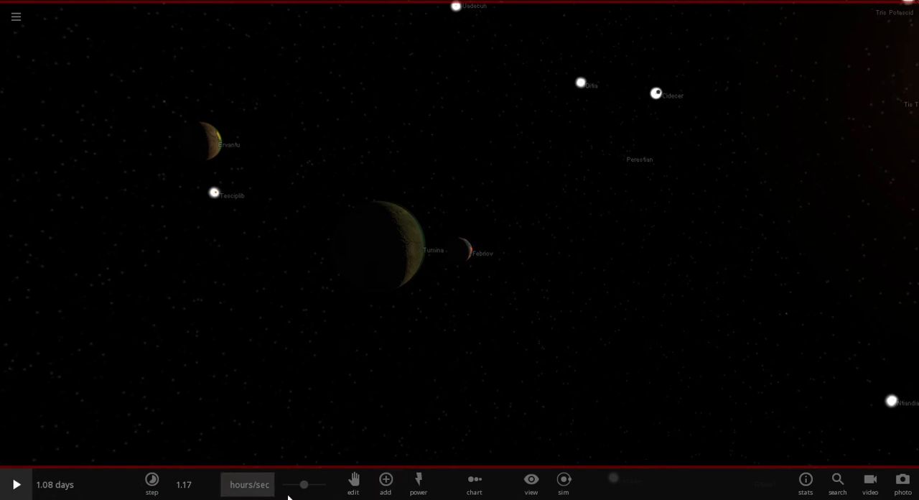
pyautogui.click(152, 483)
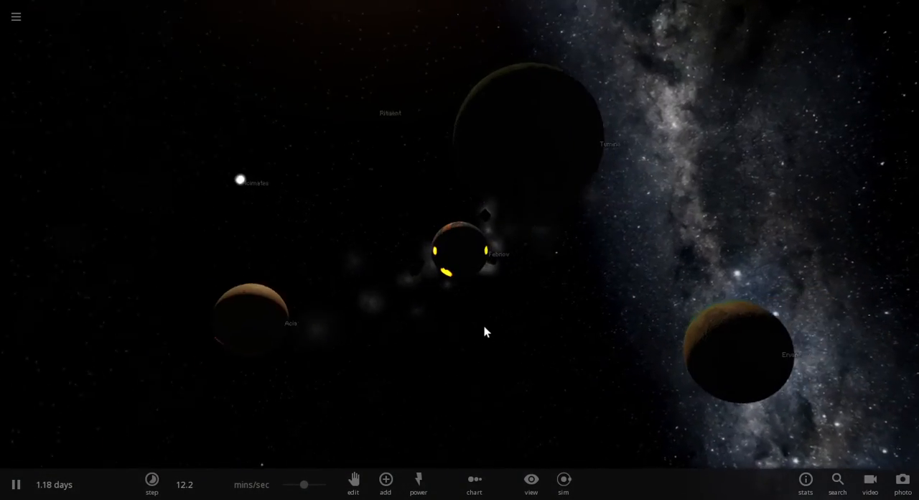
# Step: Orbit and zoom around Febriov to watch its vapour haze and debris cloud
pyautogui.moveTo(484, 330); pyautogui.dragTo(624, 333)
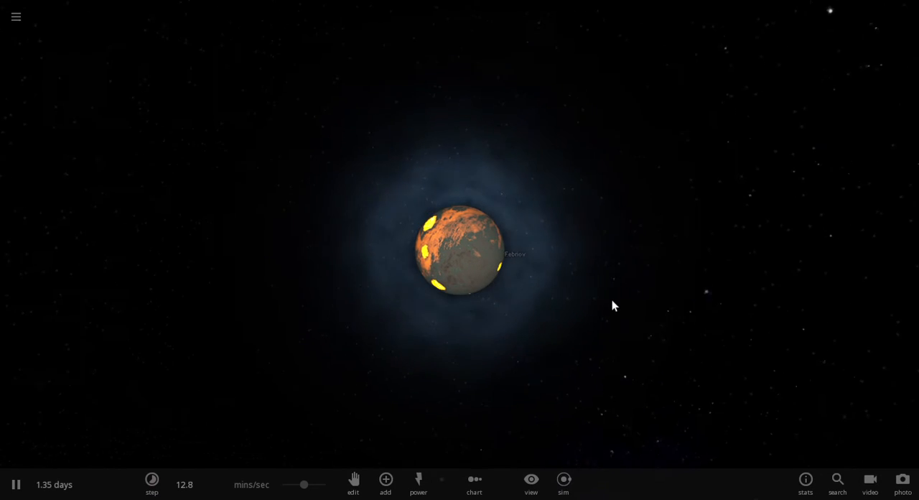
pyautogui.moveTo(319, 243)
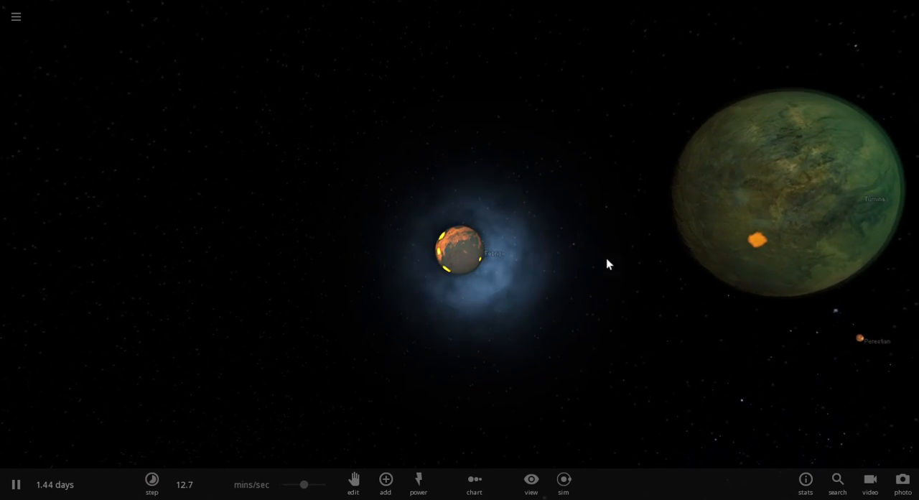
pyautogui.scroll(-3)
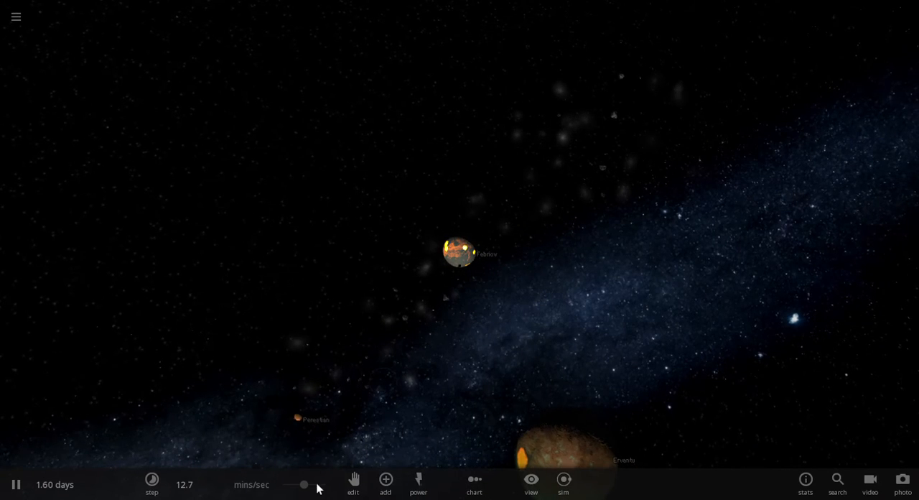
# Step: Pause at 1.81 days and select Febriov, showing 9.02E+20 kg, 373 km, 169 °C
pyautogui.click(152, 483)
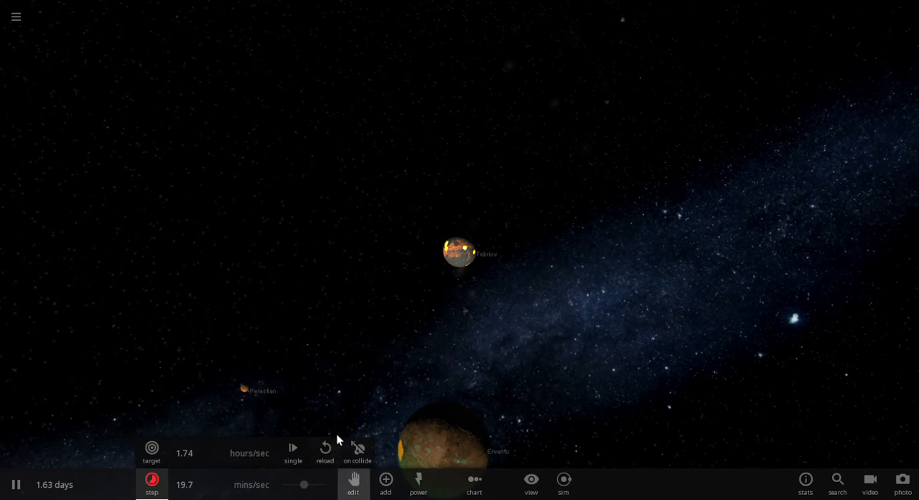
pyautogui.click(16, 484)
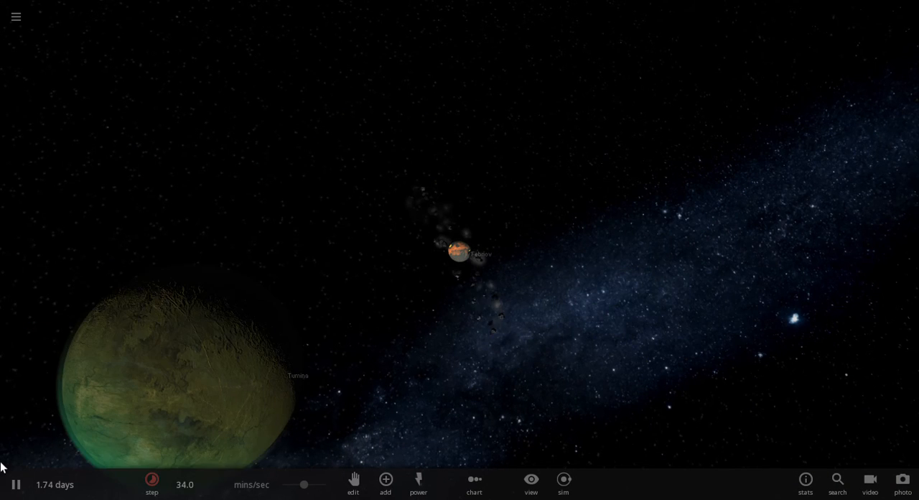
pyautogui.click(15, 483)
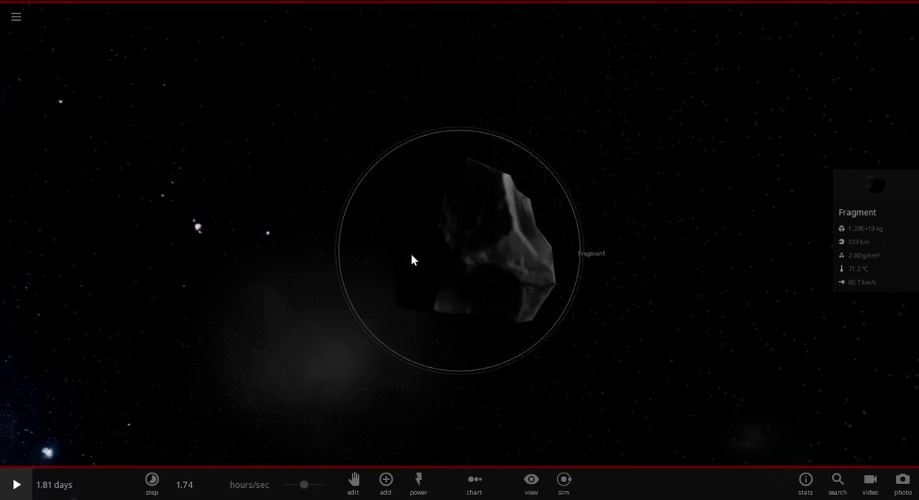
pyautogui.moveTo(413, 259); pyautogui.dragTo(603, 380)
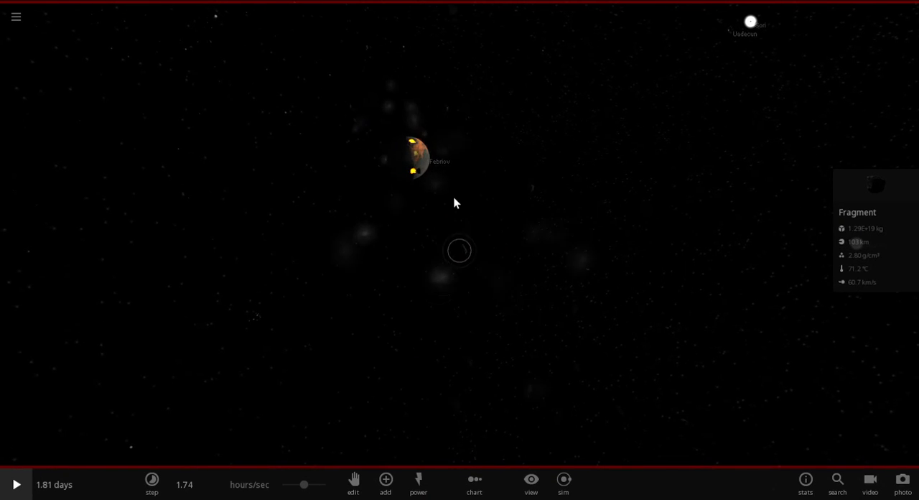
pyautogui.click(416, 158)
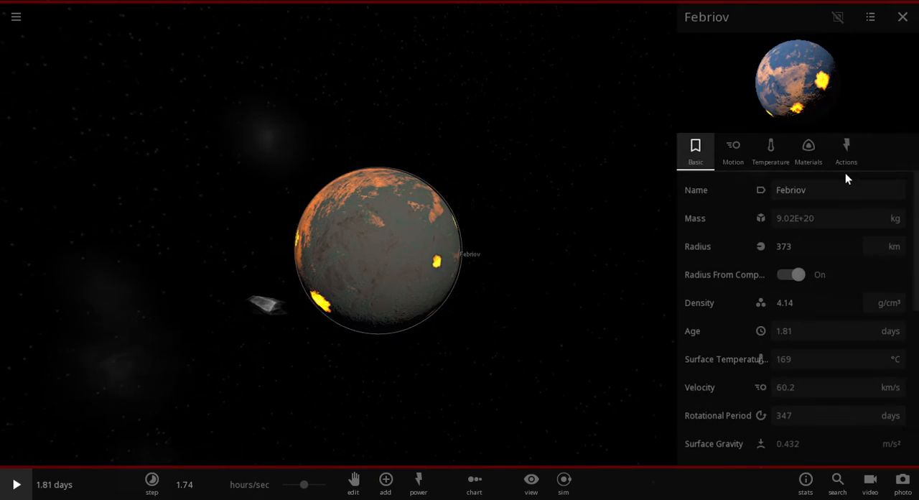
# Step: Set Febriov's water composition to about 5% in its materials
pyautogui.click(807, 151)
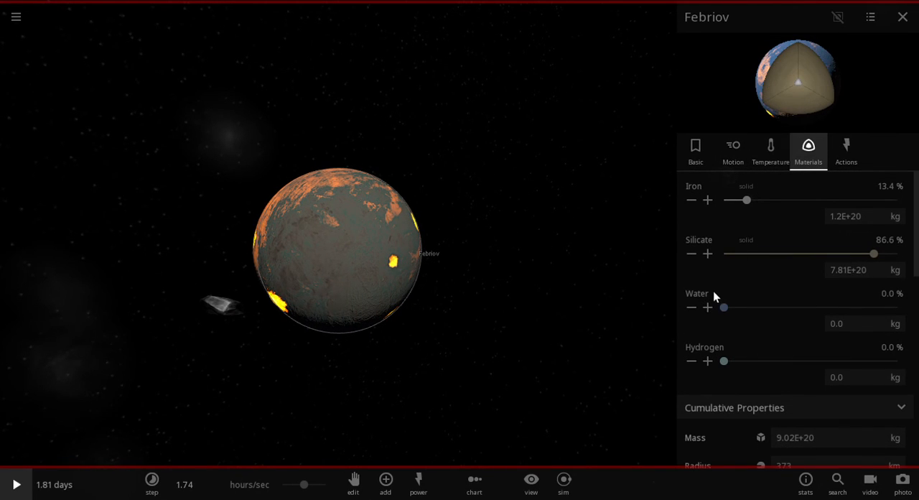
pyautogui.moveTo(723, 307); pyautogui.dragTo(768, 307)
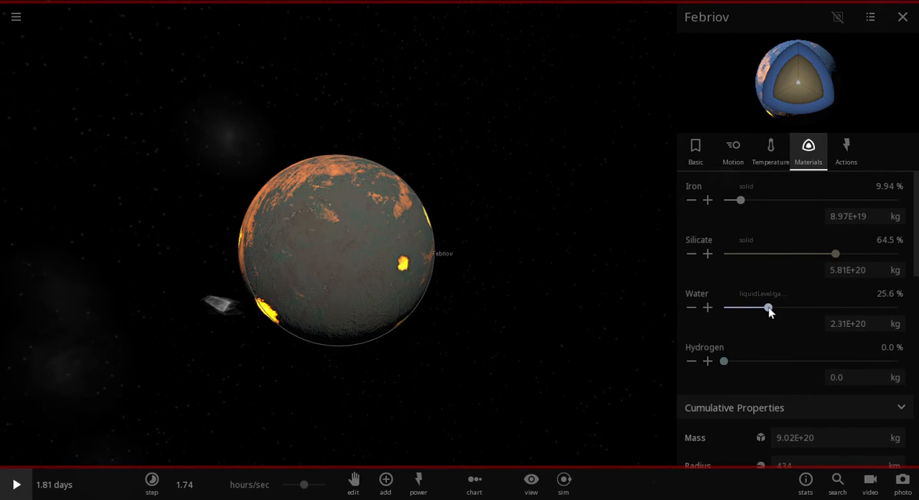
pyautogui.moveTo(769, 307); pyautogui.dragTo(896, 308)
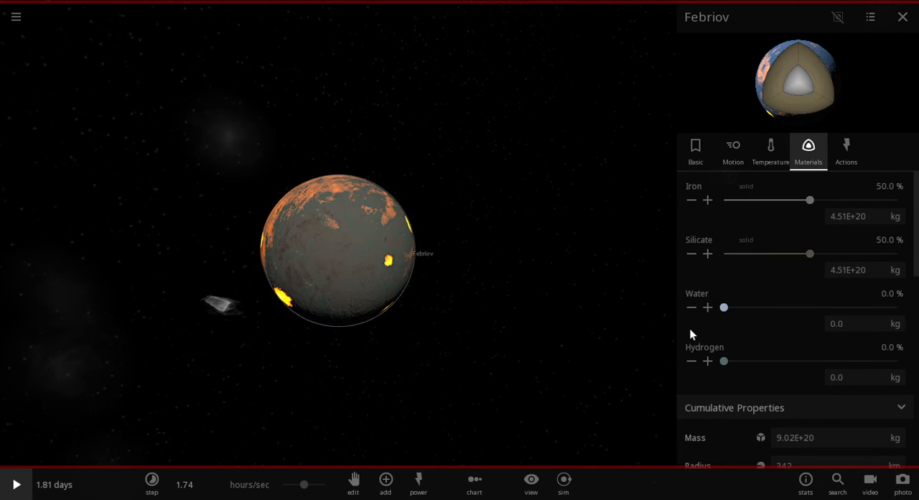
pyautogui.moveTo(724, 307); pyautogui.dragTo(750, 307)
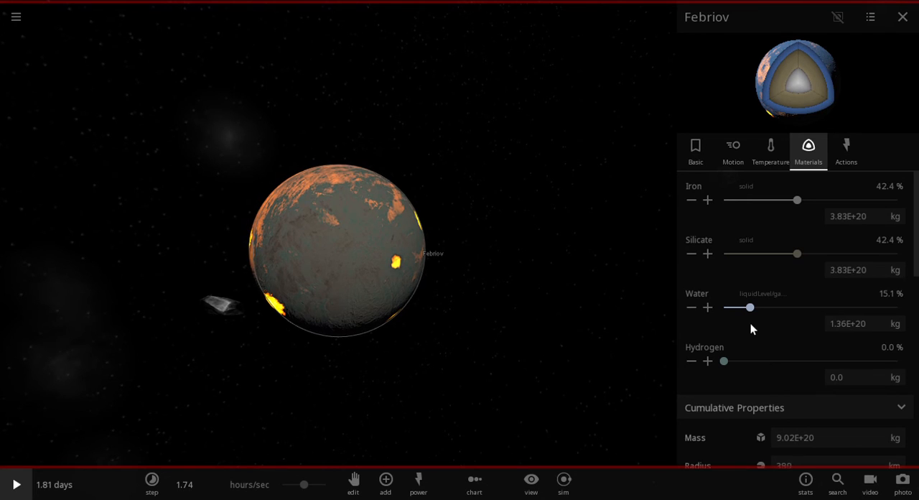
pyautogui.moveTo(751, 307); pyautogui.dragTo(748, 307)
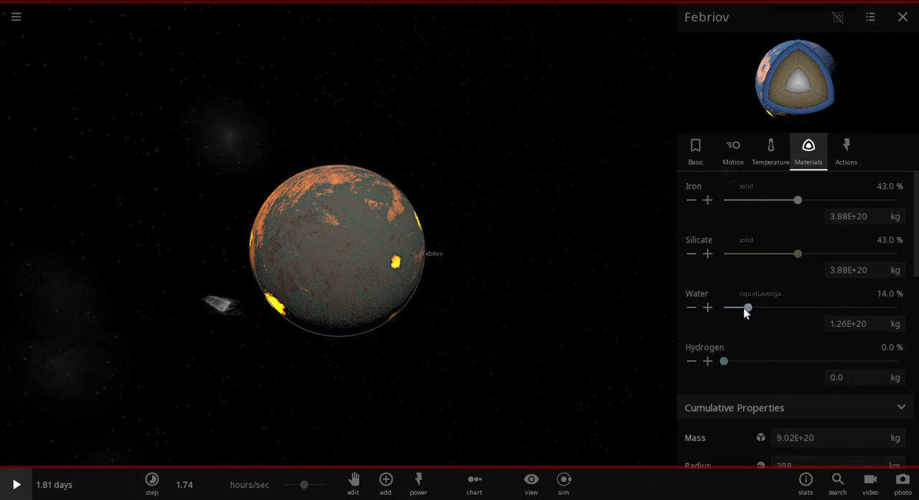
pyautogui.moveTo(748, 307); pyautogui.dragTo(732, 308)
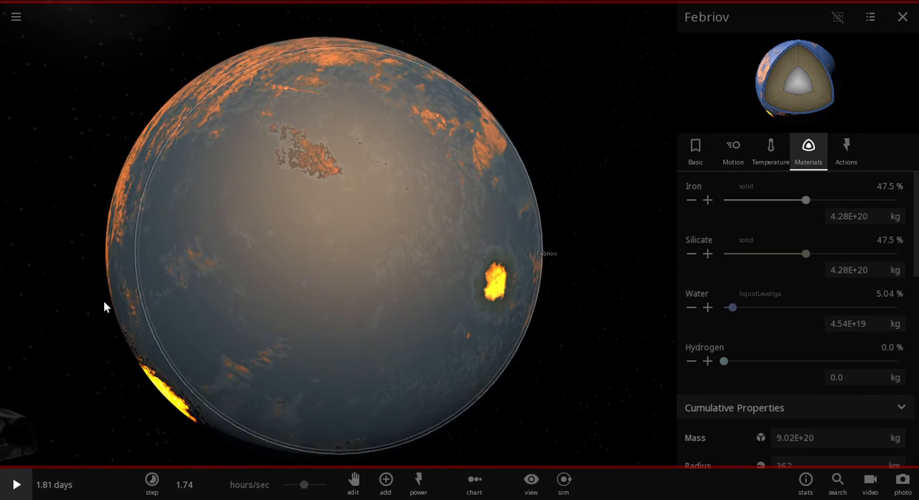
# Step: Resume the run until Febriov shrinks to 100 km, then view its basic properties
pyautogui.click(16, 484)
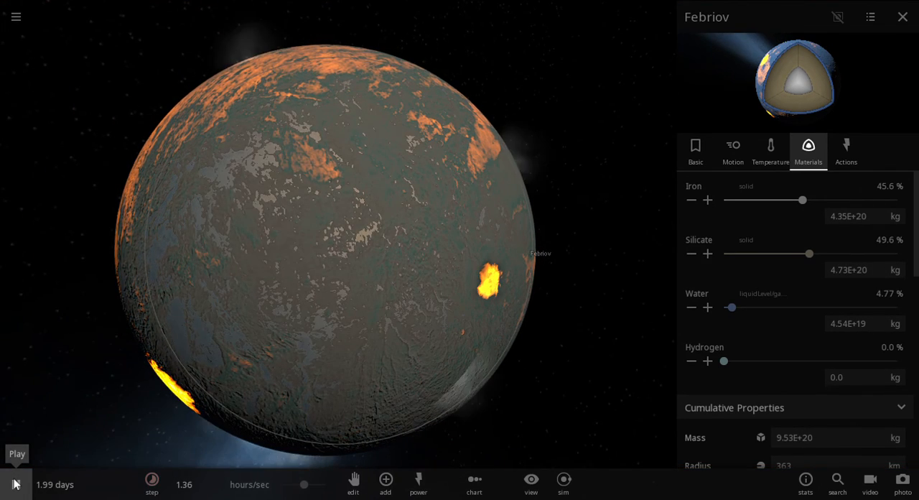
pyautogui.click(15, 453)
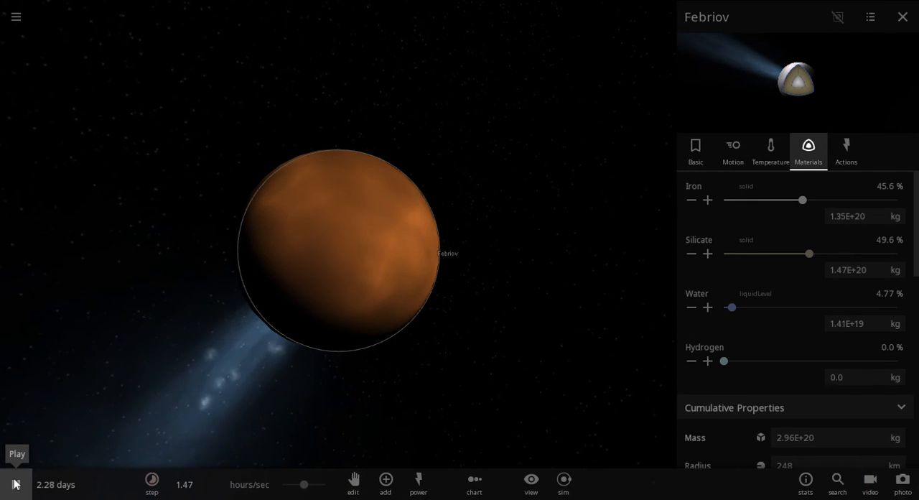
pyautogui.click(15, 483)
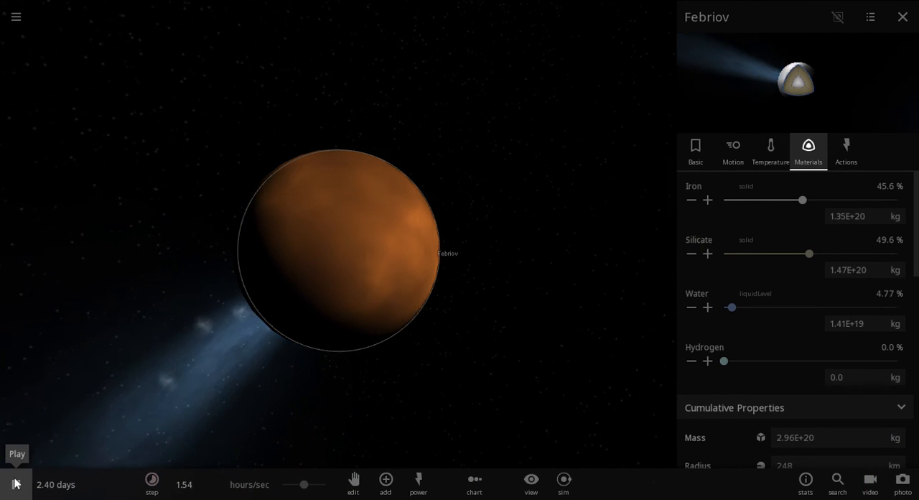
pyautogui.click(16, 484)
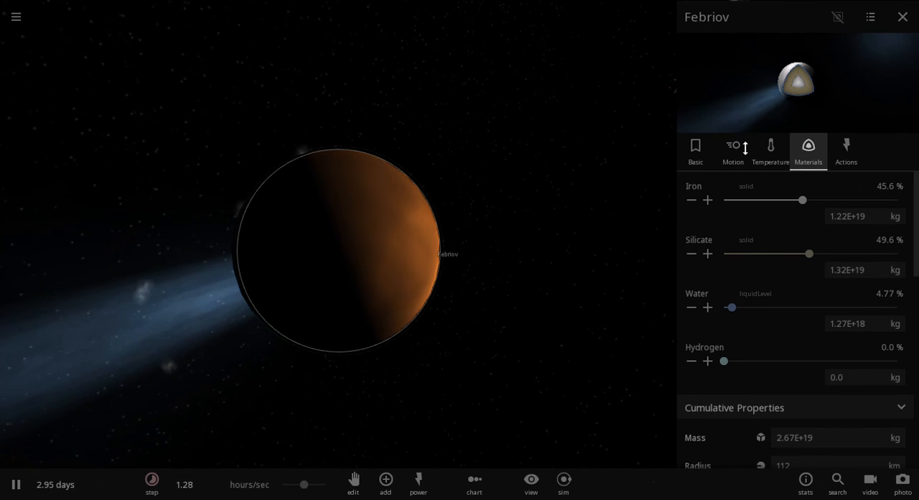
pyautogui.click(694, 147)
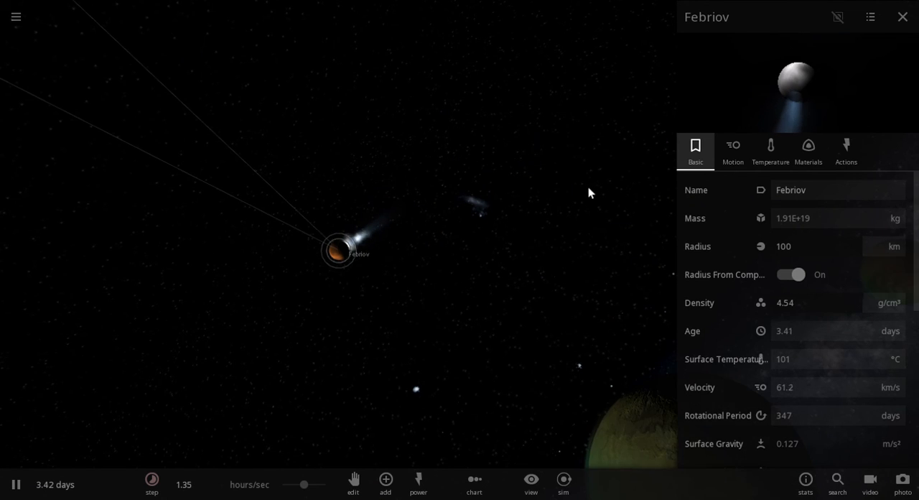
# Step: Delete Febriov, pause at 3.61 days, and centre on Cunus Pa (2.88 Earth masses, 8,900 km)
pyautogui.click(903, 17)
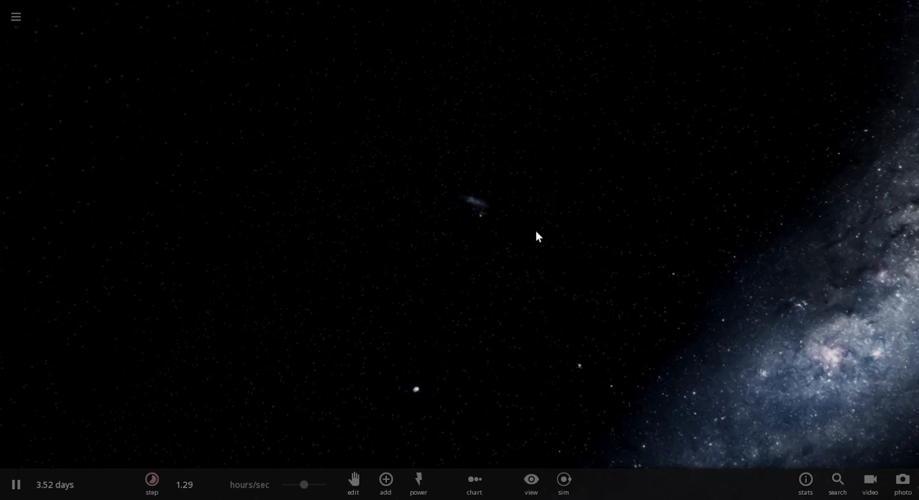
pyautogui.click(15, 484)
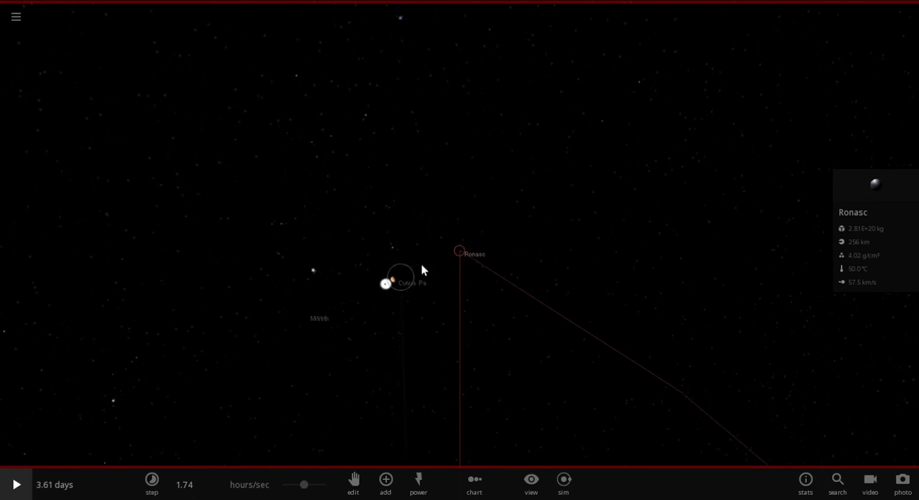
pyautogui.click(460, 251)
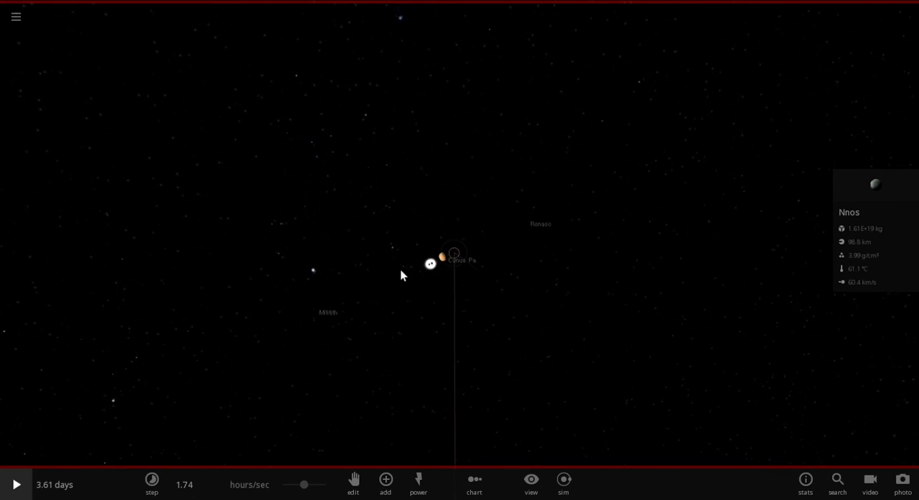
pyautogui.click(454, 253)
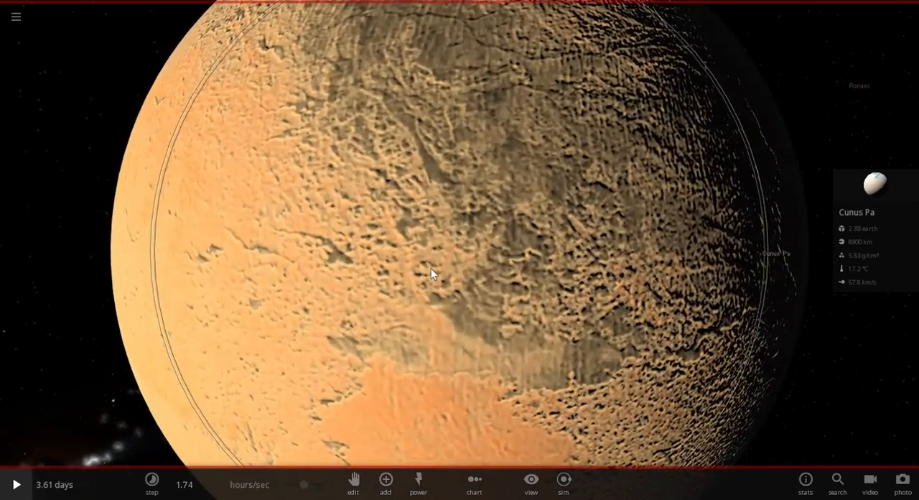
pyautogui.scroll(-3)
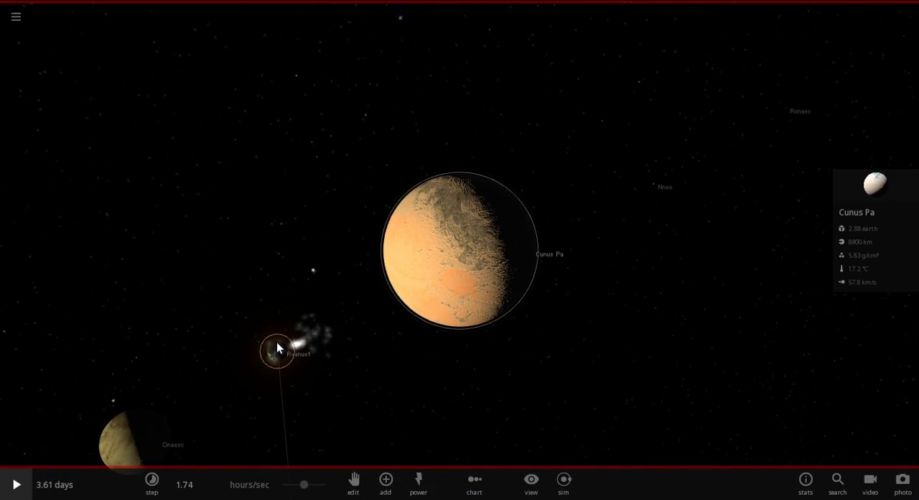
# Step: Focus the camera on Rvanust (1.33 moon masses, 1,533 km) and zoom out
pyautogui.click(277, 350)
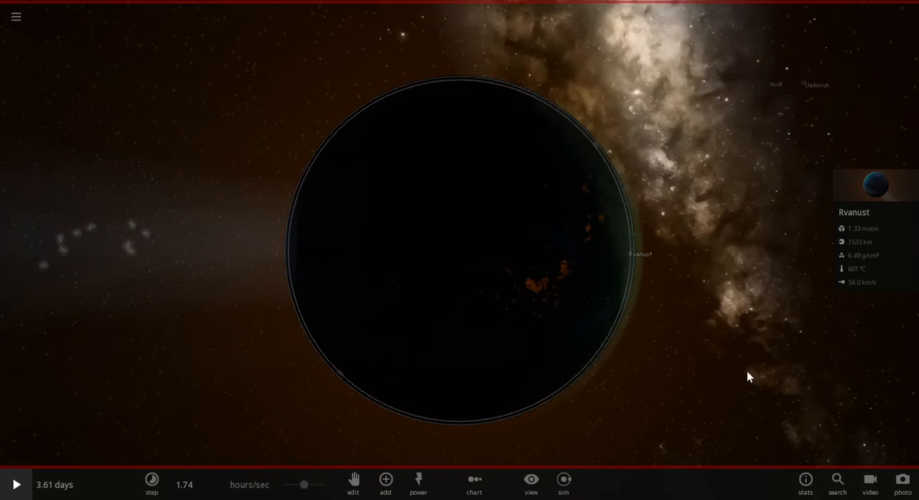
pyautogui.scroll(-3)
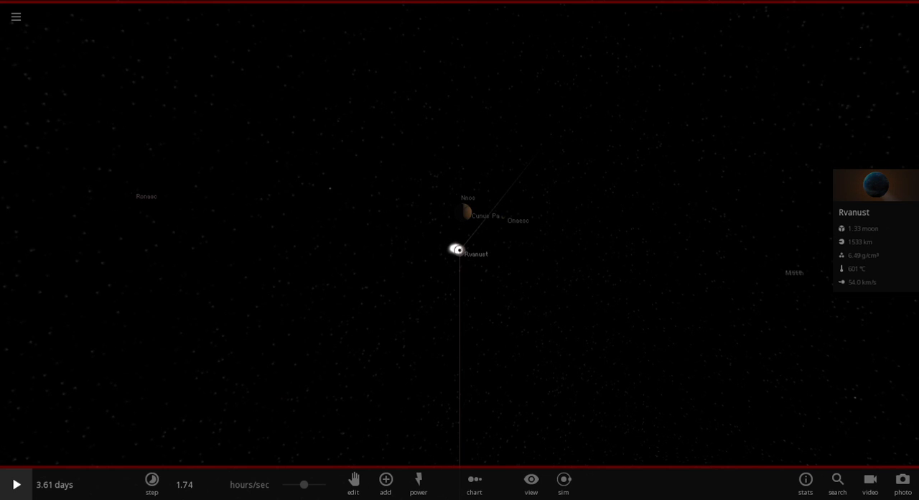
pyautogui.moveTo(436, 334)
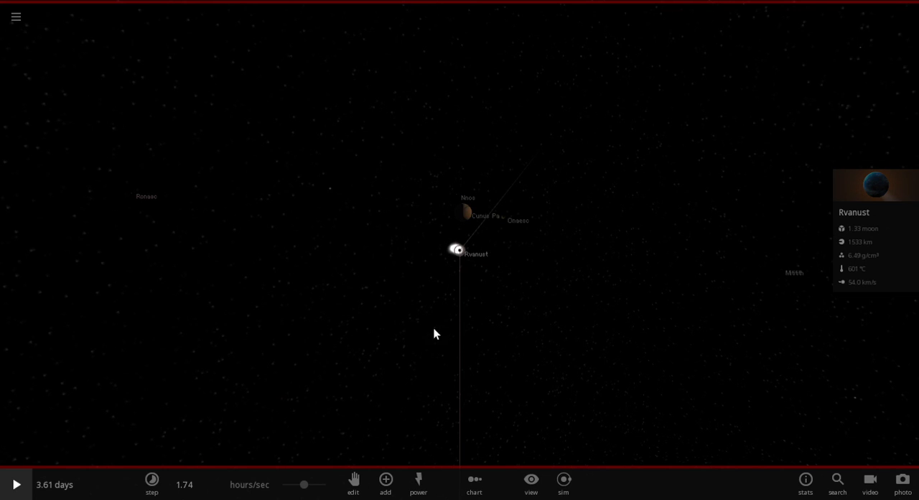